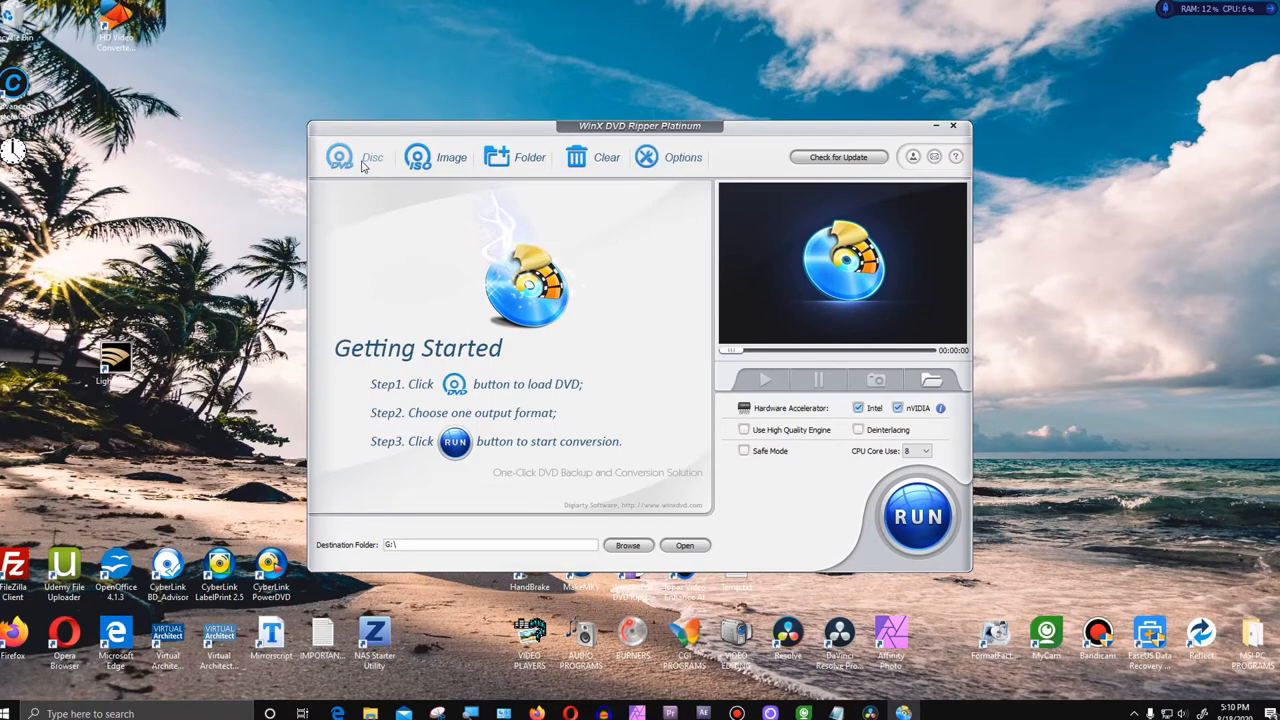
- Load disc F:PEARL_HARBOR_DSC1 with Auto Detect and browse the output profiles
click(340, 157)
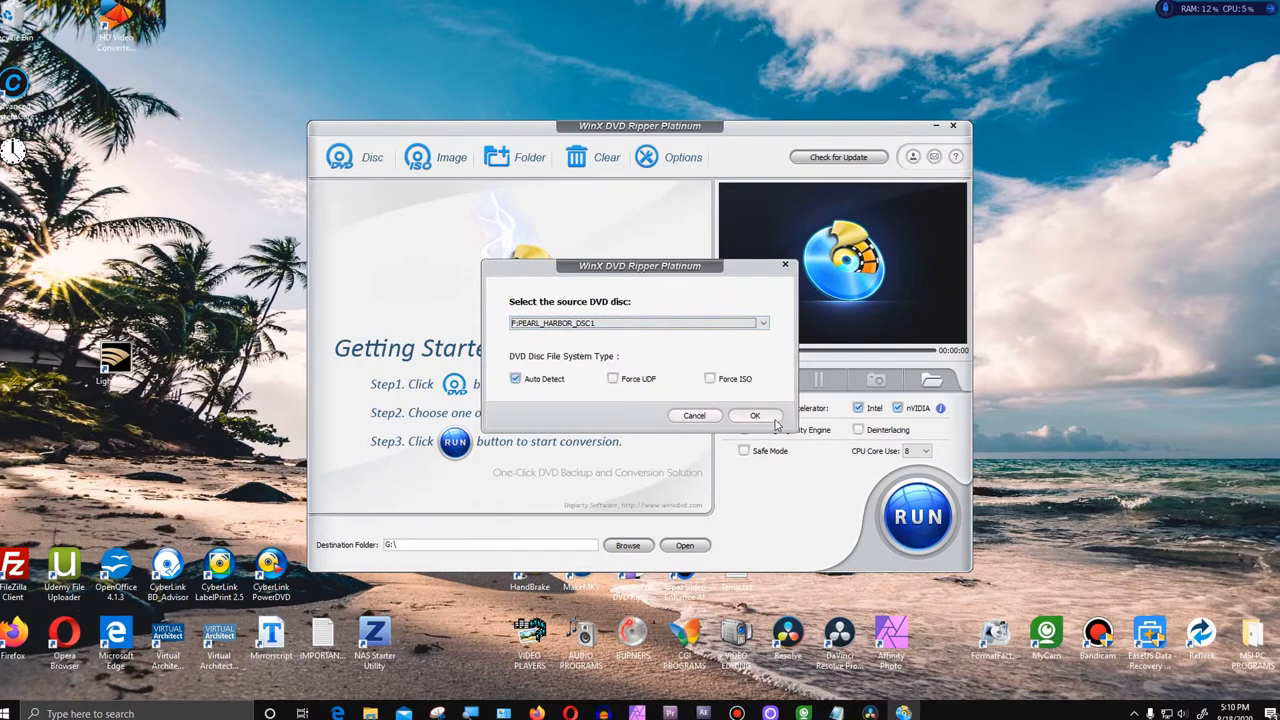
click(755, 415)
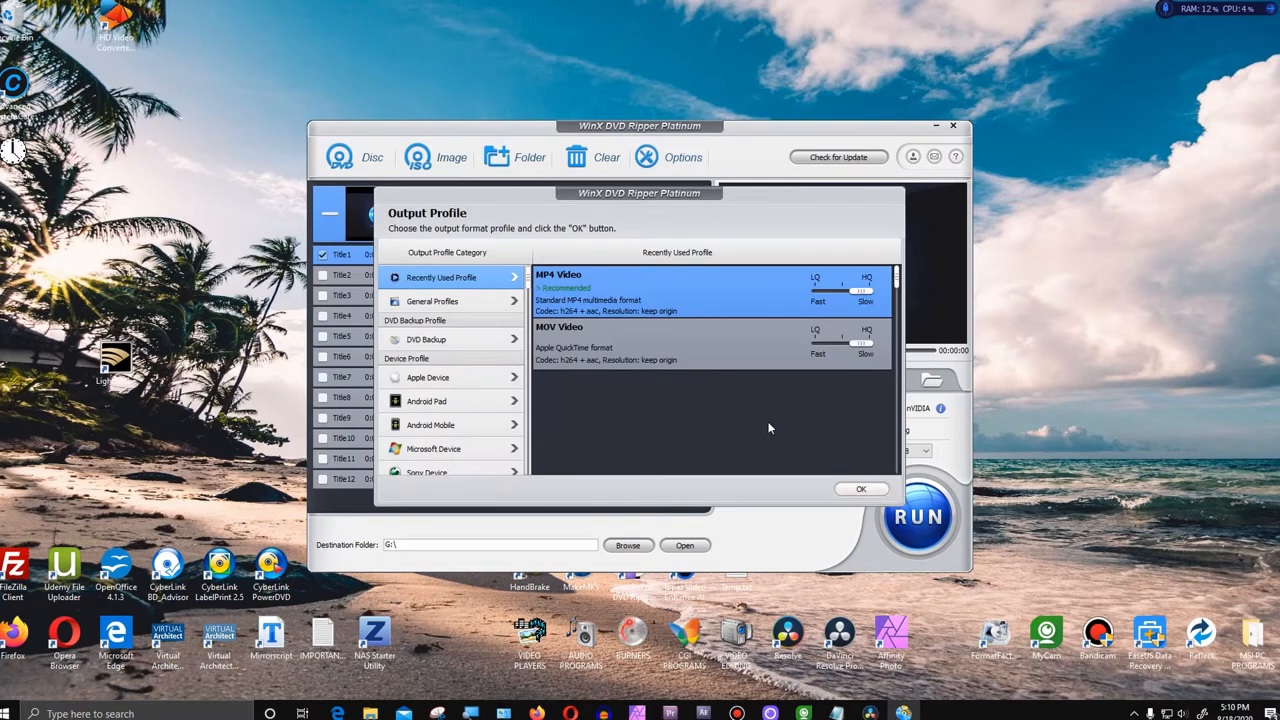
mouse_move(700, 320)
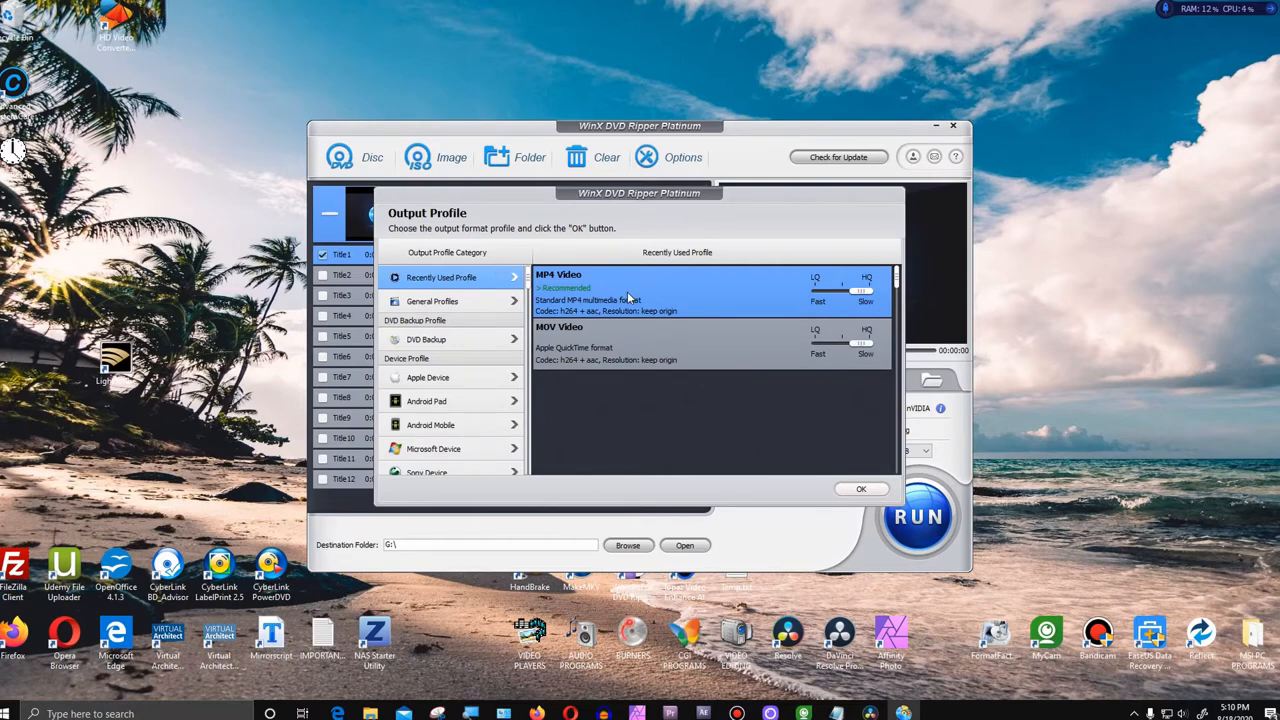
mouse_move(620, 305)
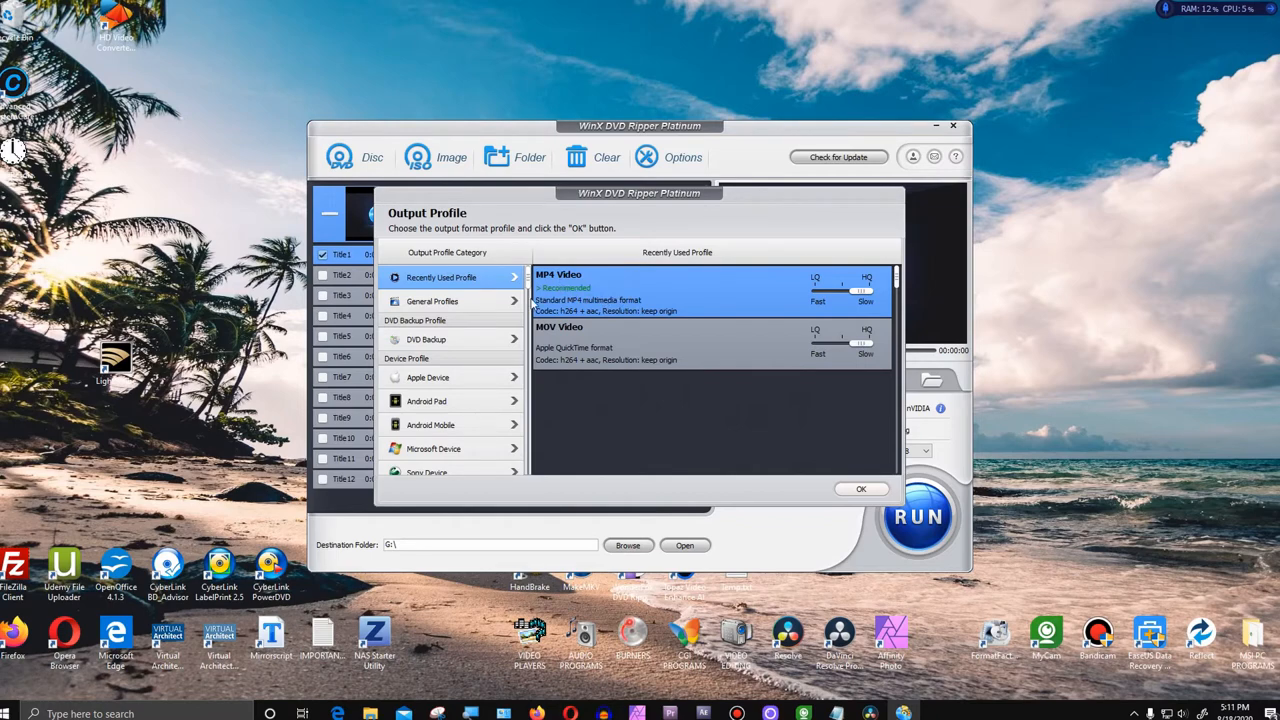
scroll(down, 3)
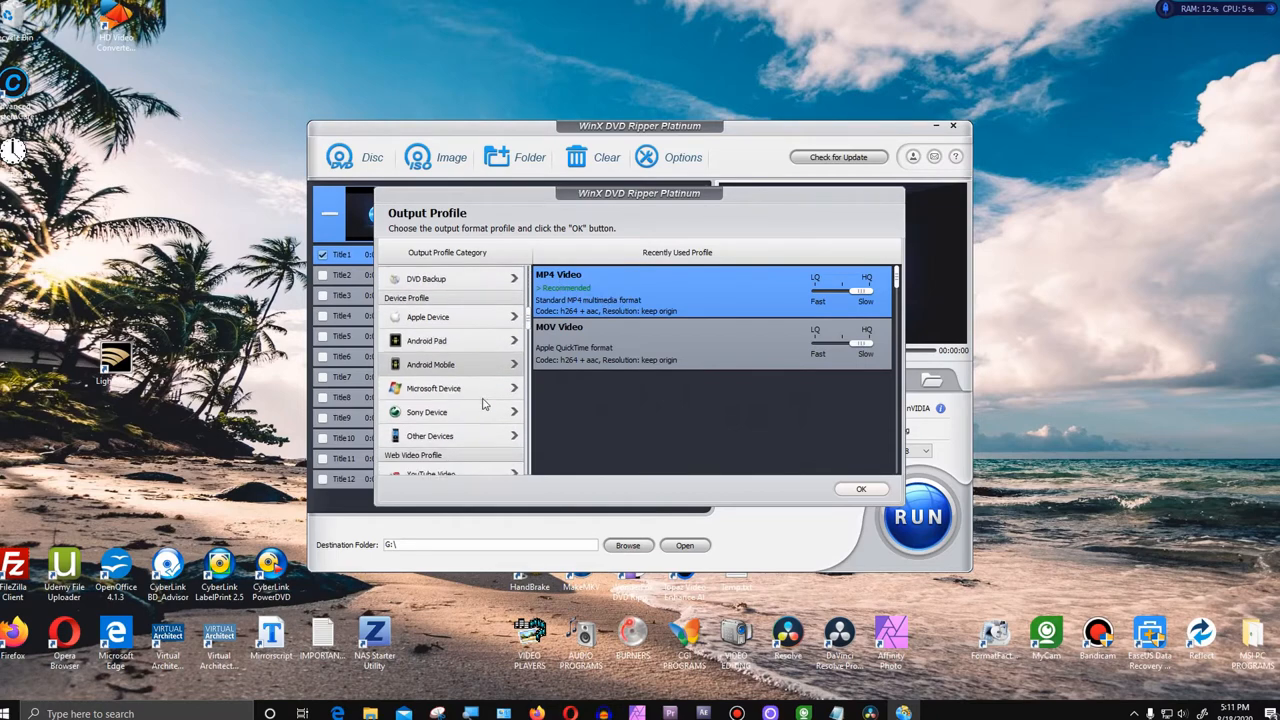
scroll(down, 3)
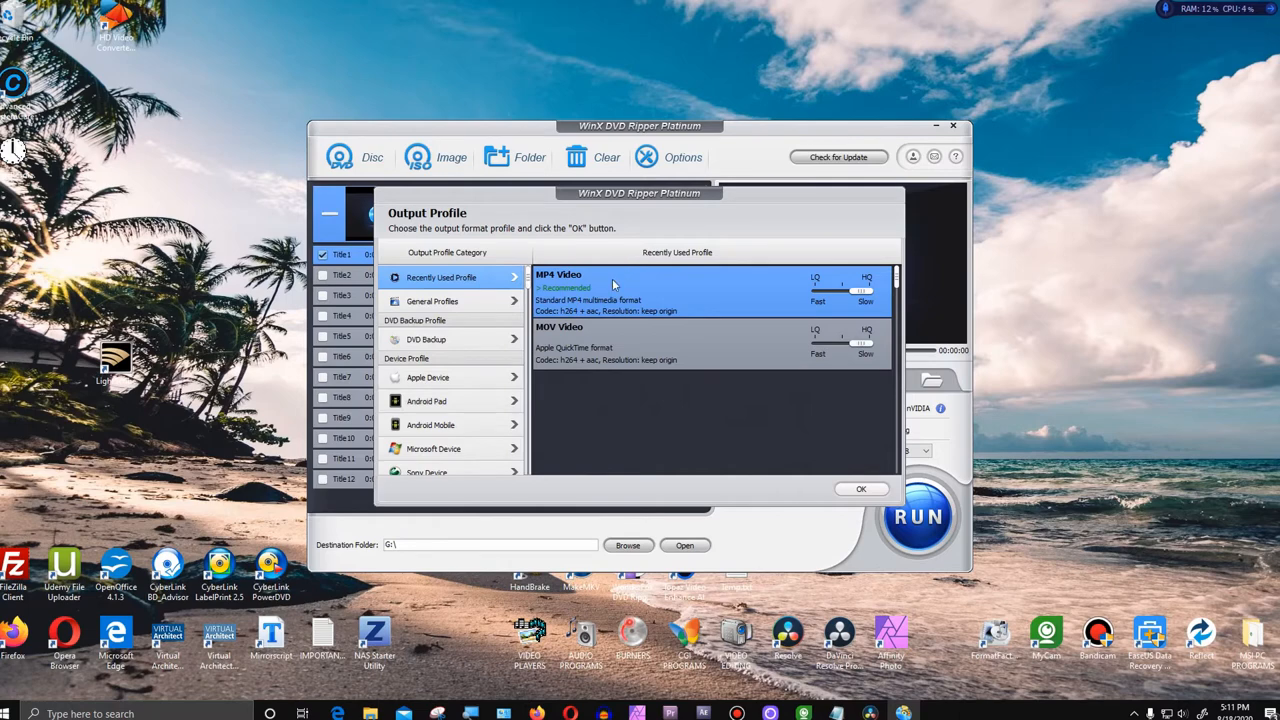
mouse_move(575, 287)
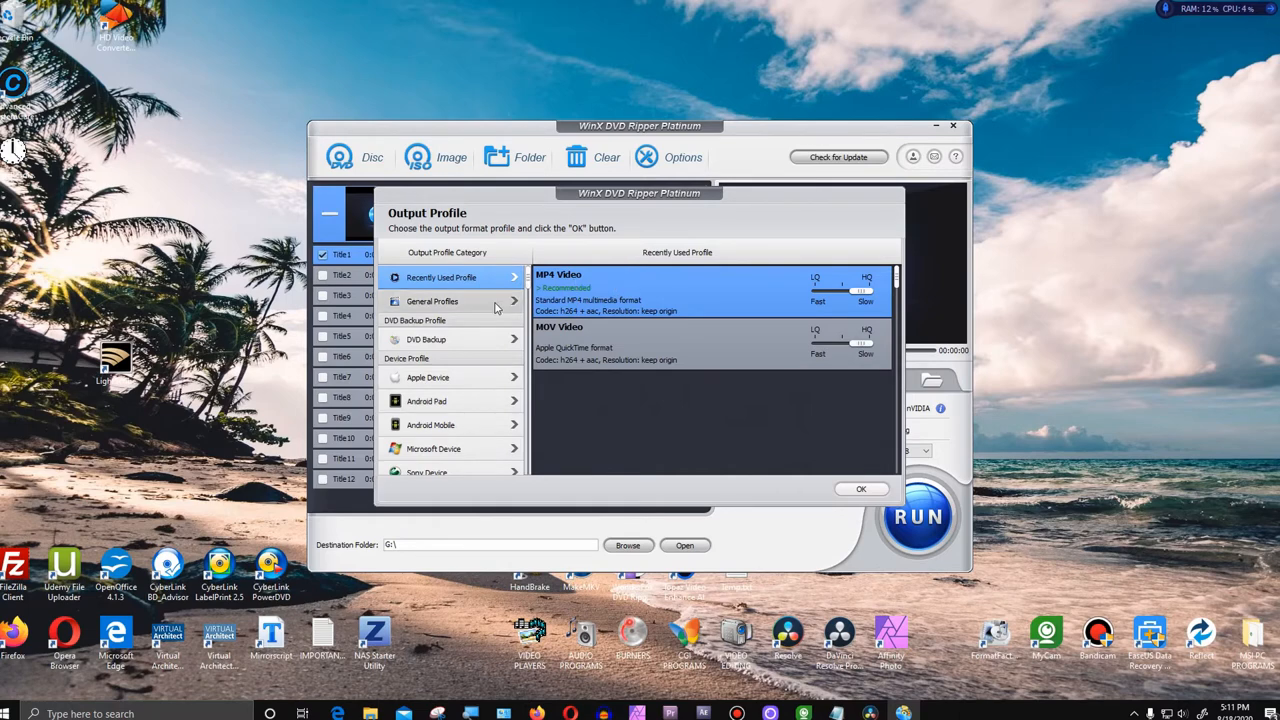
- Browse the General Profiles category, where MP4 Video is listed first
click(432, 301)
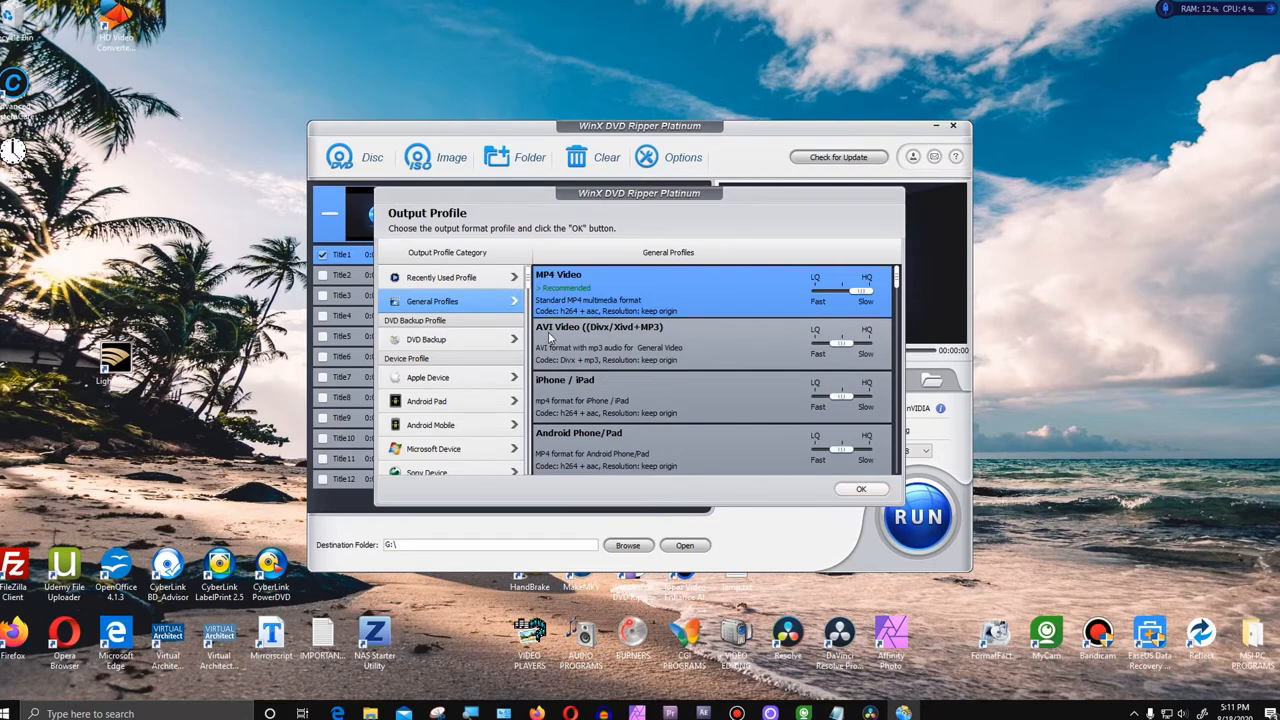
scroll(down, 3)
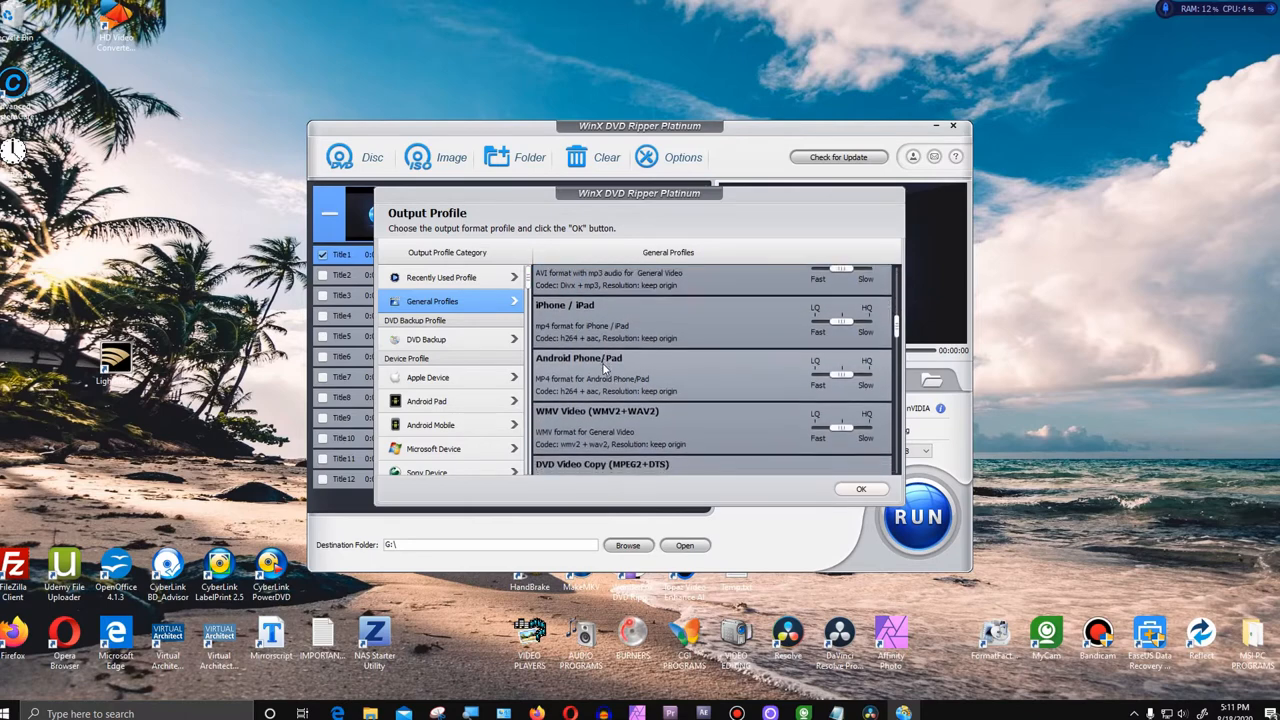
scroll(down, 3)
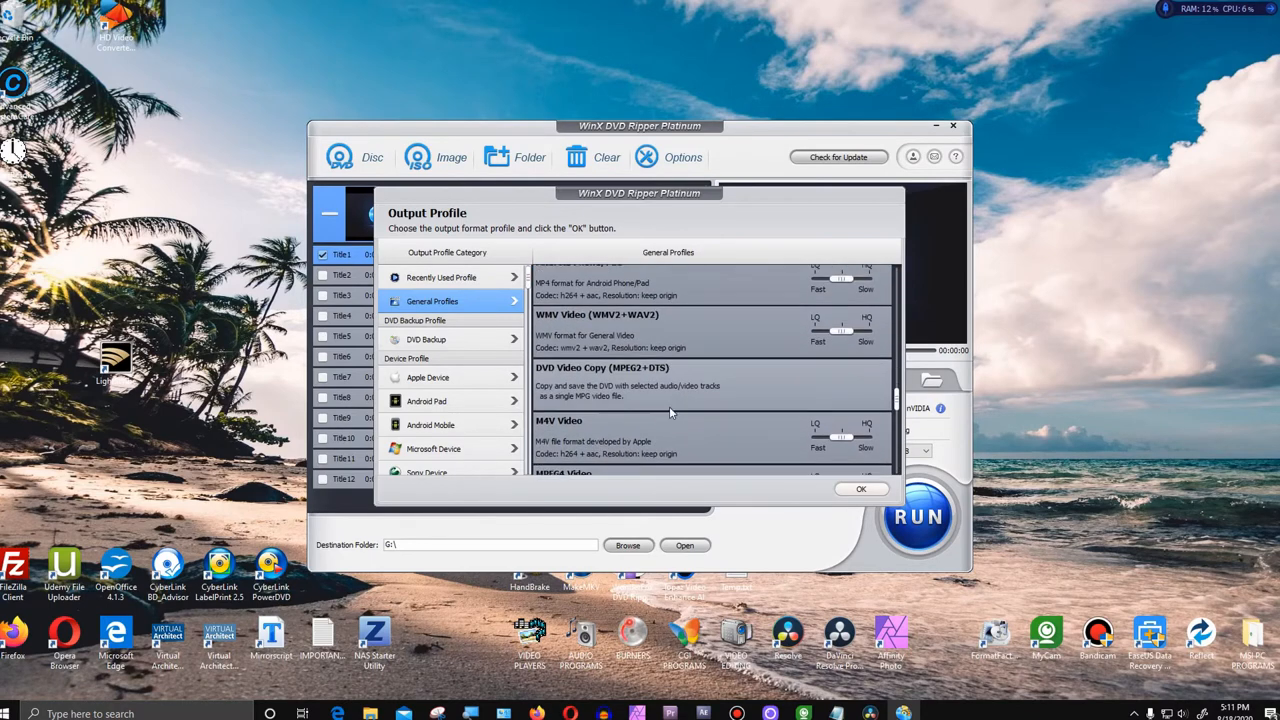
scroll(up, 3)
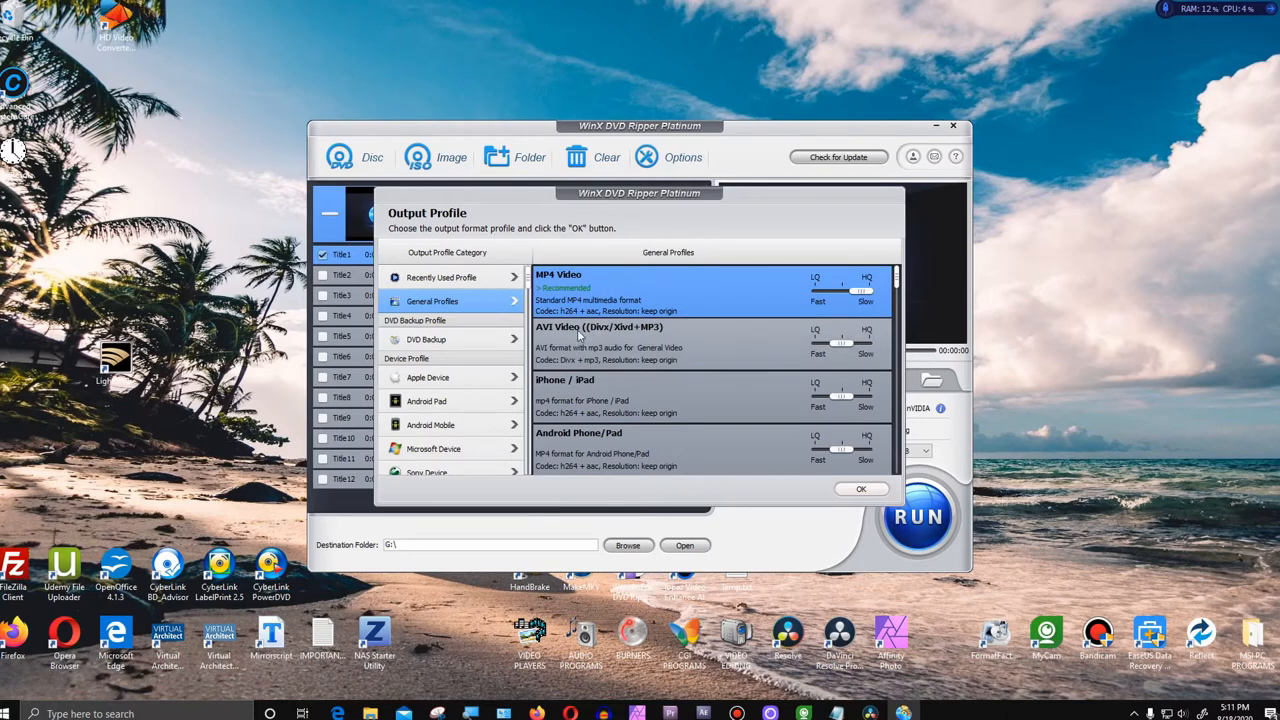
mouse_move(570, 350)
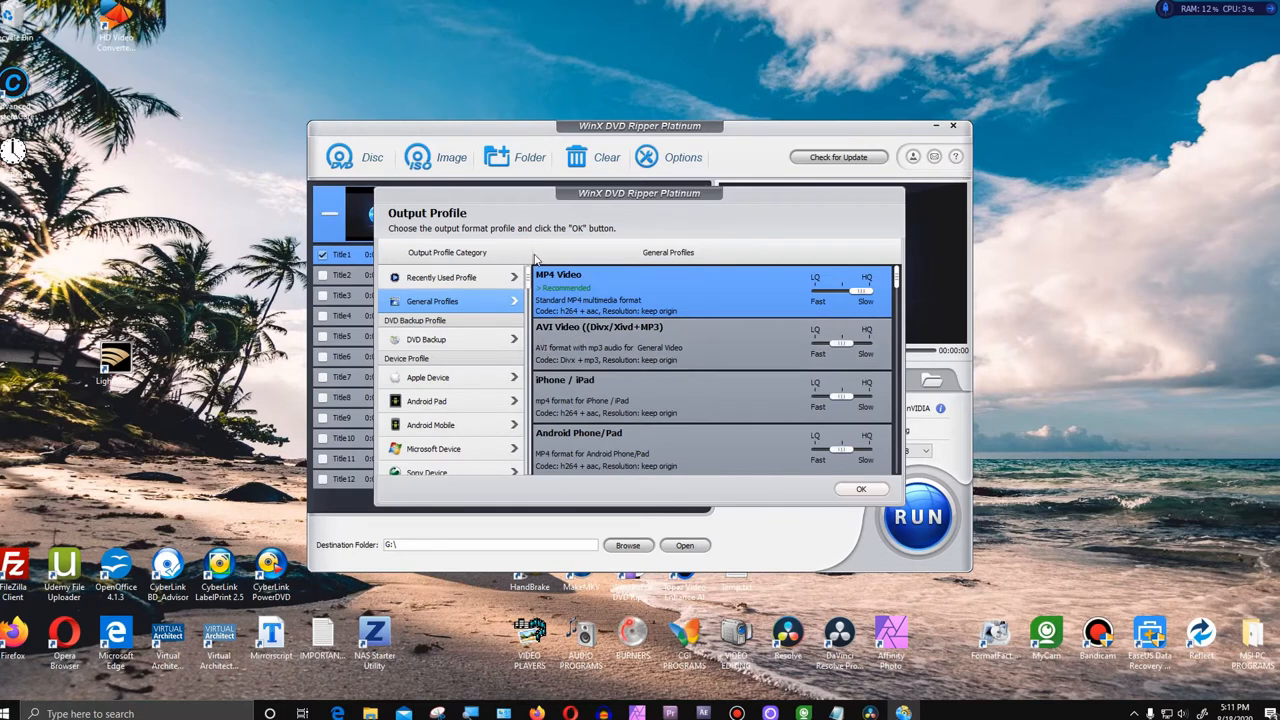
mouse_move(552, 285)
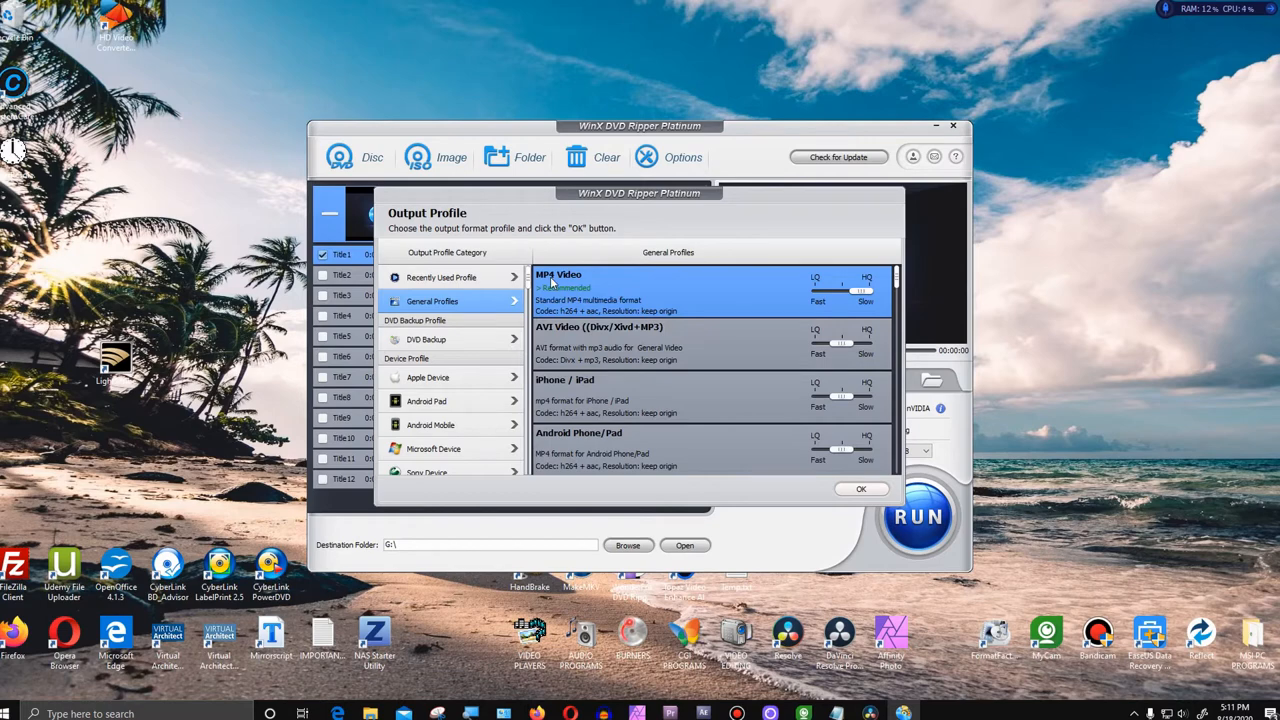
mouse_move(610, 308)
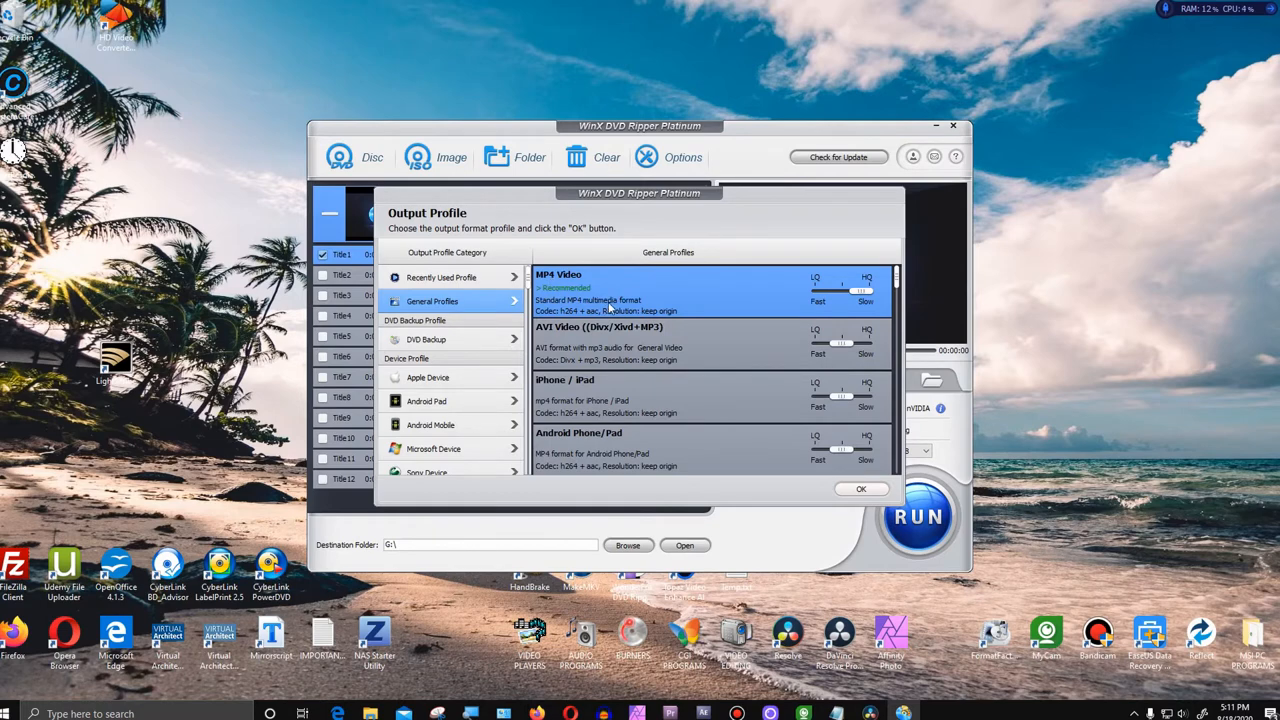
- Confirm MP4 Video as the output and review Title1's audio track in the title list
click(860, 489)
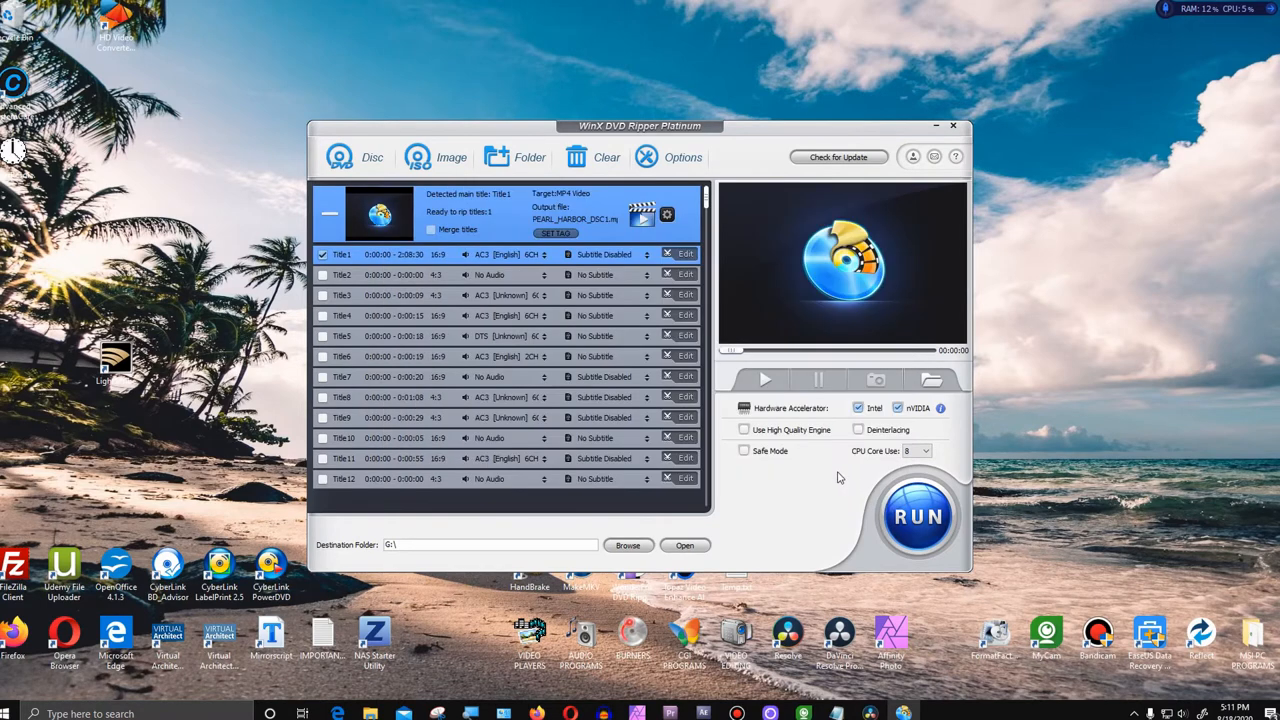
mouse_move(390, 270)
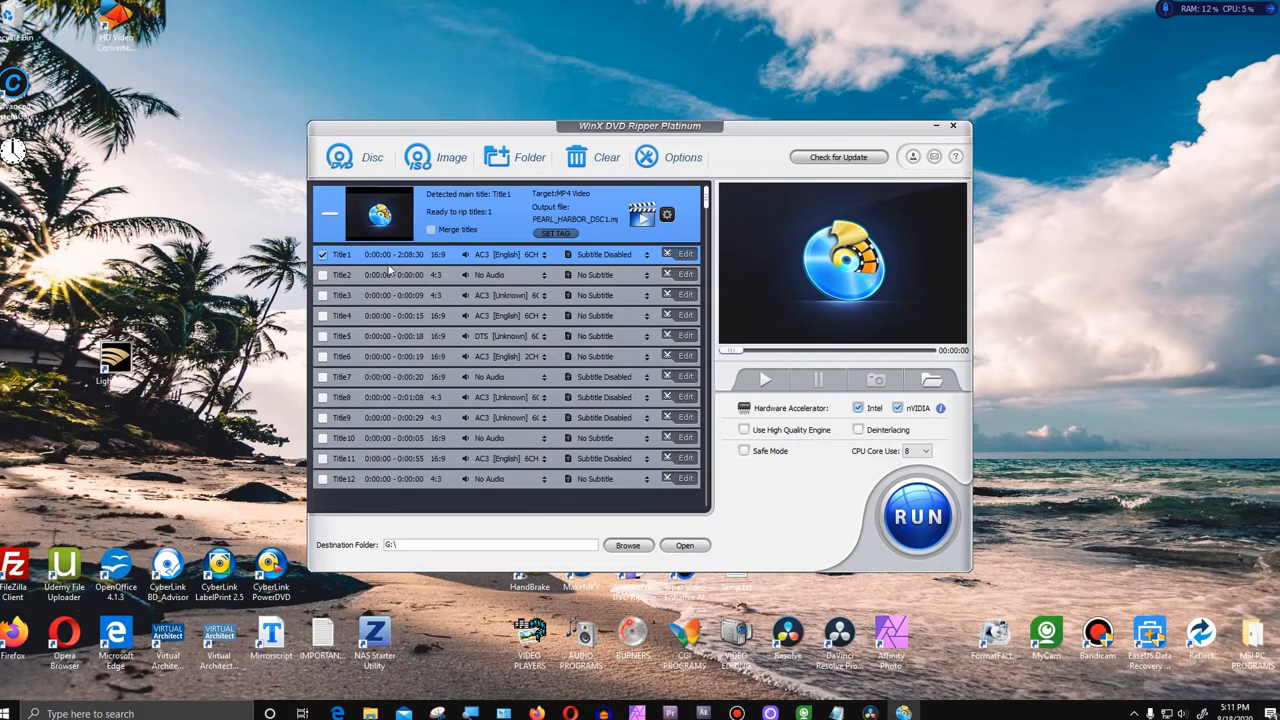
mouse_move(430, 263)
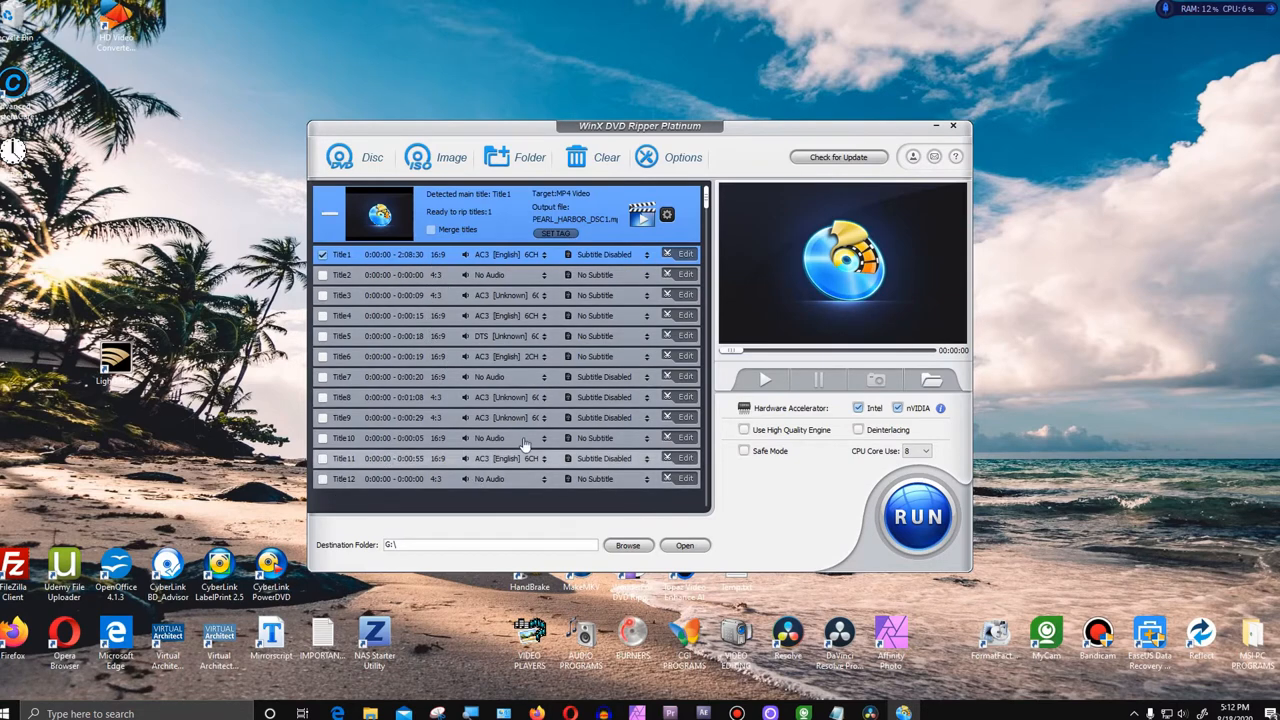
mouse_move(457, 375)
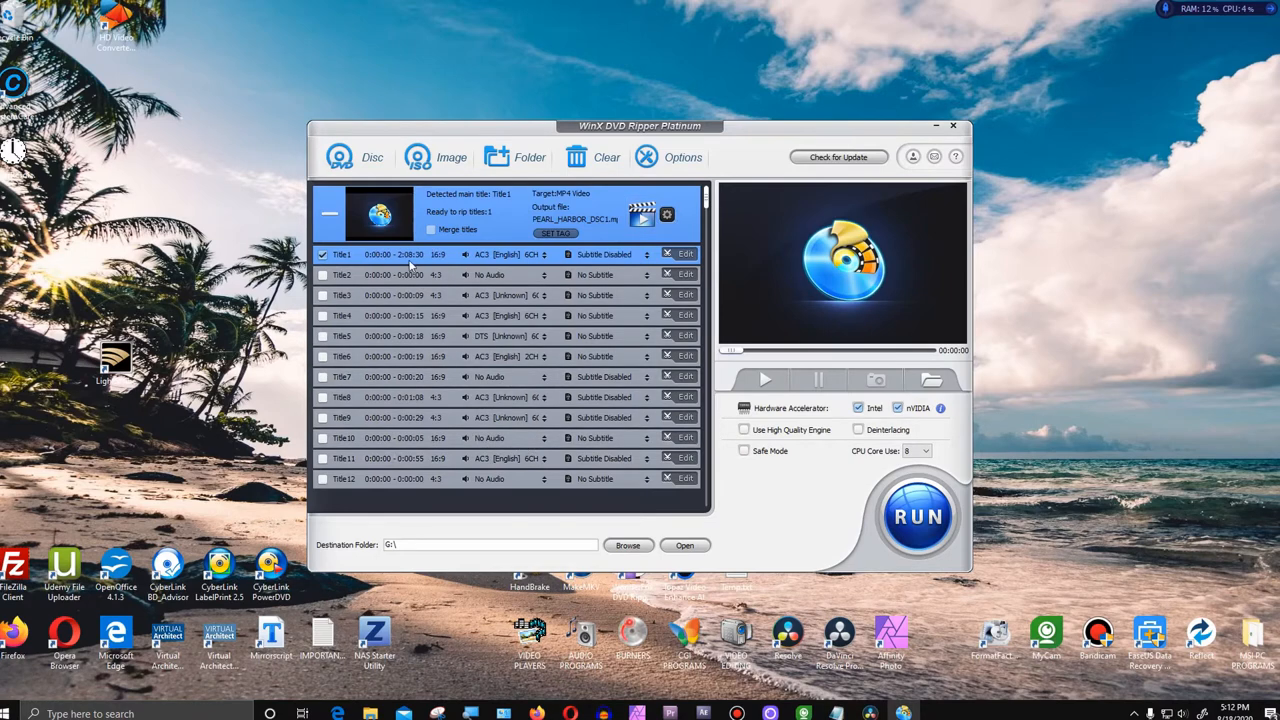
mouse_move(442, 263)
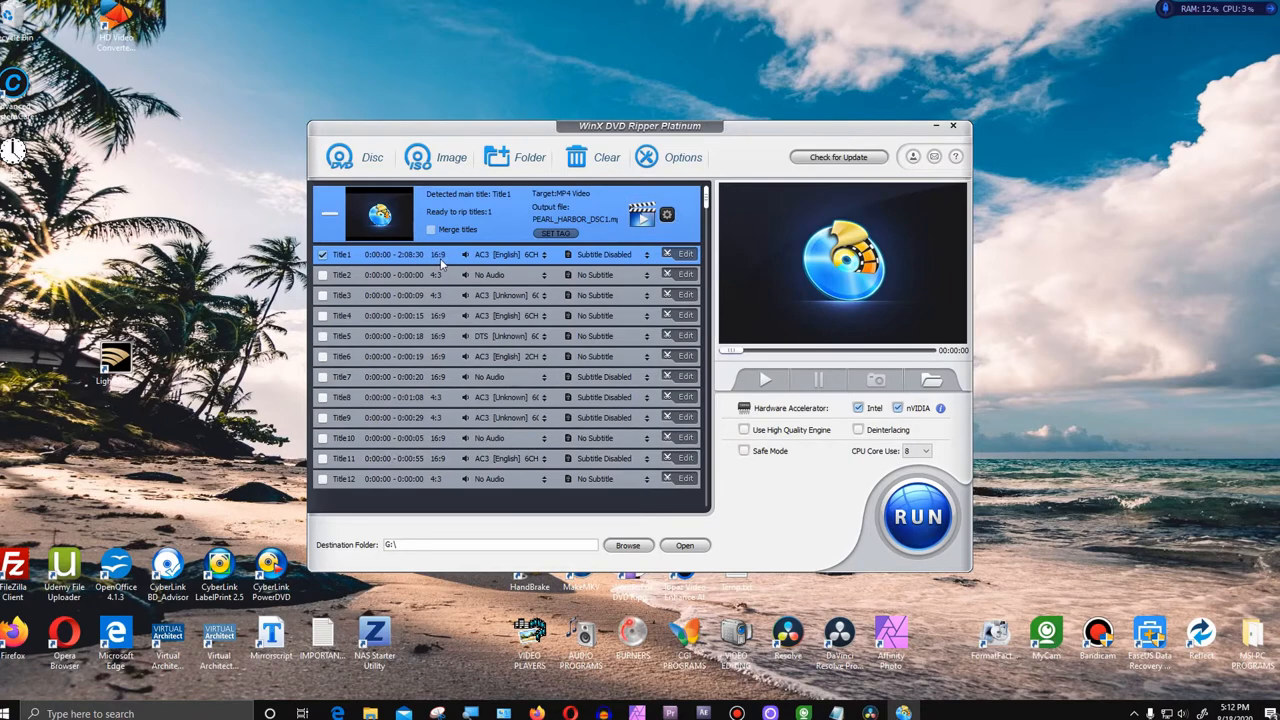
click(510, 254)
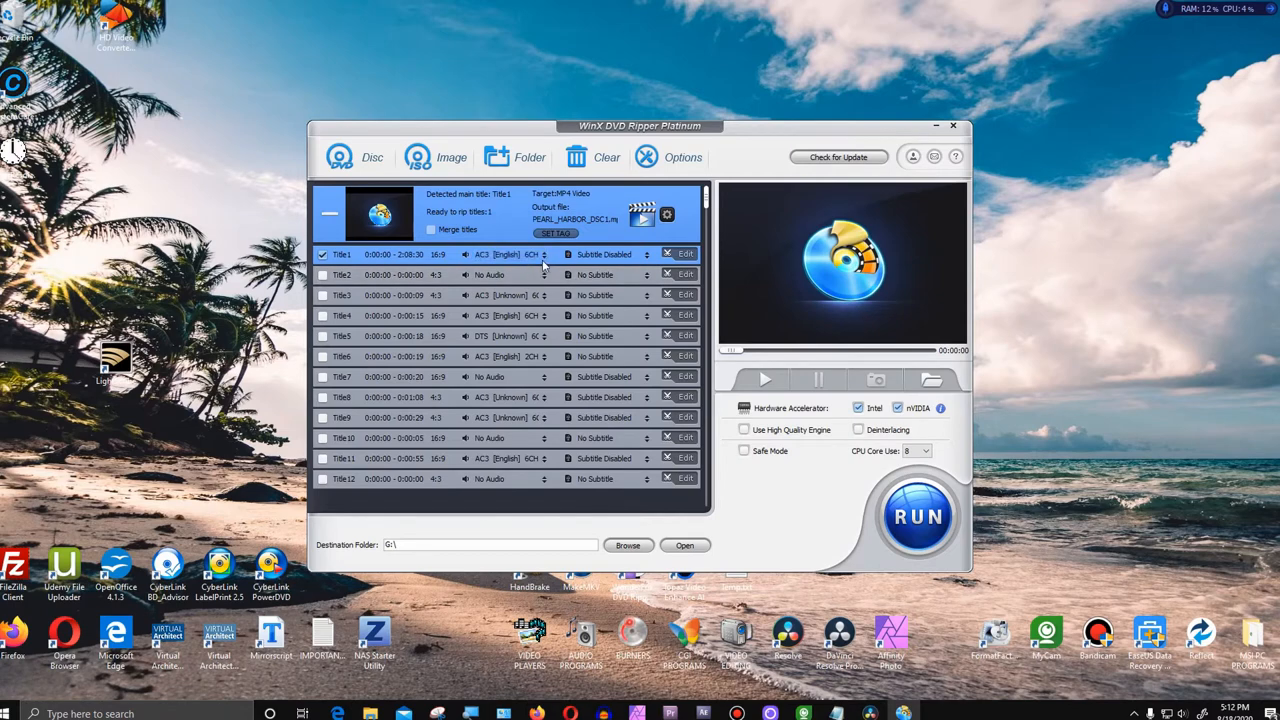
mouse_move(543, 255)
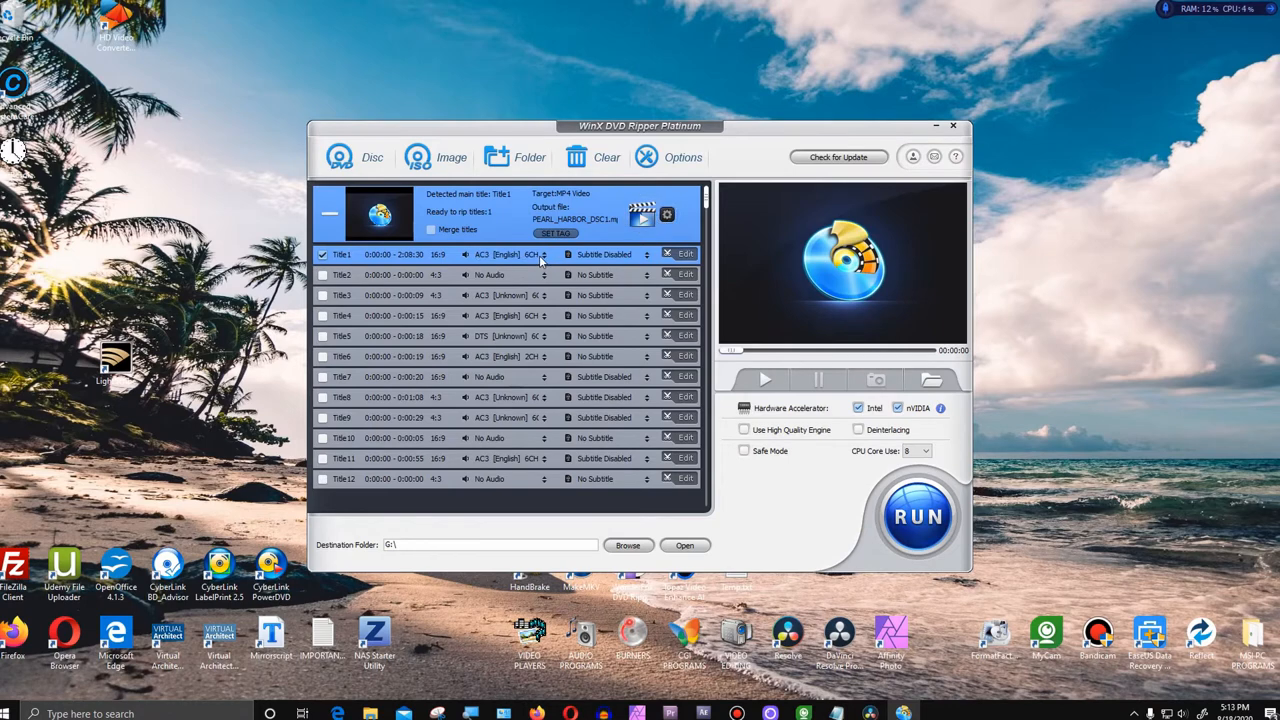
click(544, 254)
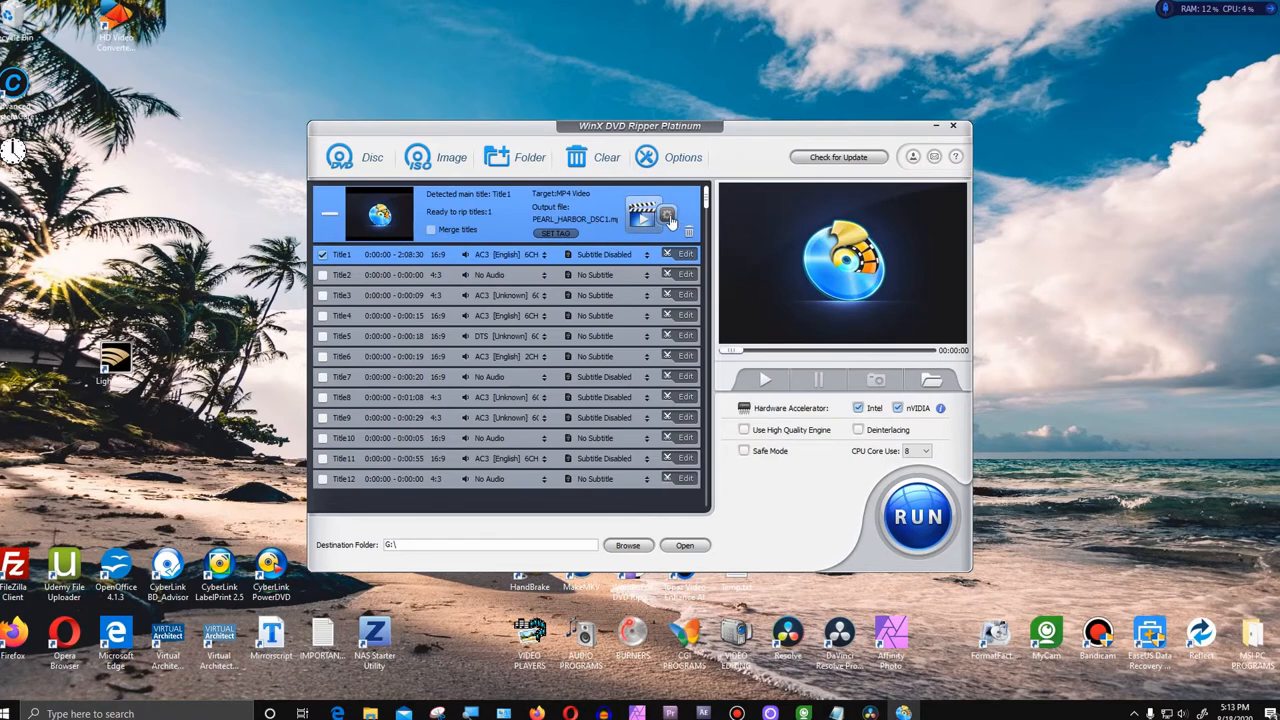
- Review the MP4 settings (h264 video, aac audio), keeping frame rate at keep origin
click(667, 214)
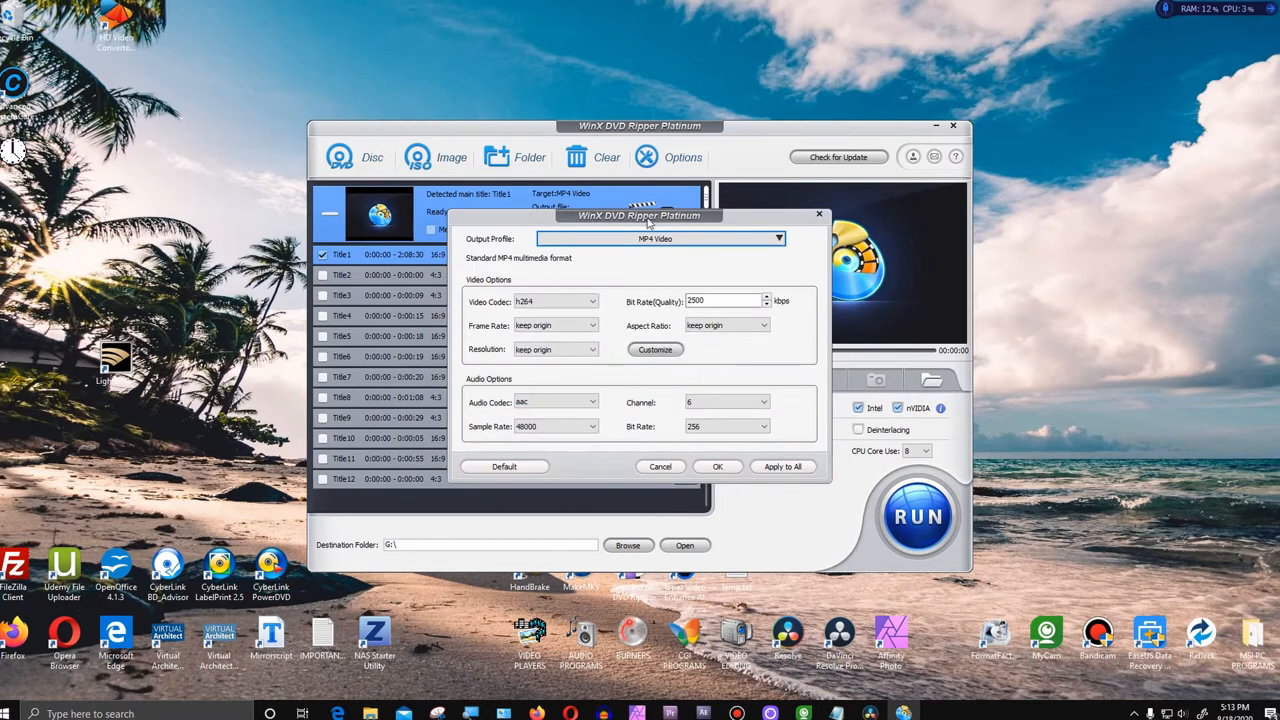
click(550, 301)
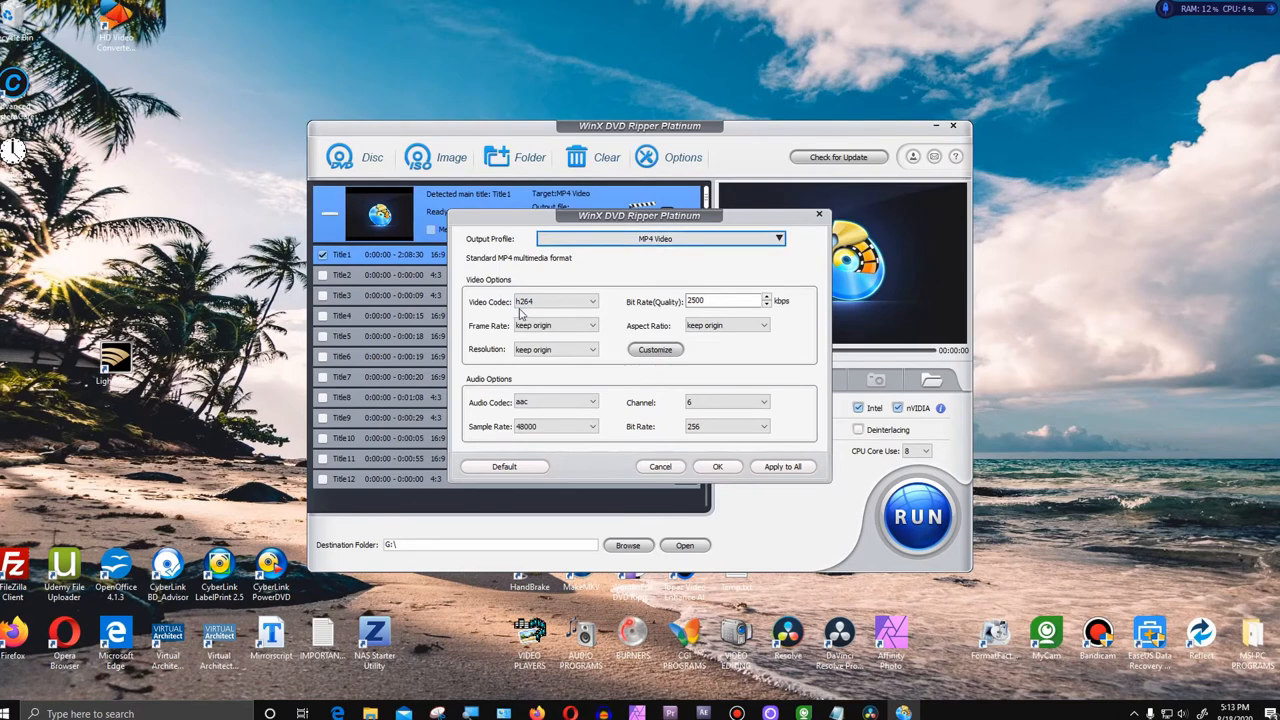
click(555, 301)
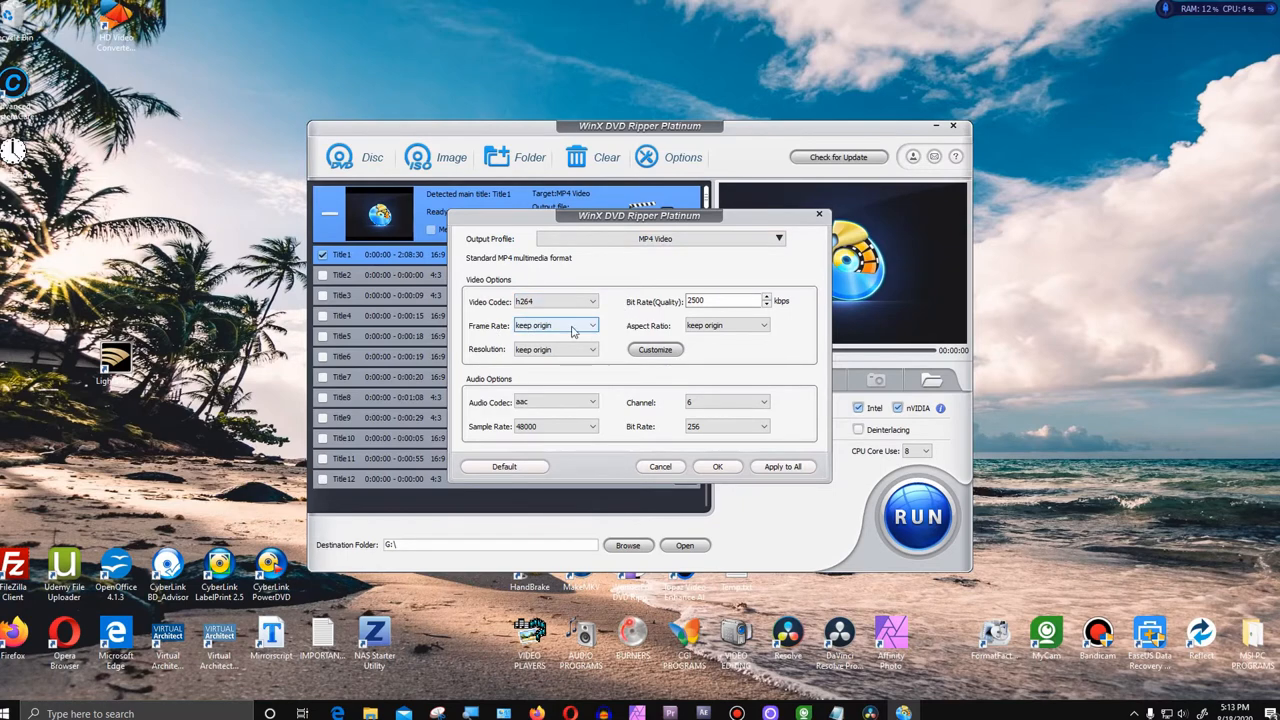
click(591, 325)
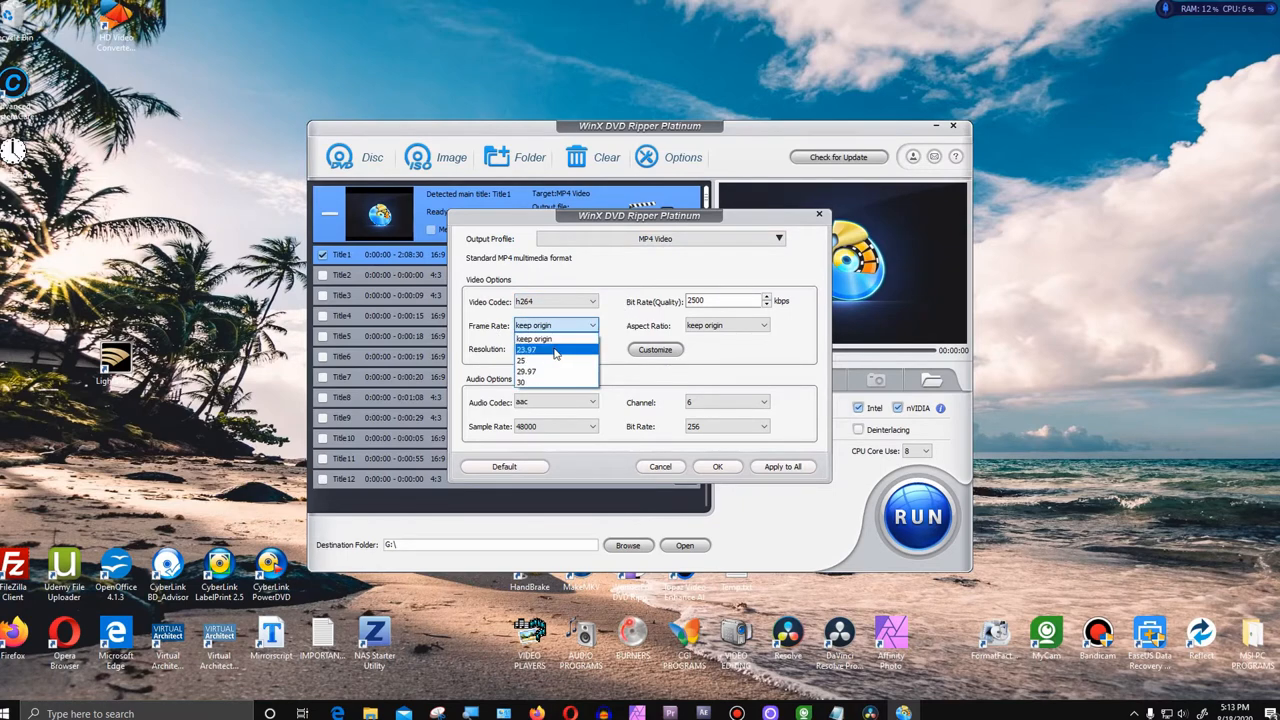
click(534, 338)
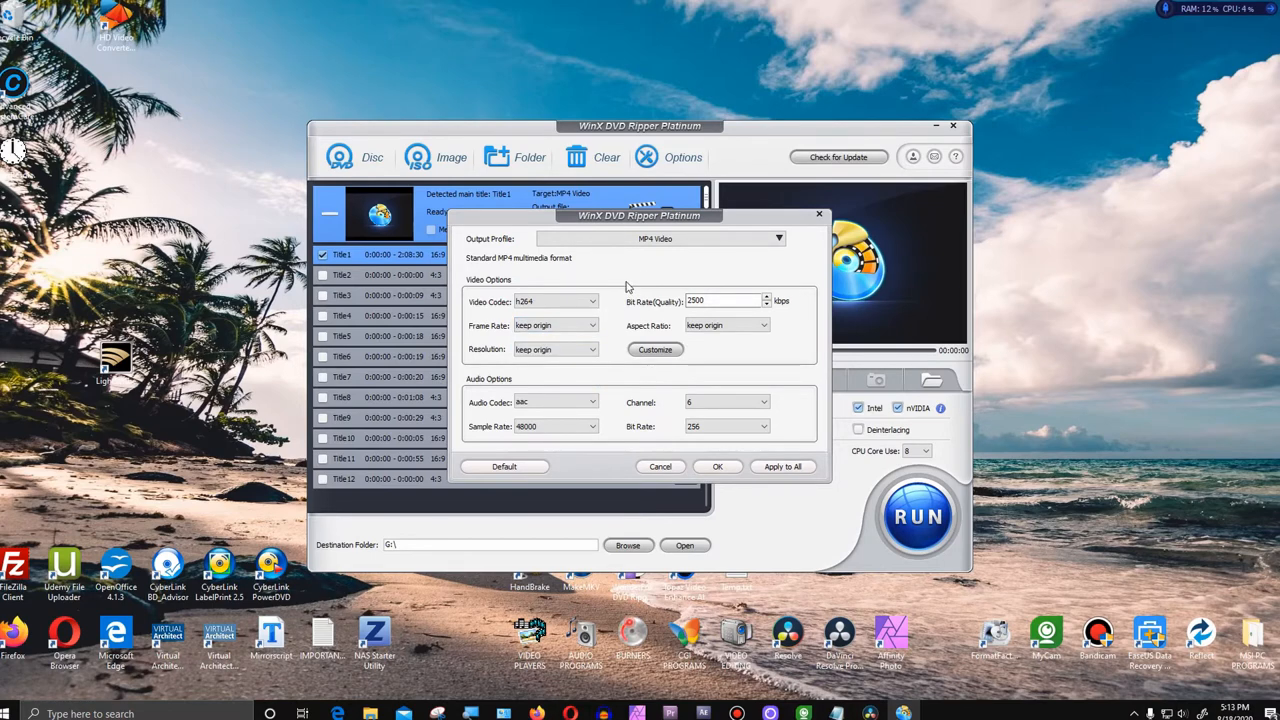
mouse_move(620, 298)
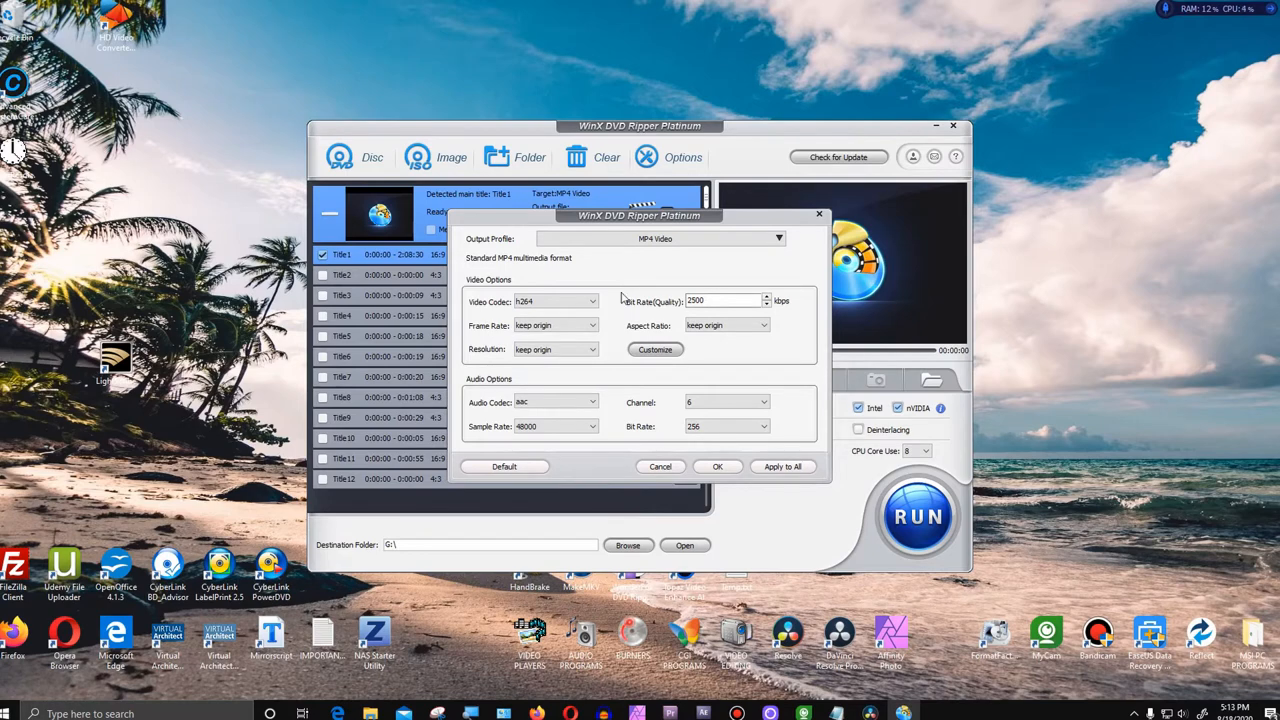
mouse_move(465, 390)
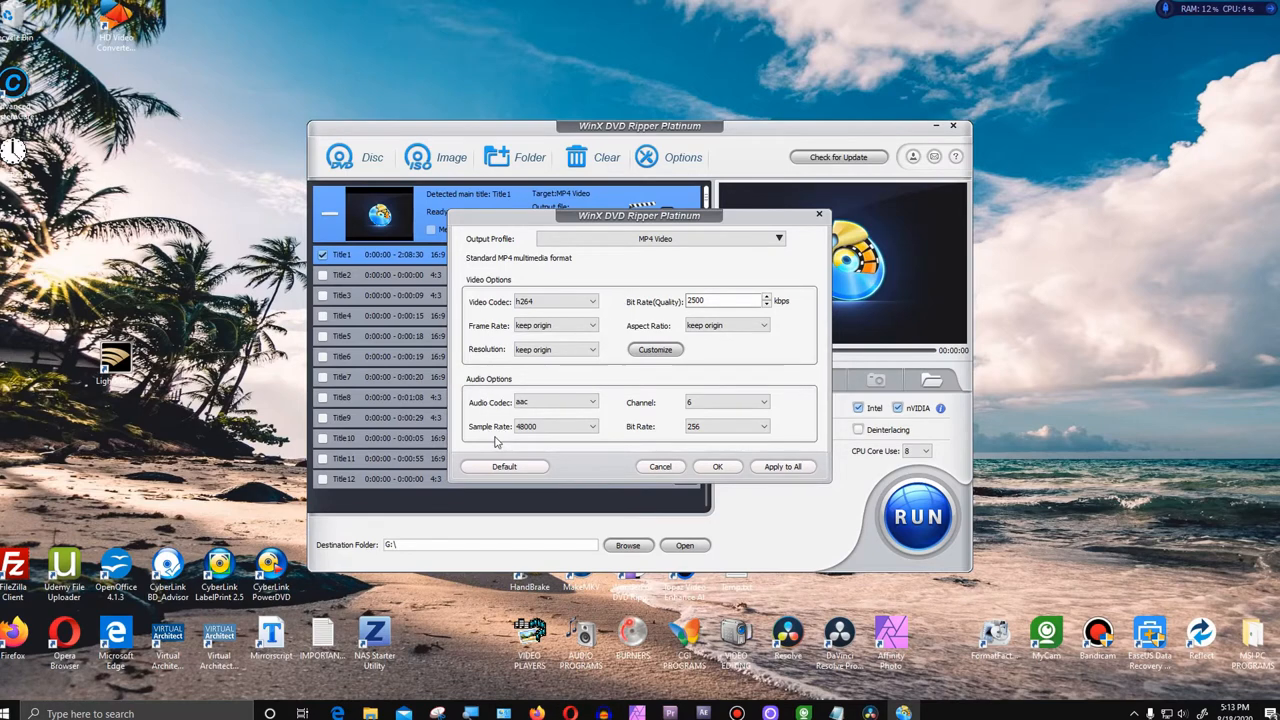
click(555, 426)
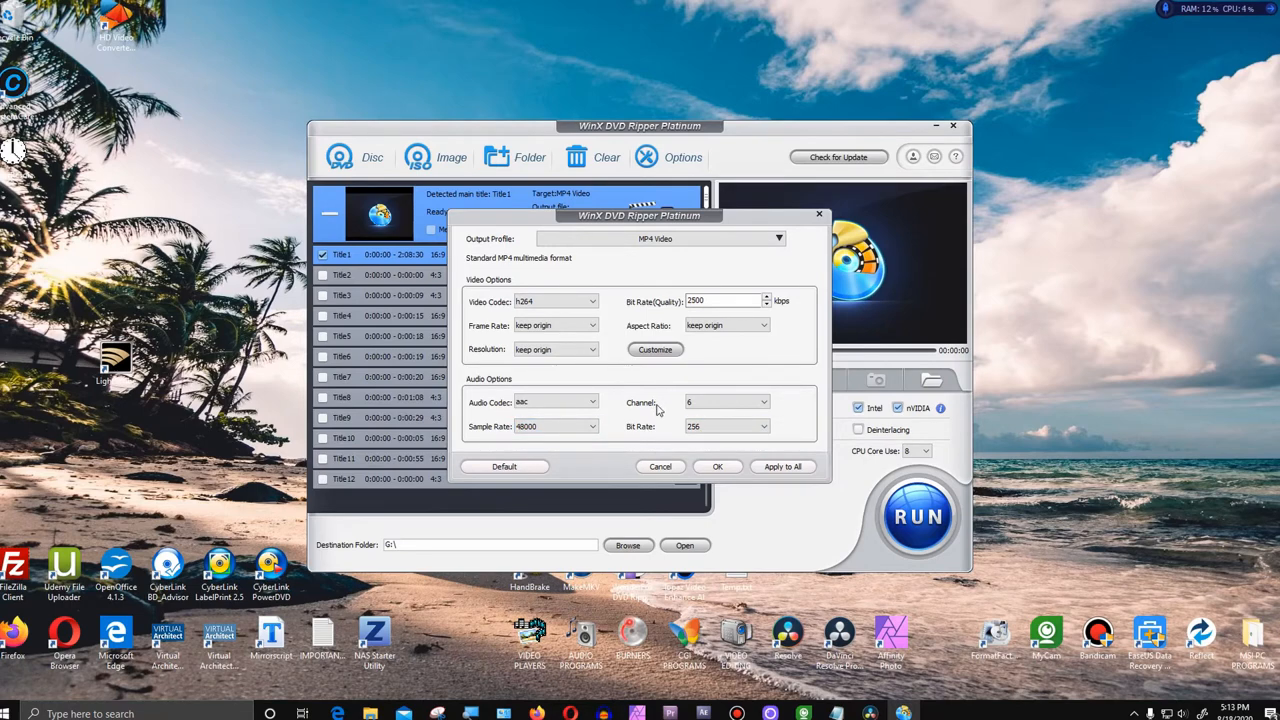
- Review the audio Channel choices (2, 4, 6), keeping 6, and check the Bit Rate setting
click(725, 402)
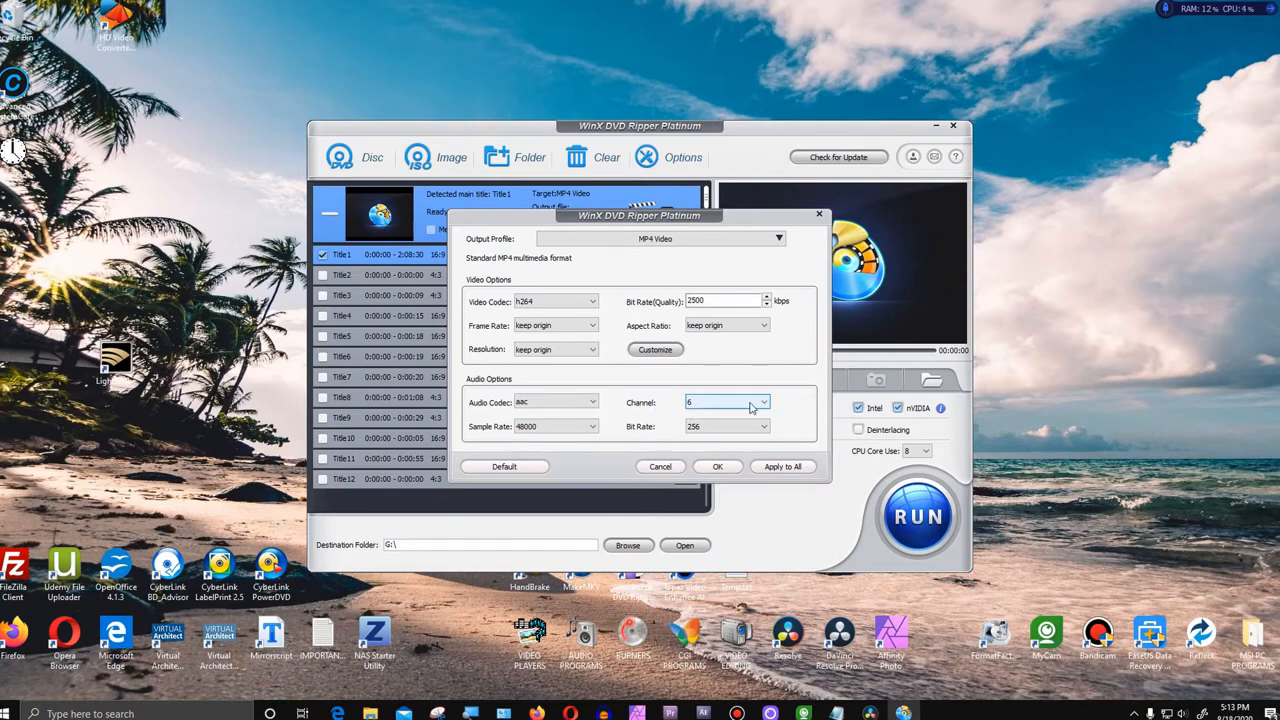
click(765, 402)
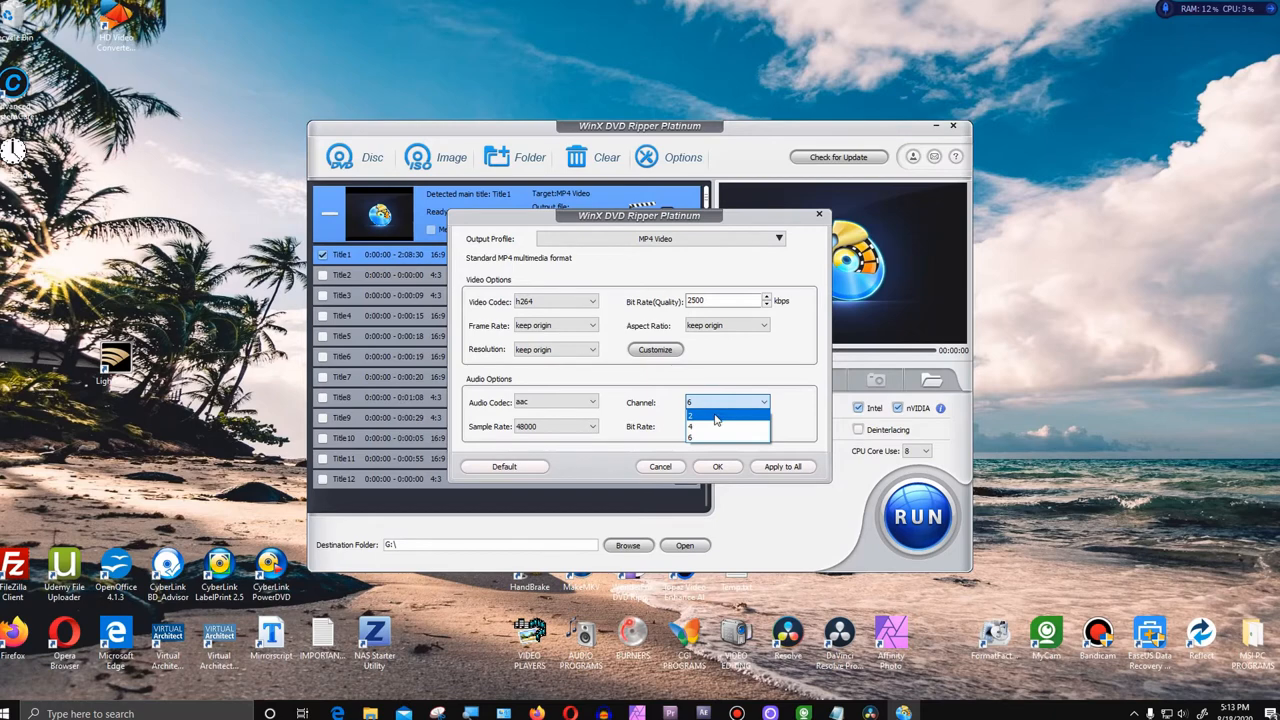
mouse_move(715, 430)
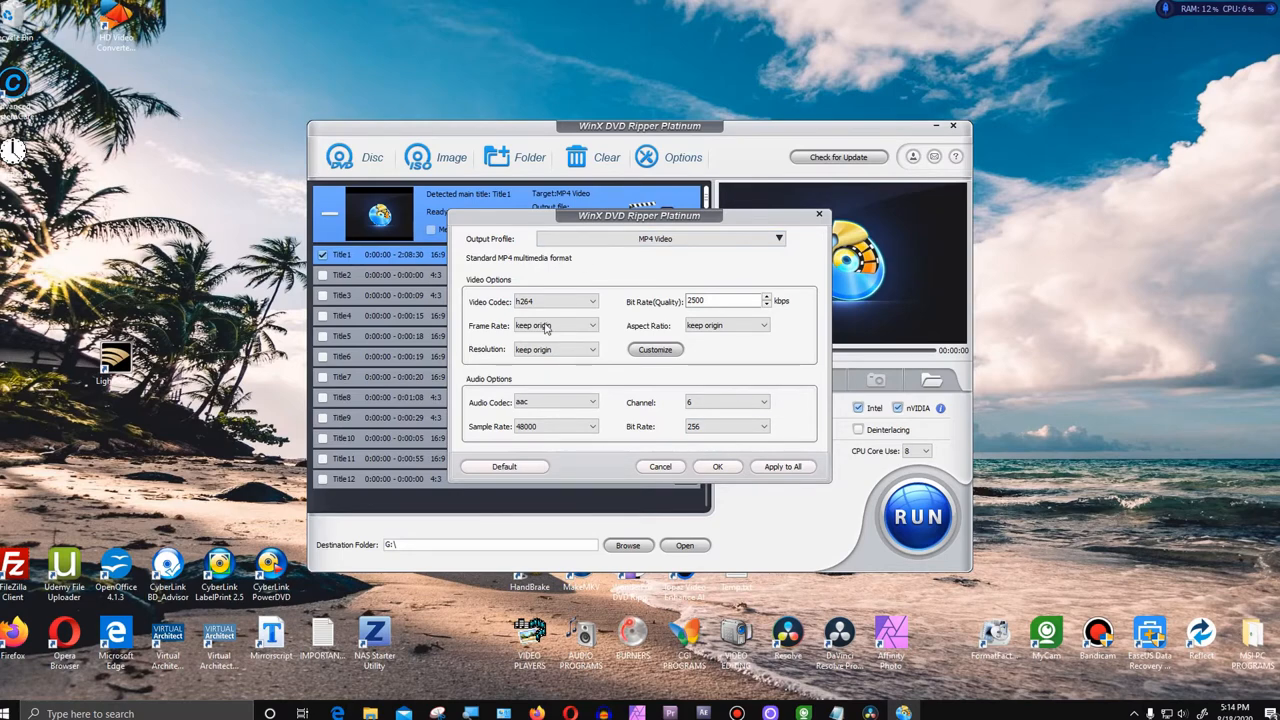
mouse_move(643, 138)
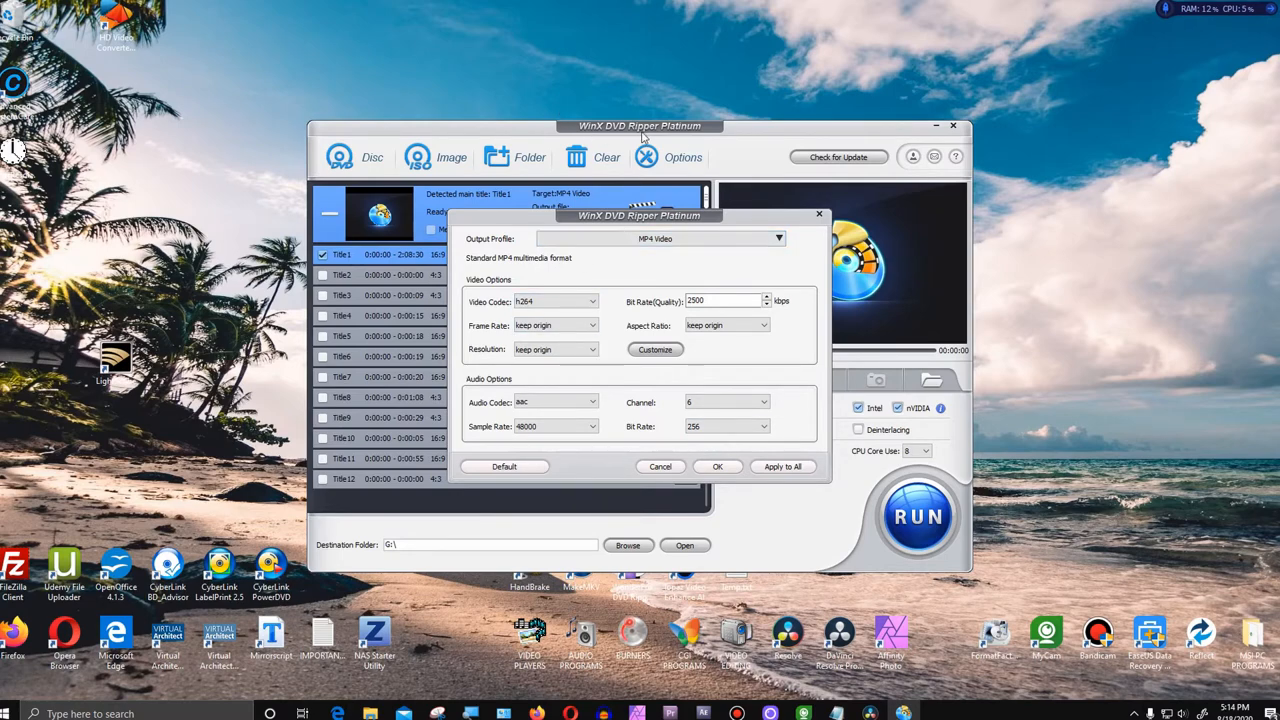
mouse_move(663, 118)
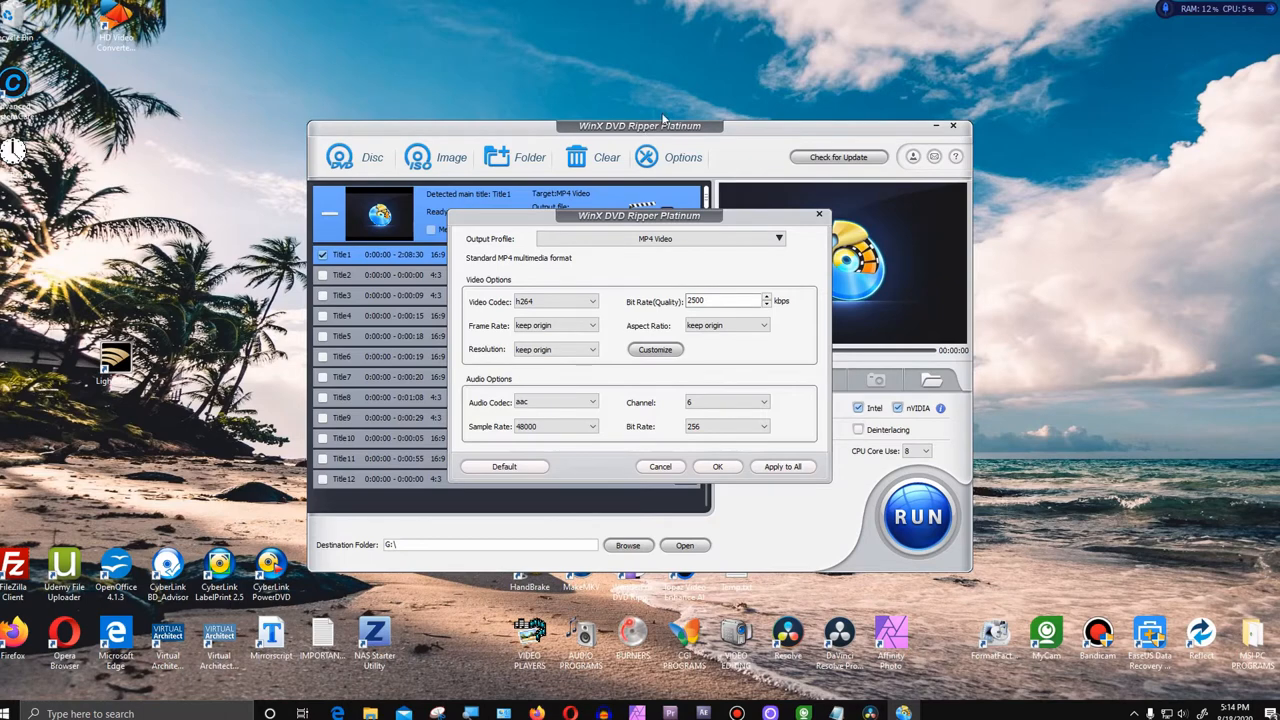
mouse_move(405, 260)
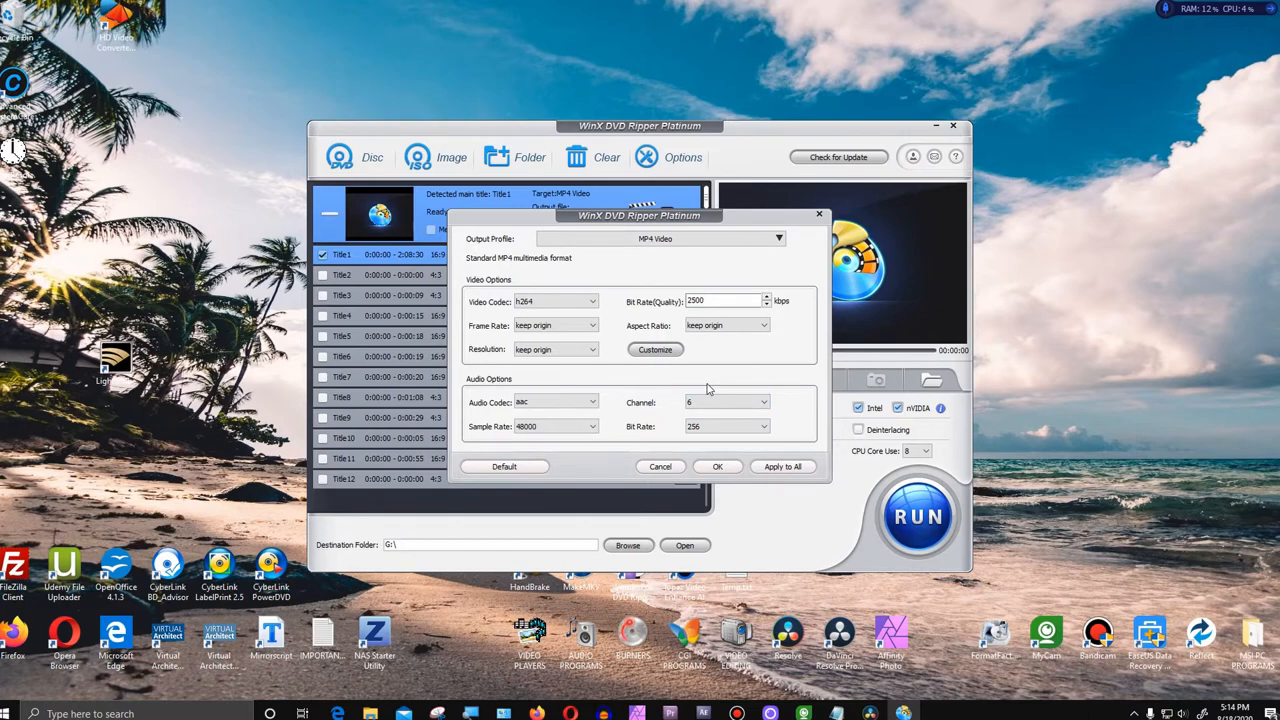
click(725, 426)
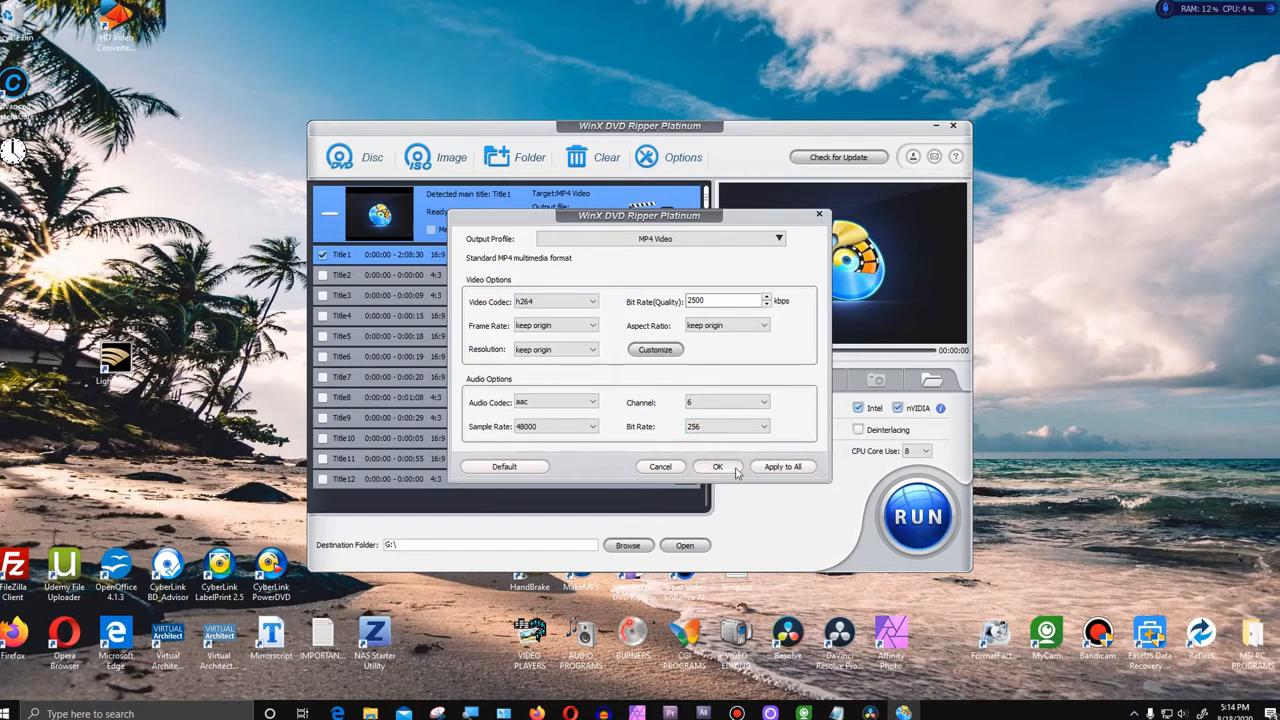
- Confirm the audio settings and enable Use High Quality Engine
click(717, 466)
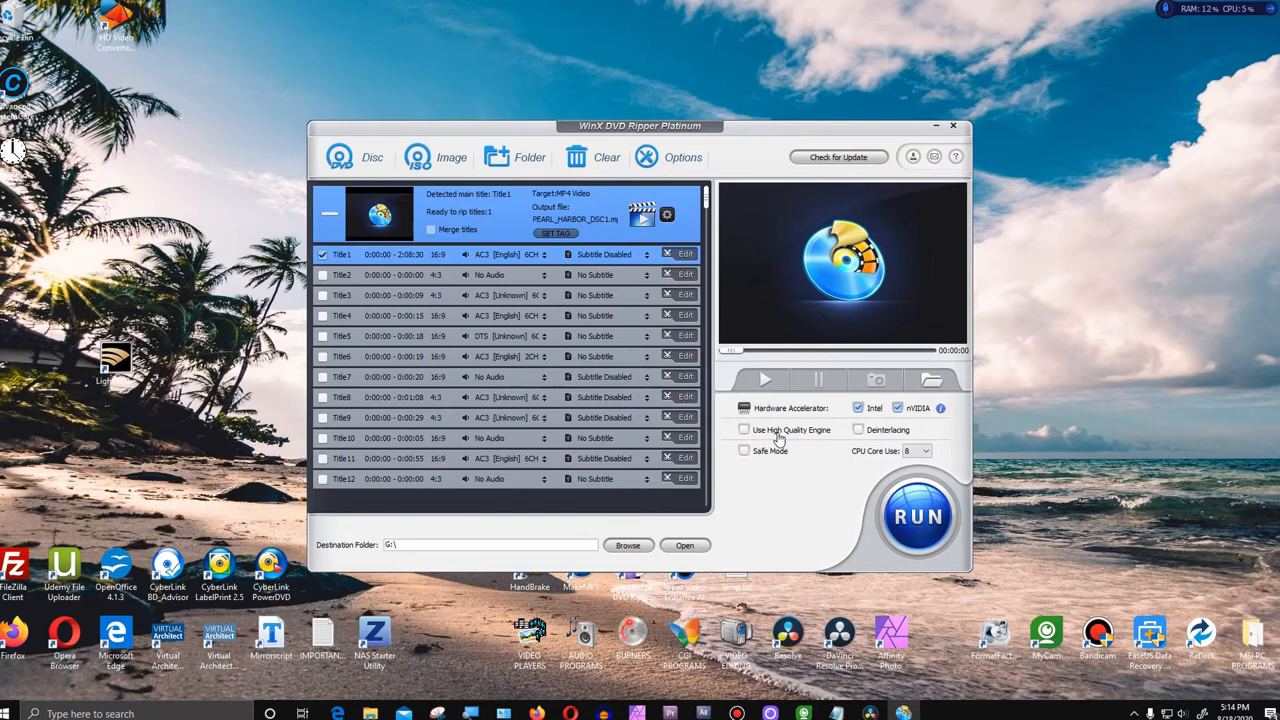
click(744, 429)
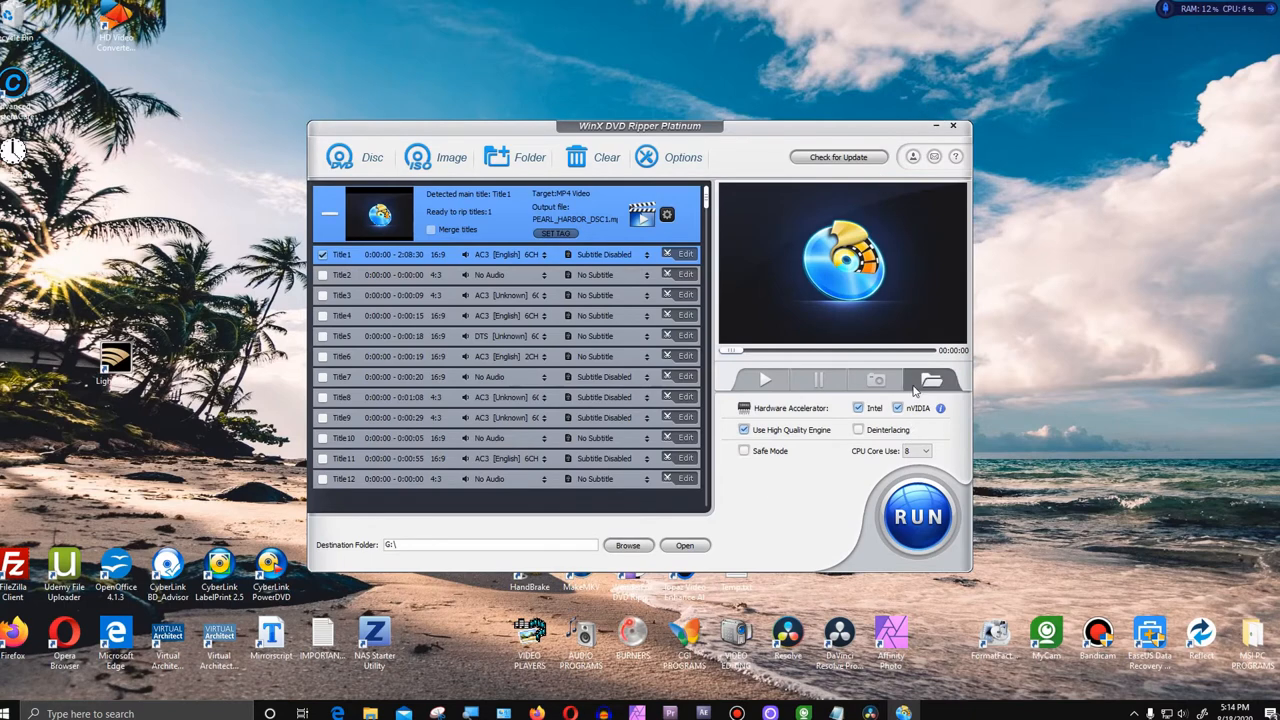
- Open Options to view the G:\ output folder and English default audio language
click(683, 157)
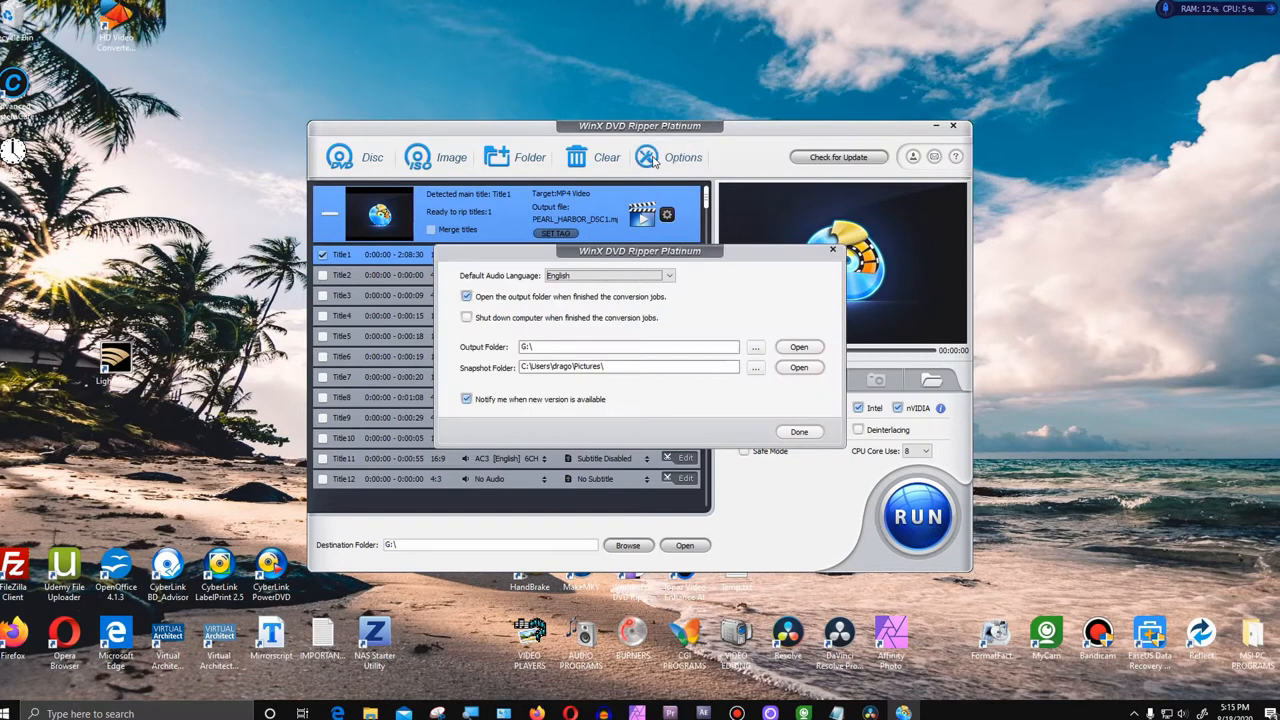
mouse_move(602, 364)
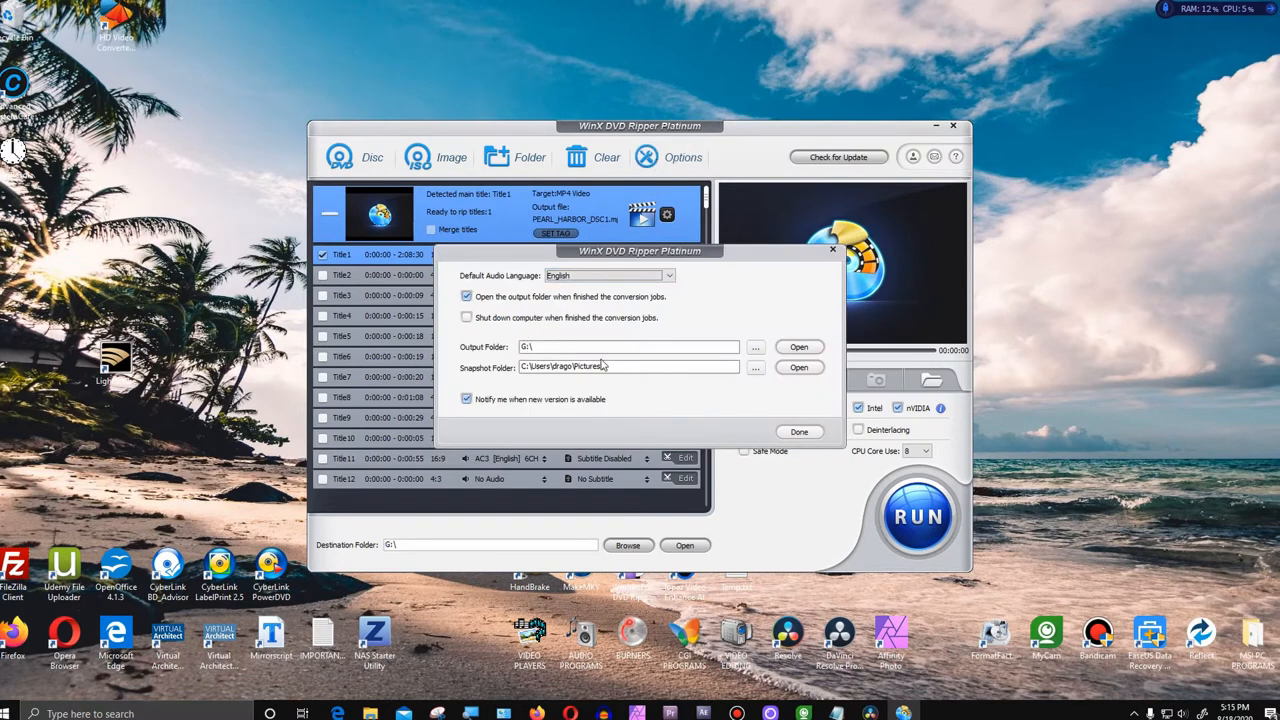
mouse_move(511, 374)
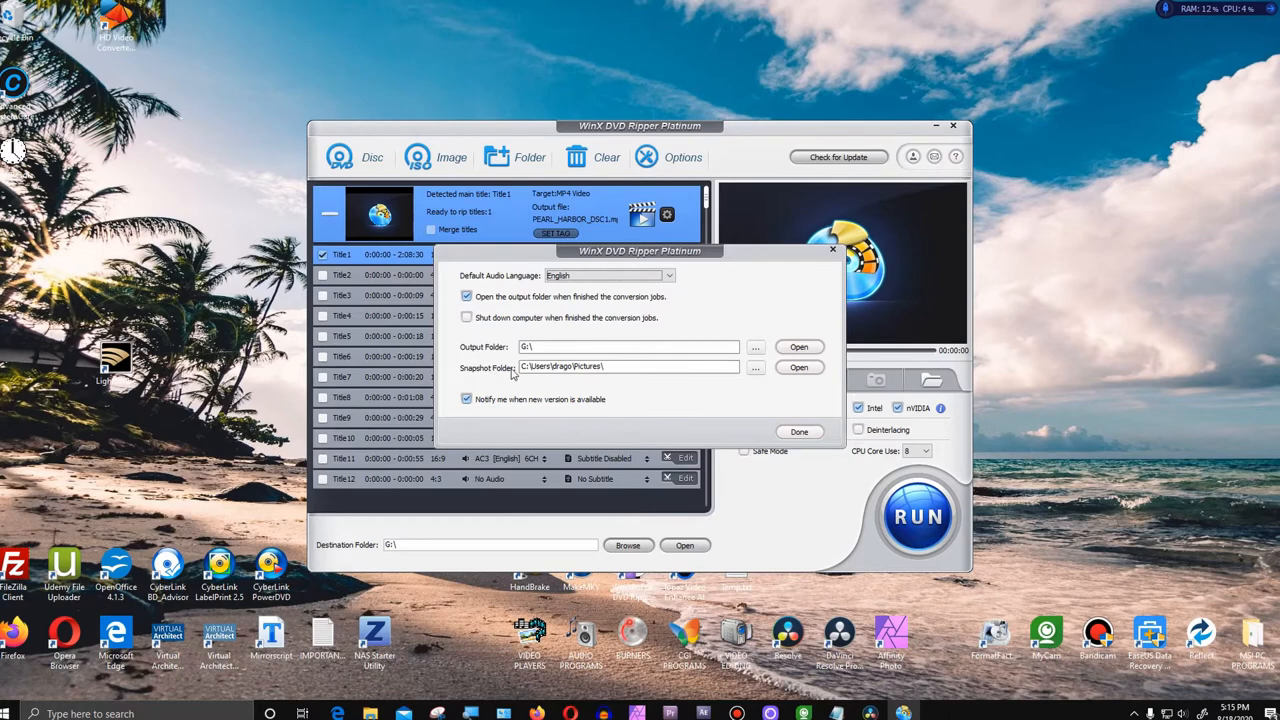
mouse_move(647, 264)
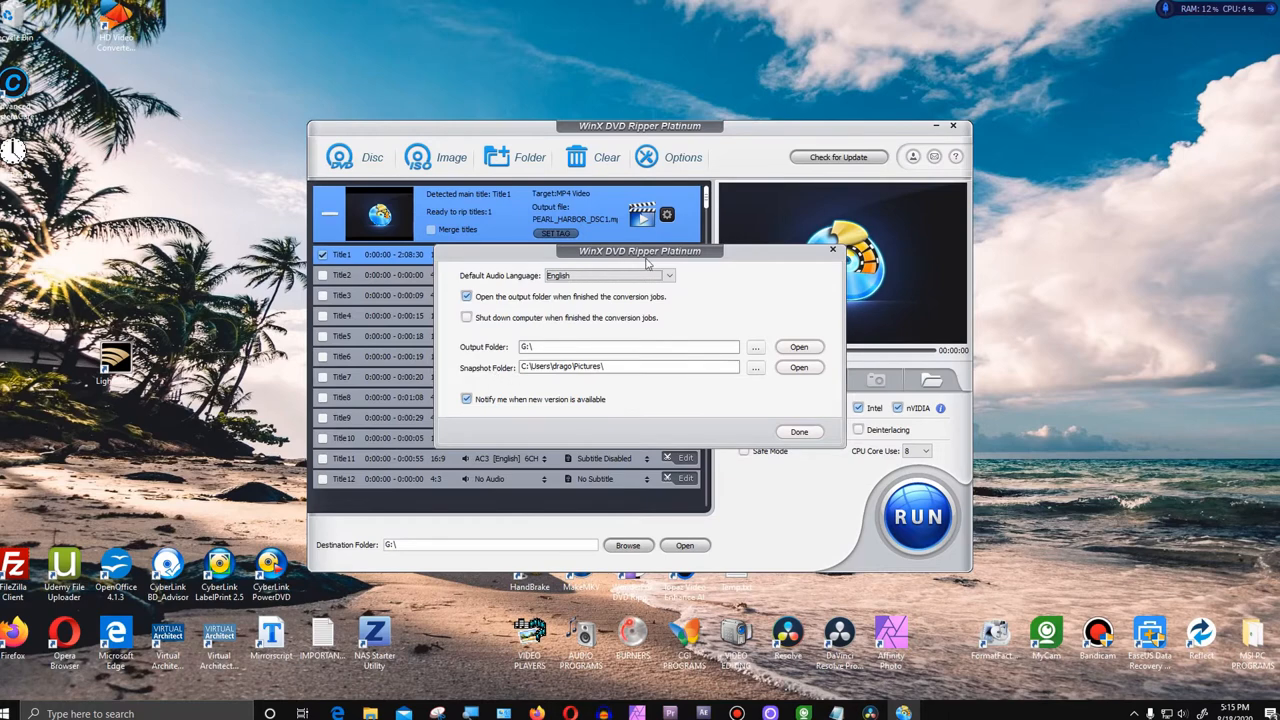
mouse_move(759, 296)
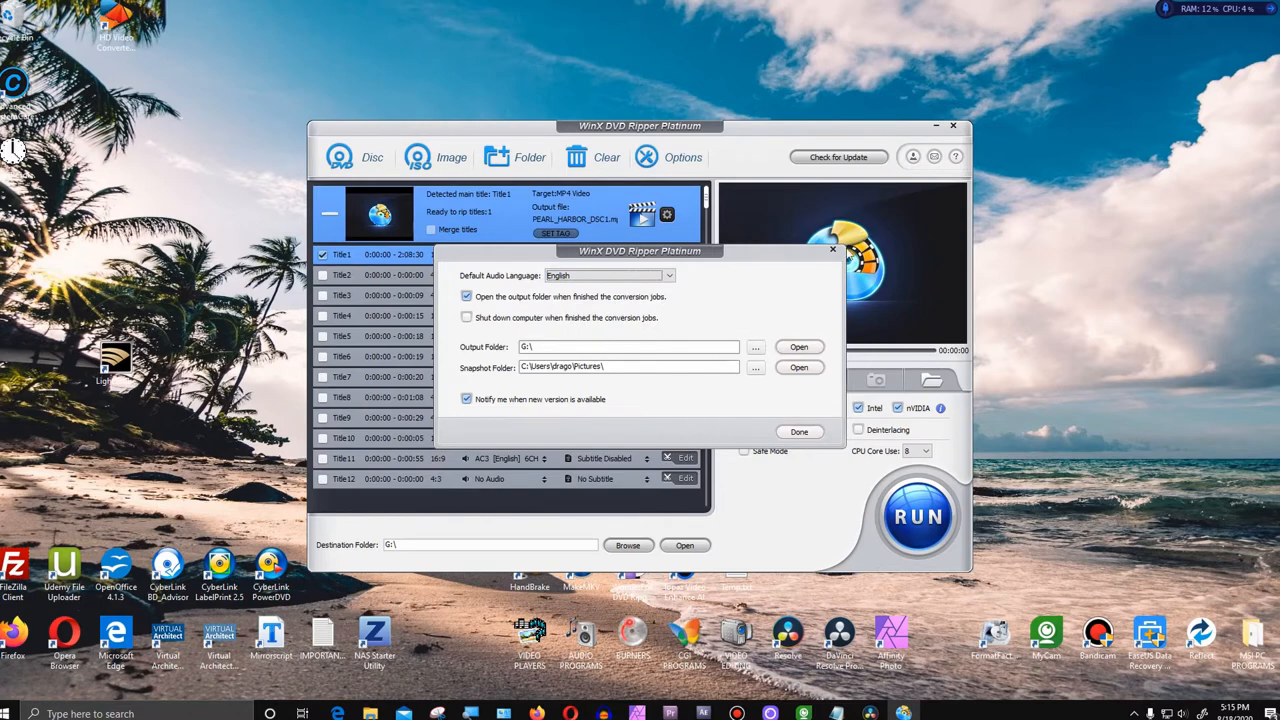
- Close the Options dialog with Done, keeping the G:\ destination
click(799, 431)
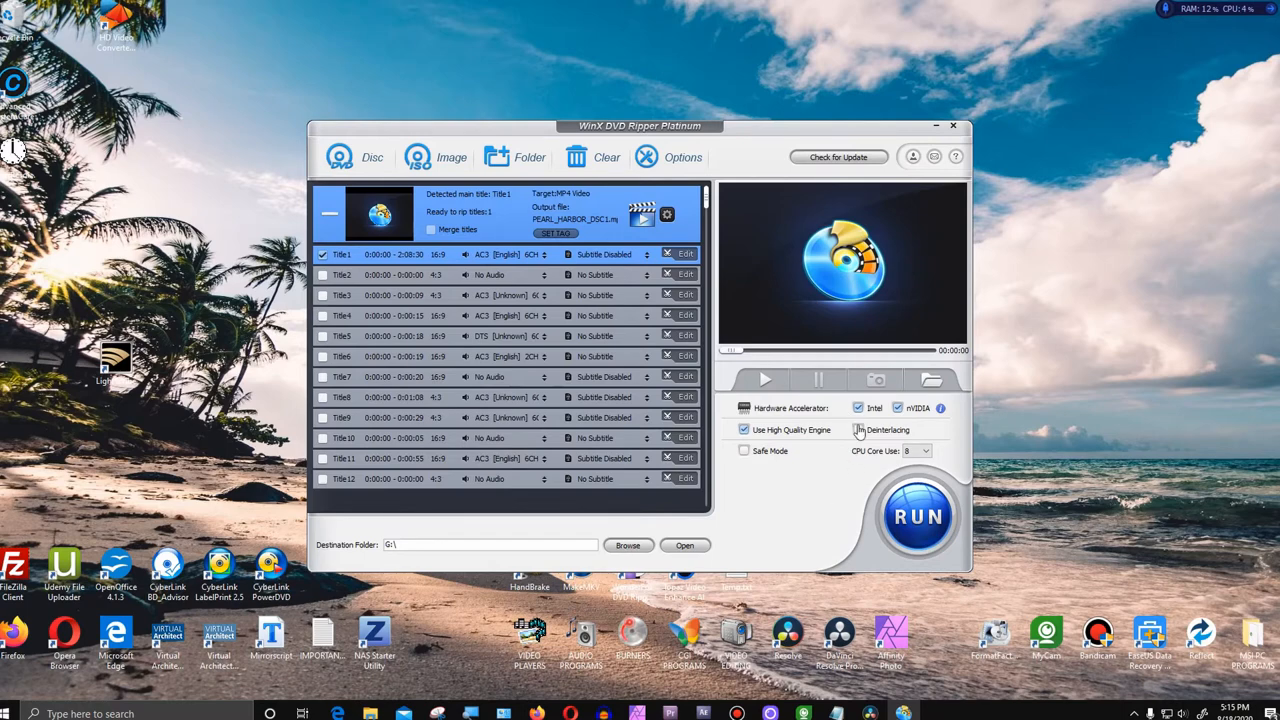
mouse_move(860, 434)
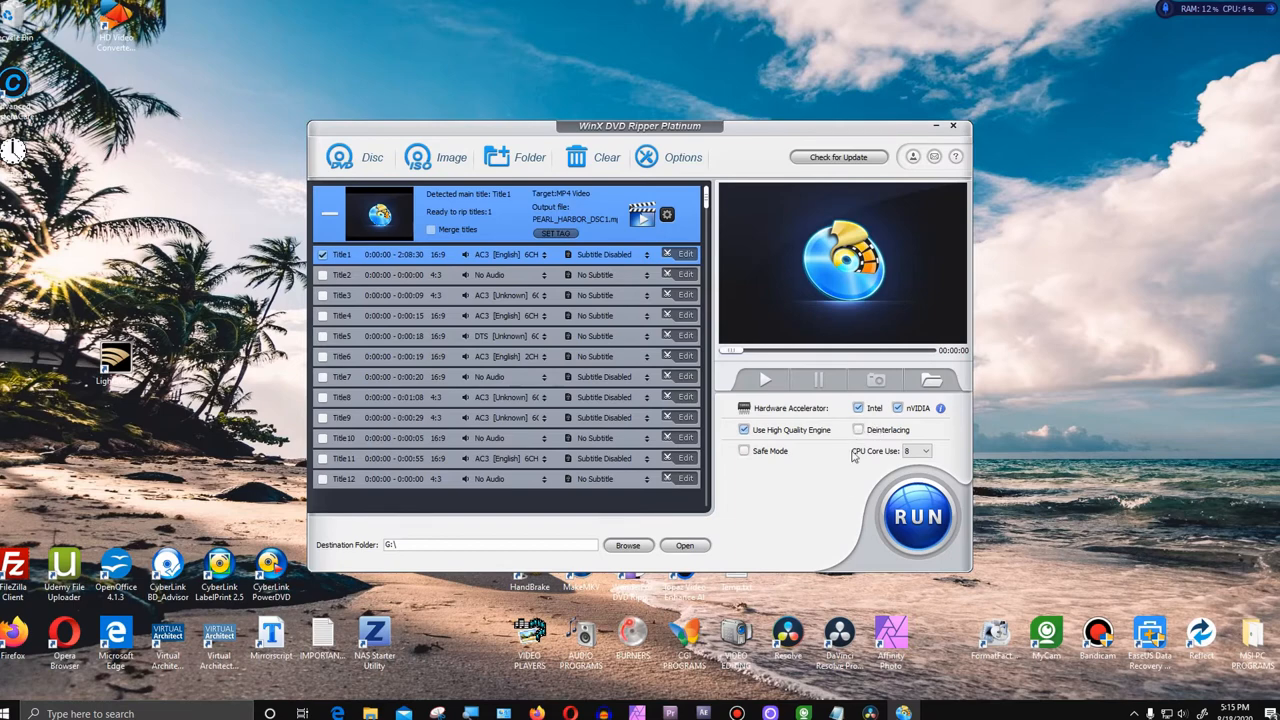
mouse_move(798, 316)
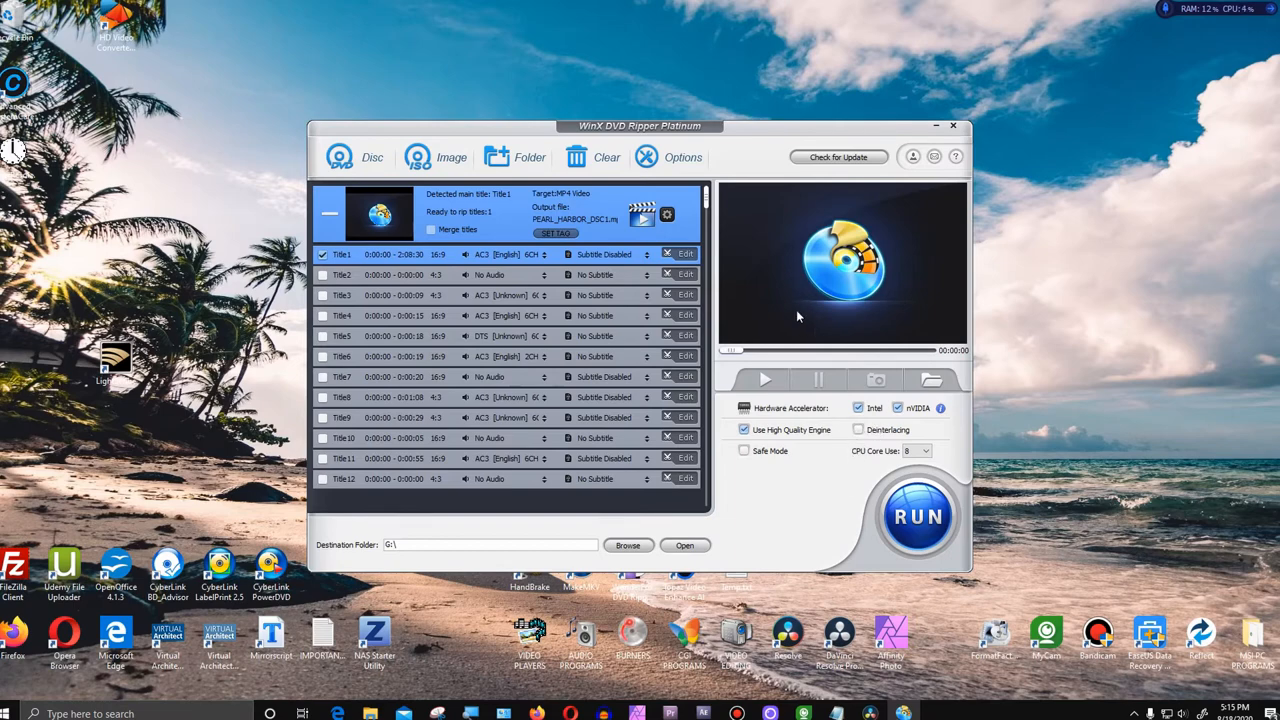
mouse_move(800, 317)
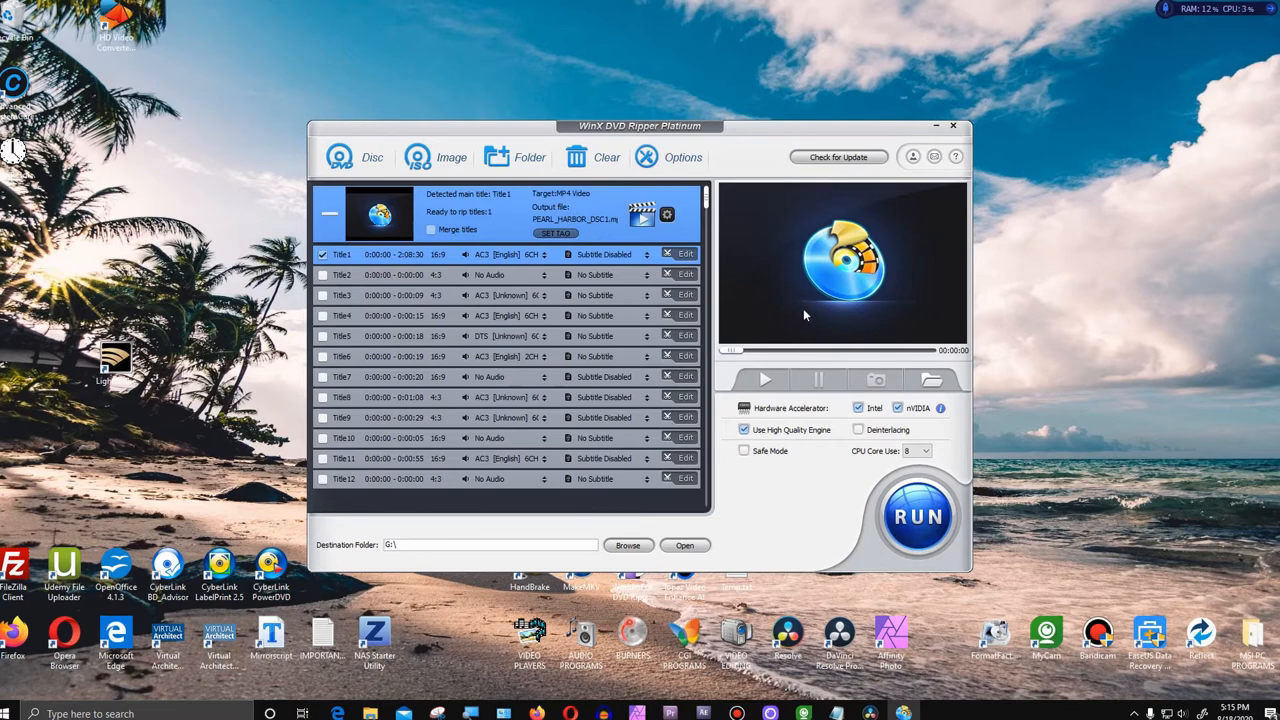
mouse_move(784, 322)
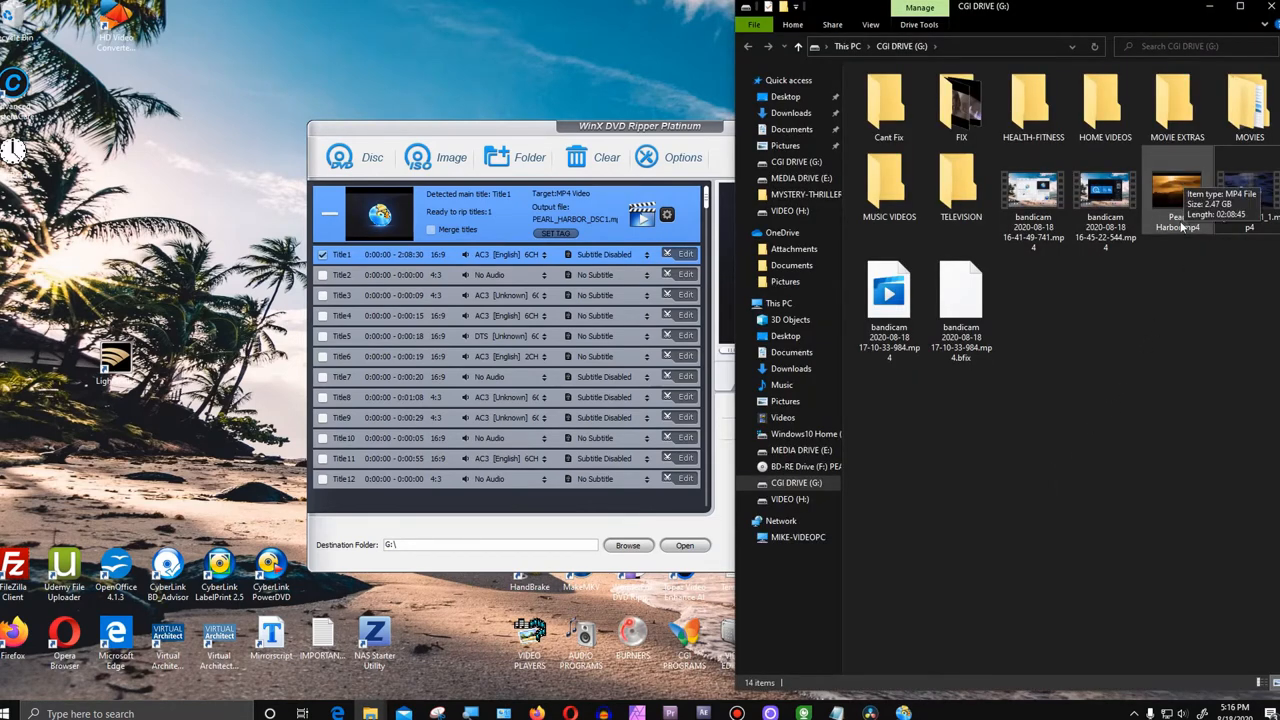
right_click(1178, 200)
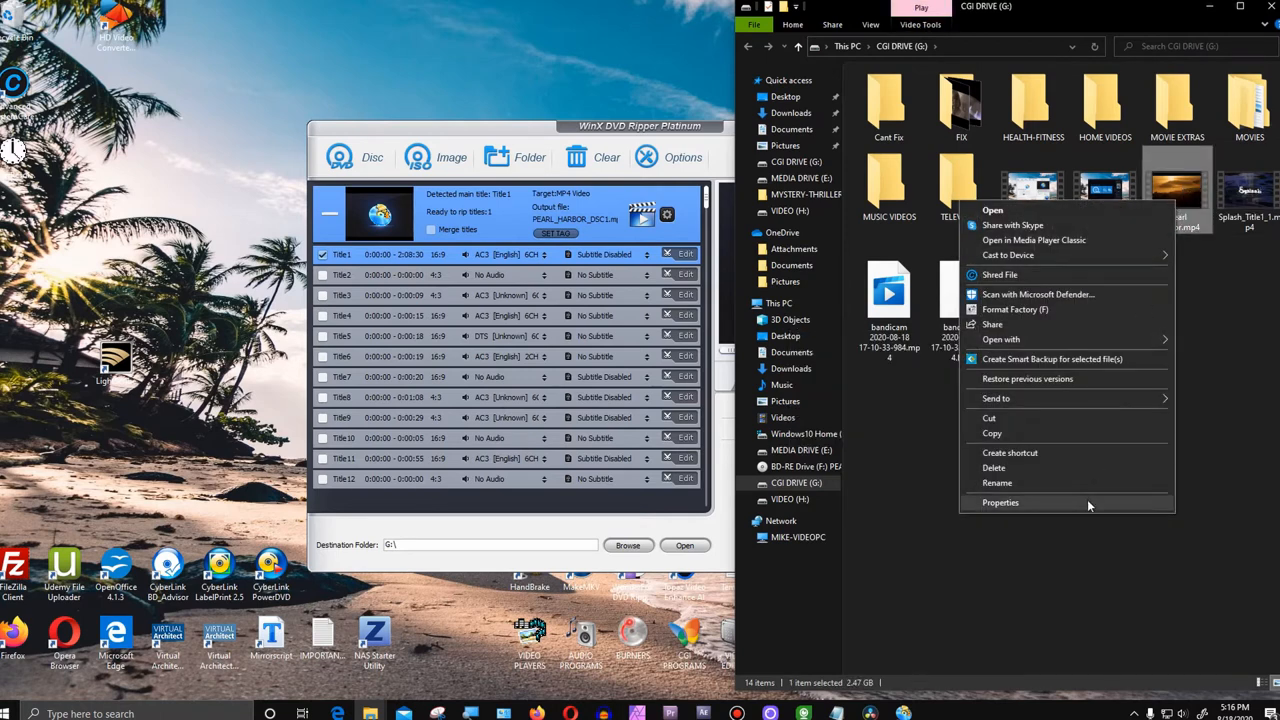
click(1000, 502)
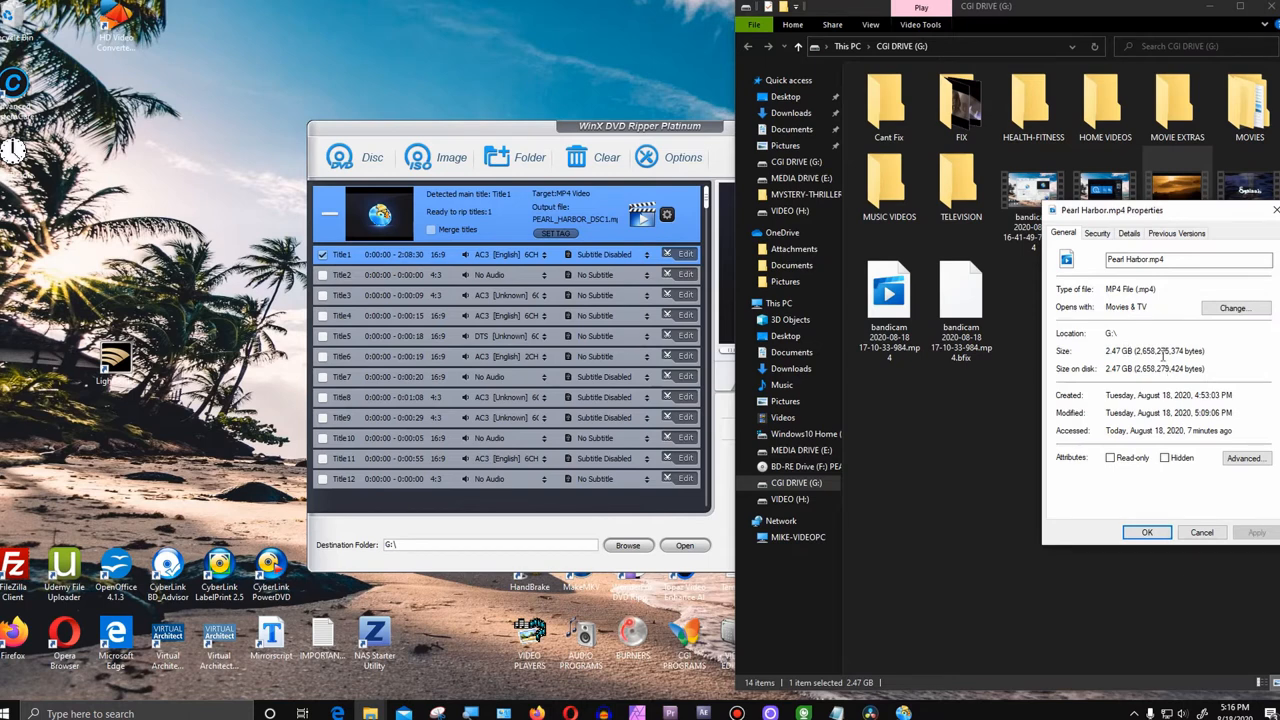
click(1128, 233)
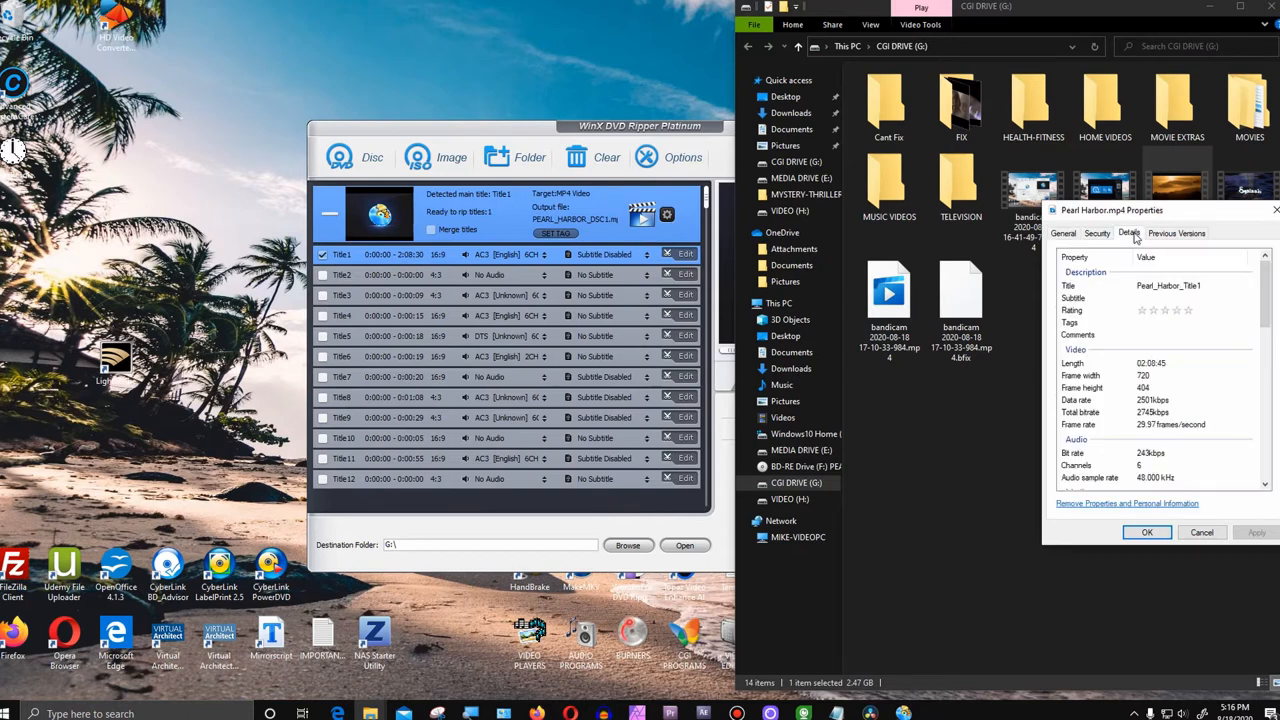
mouse_move(1212, 276)
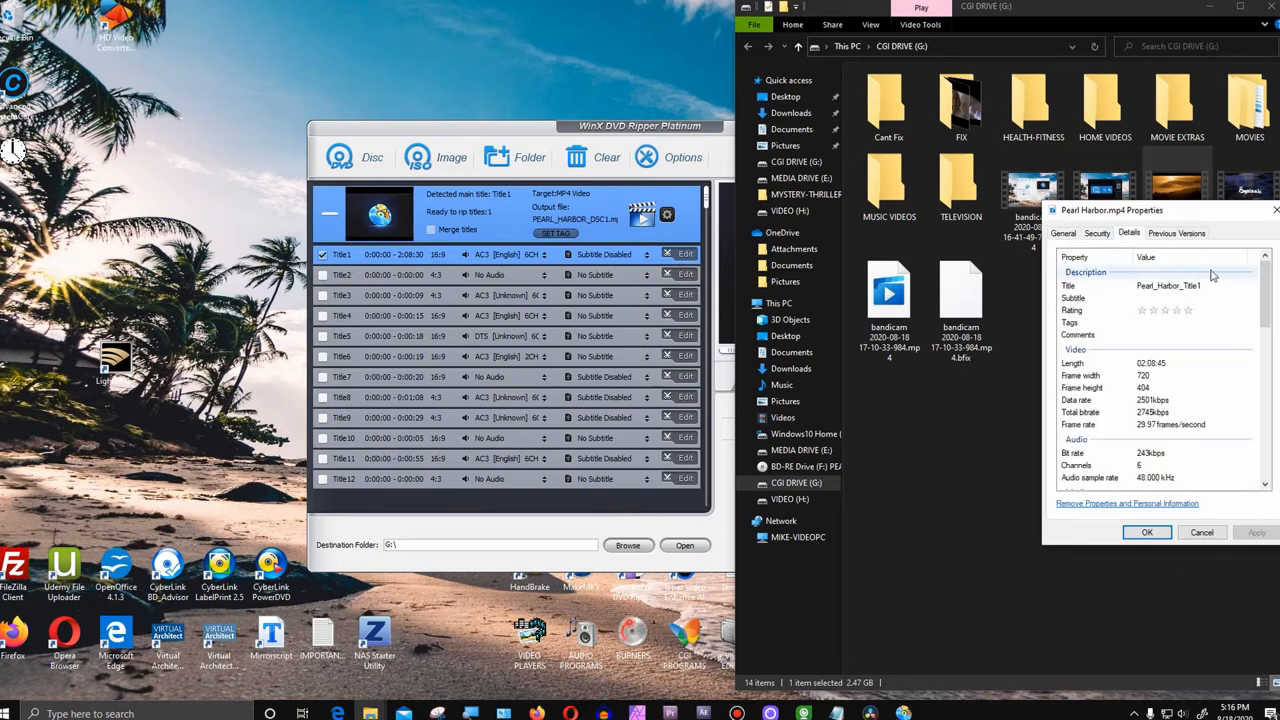
scroll(down, 3)
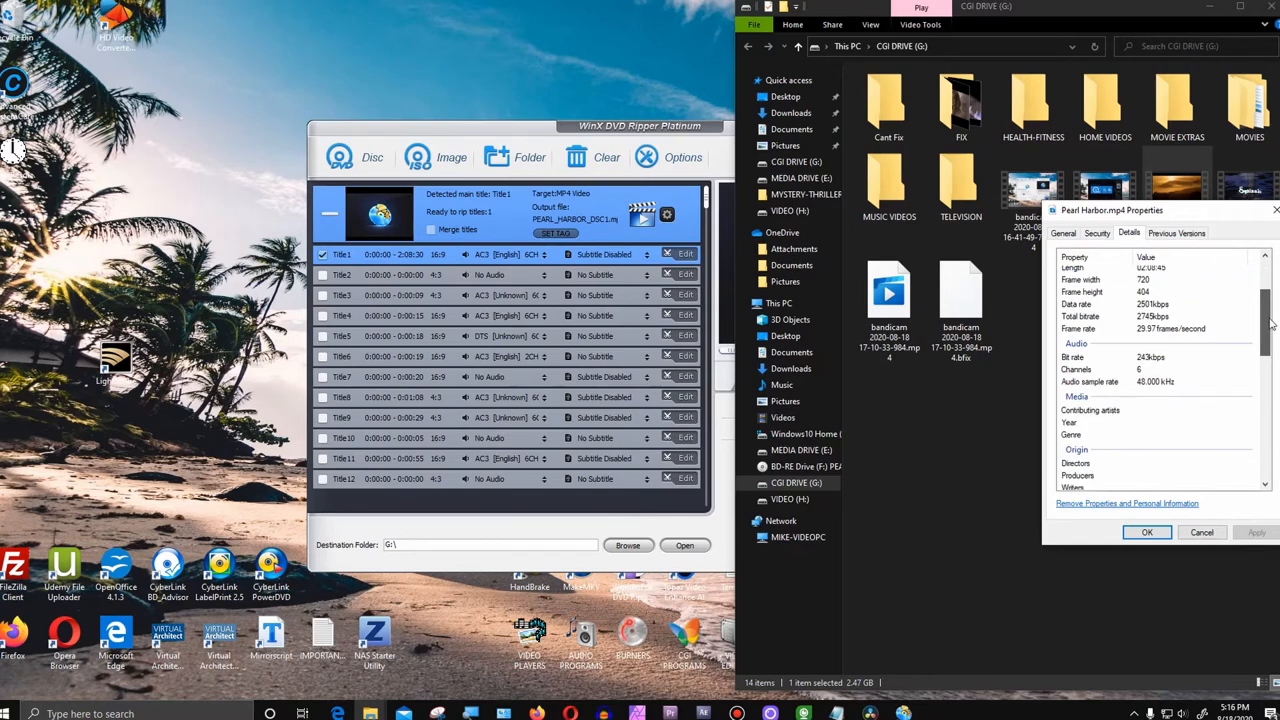
click(1150, 381)
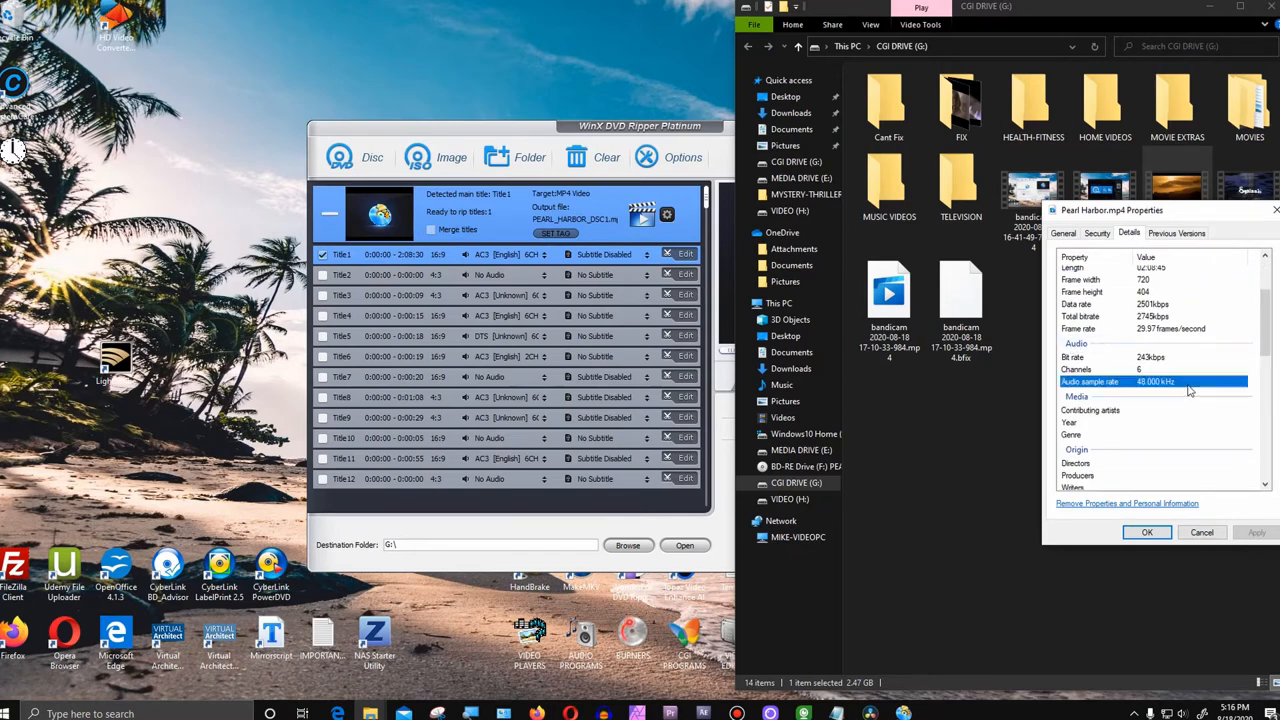
mouse_move(1145, 390)
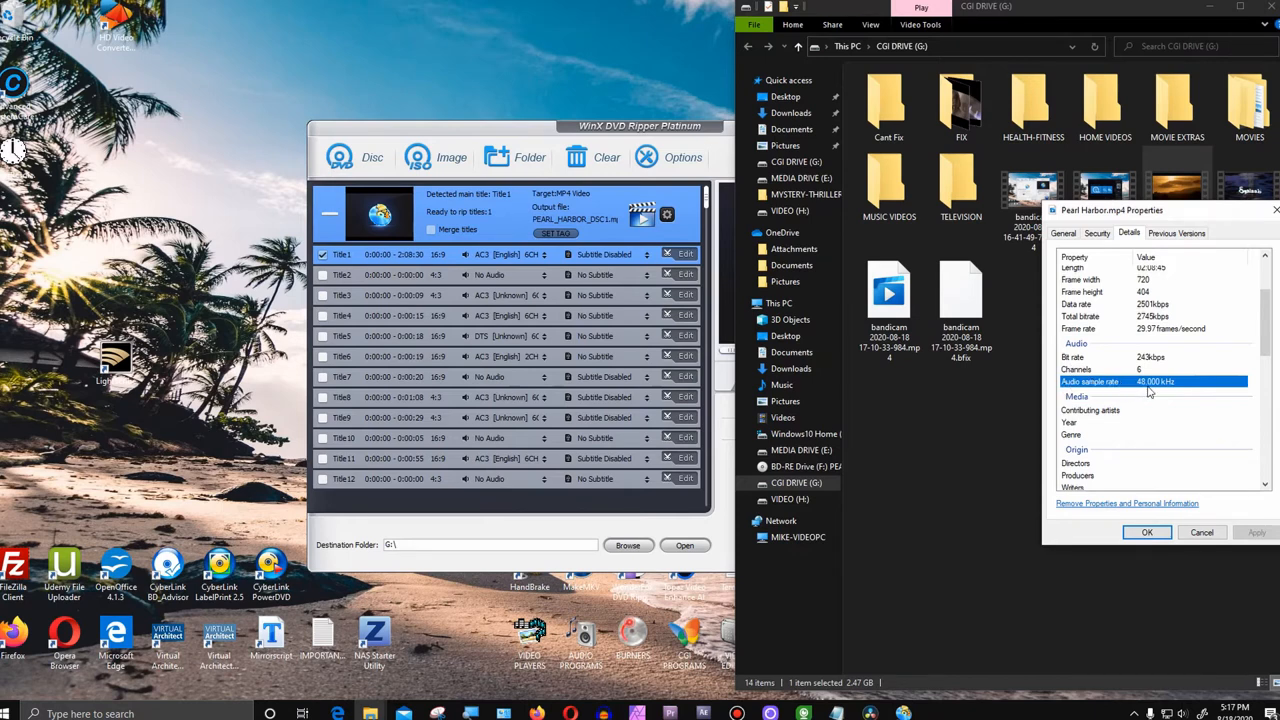
click(1100, 369)
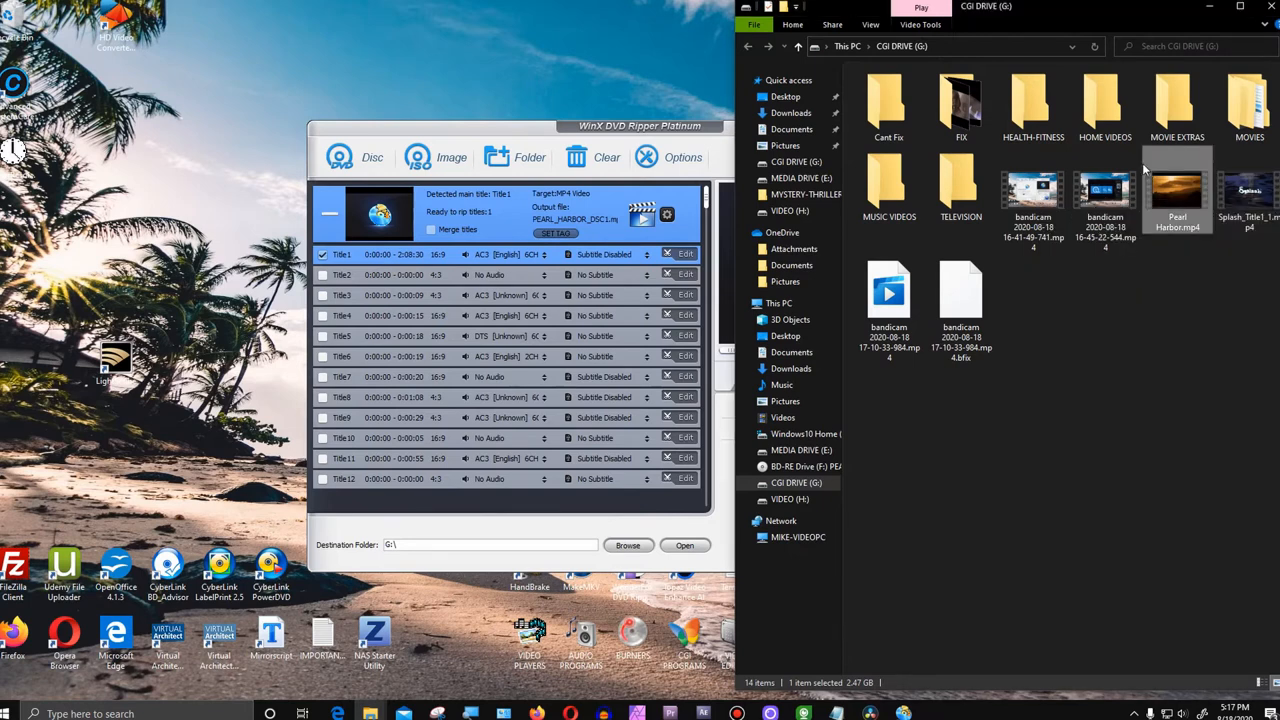
mouse_move(1177, 190)
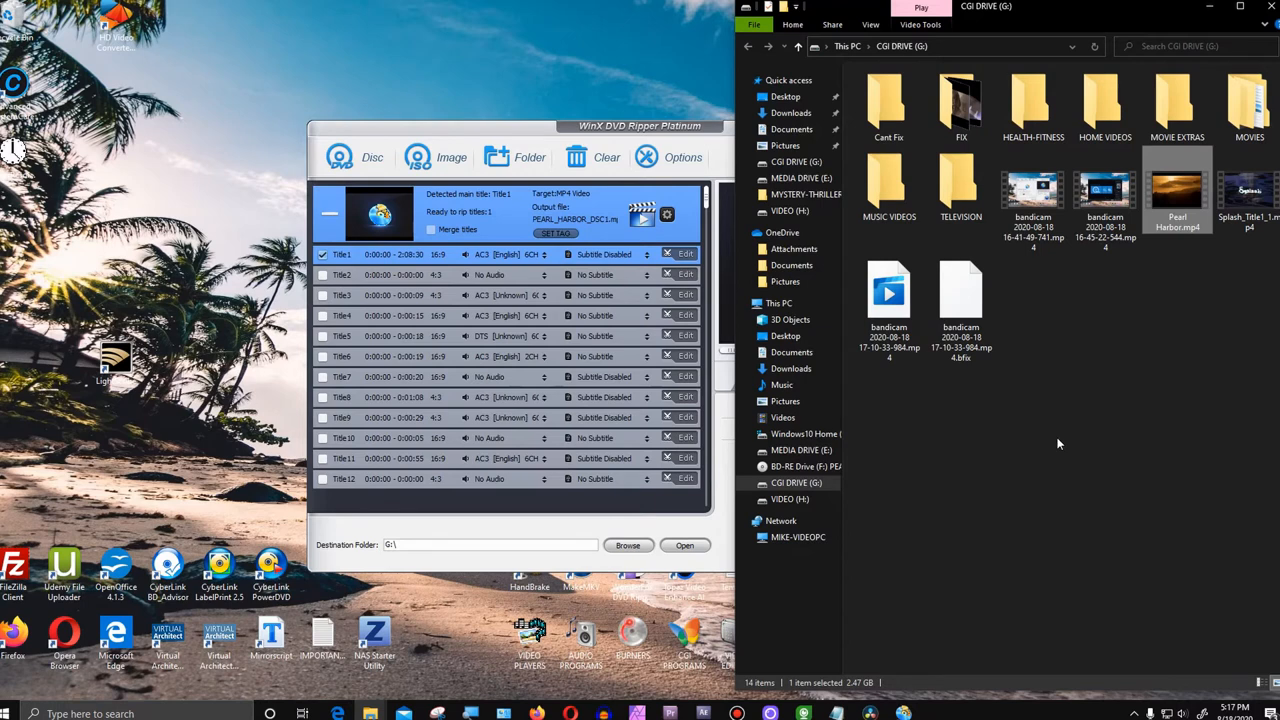
mouse_move(1057, 443)
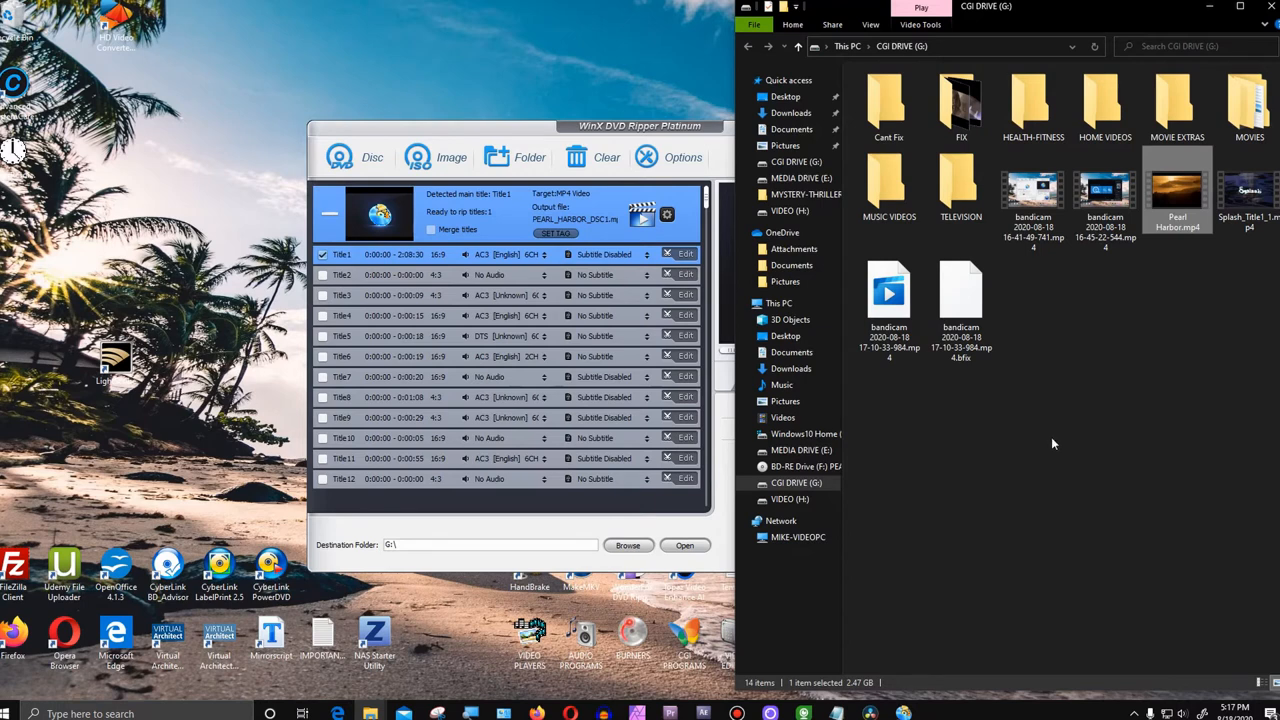
mouse_move(1097, 302)
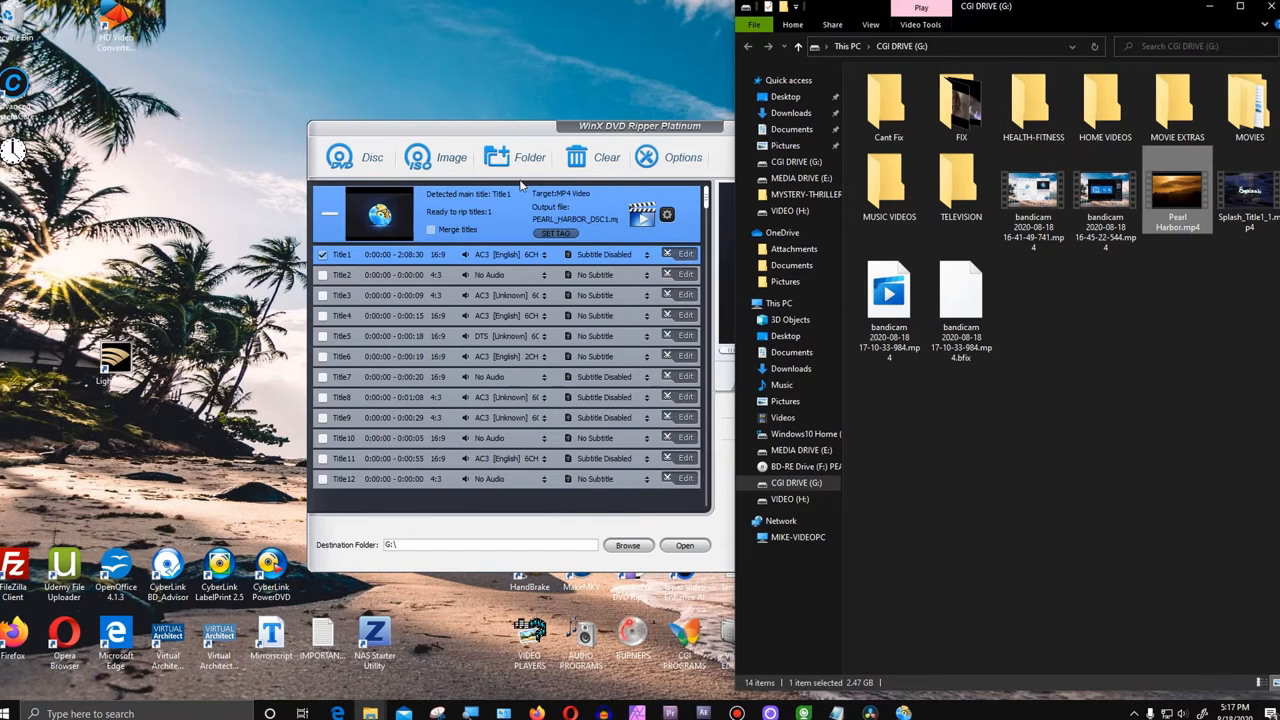
mouse_move(717, 390)
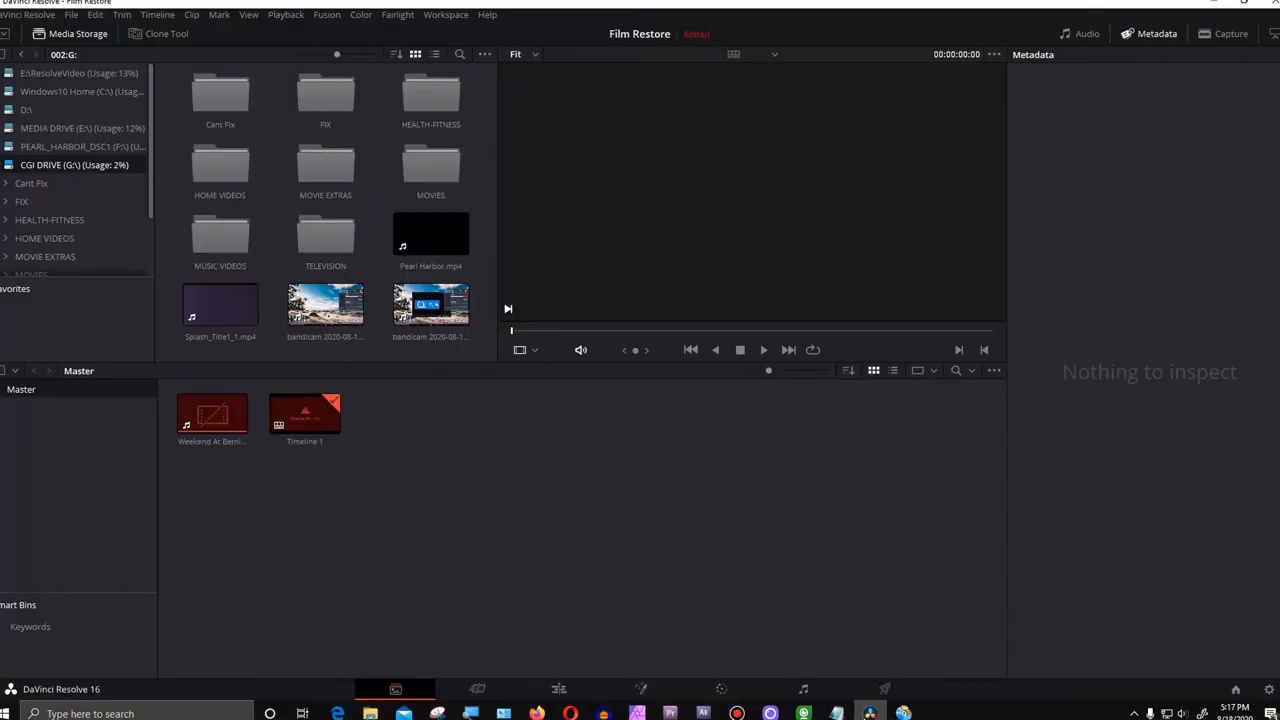
- Start a new timeline from Pearl Harbor.mp4 with Audio Track Type set to 5.1 Film
click(430, 232)
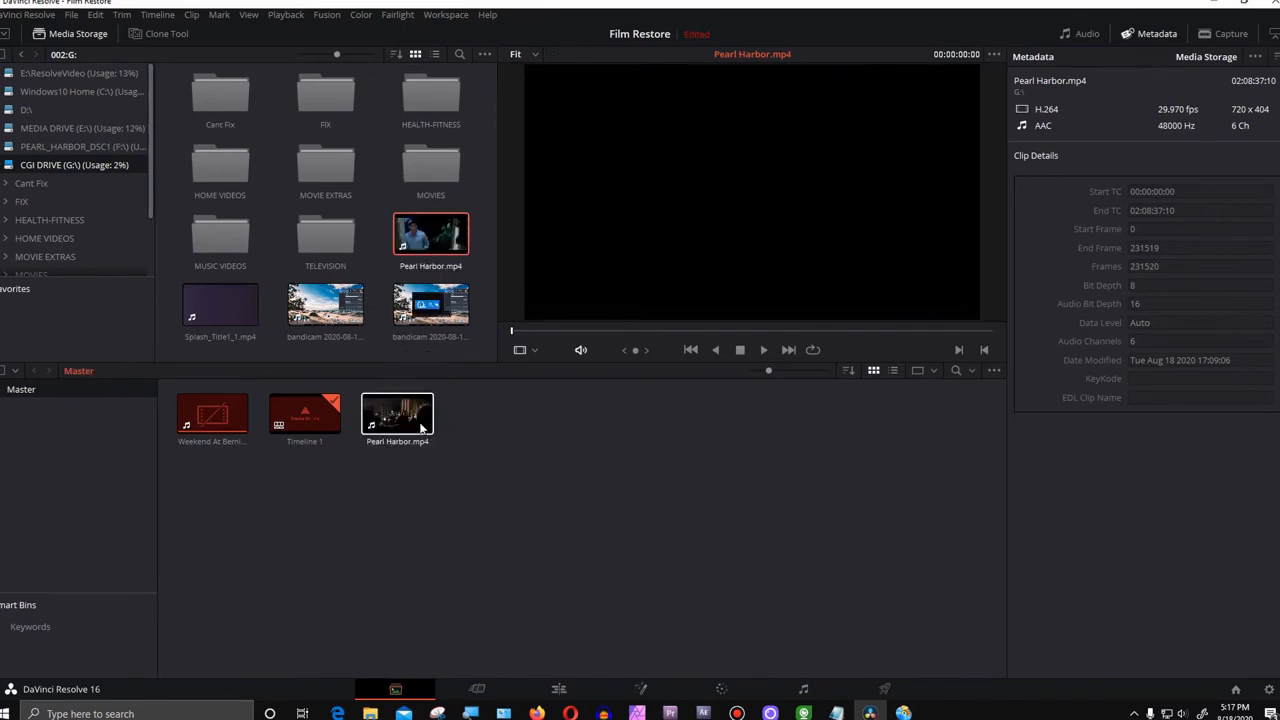
right_click(397, 415)
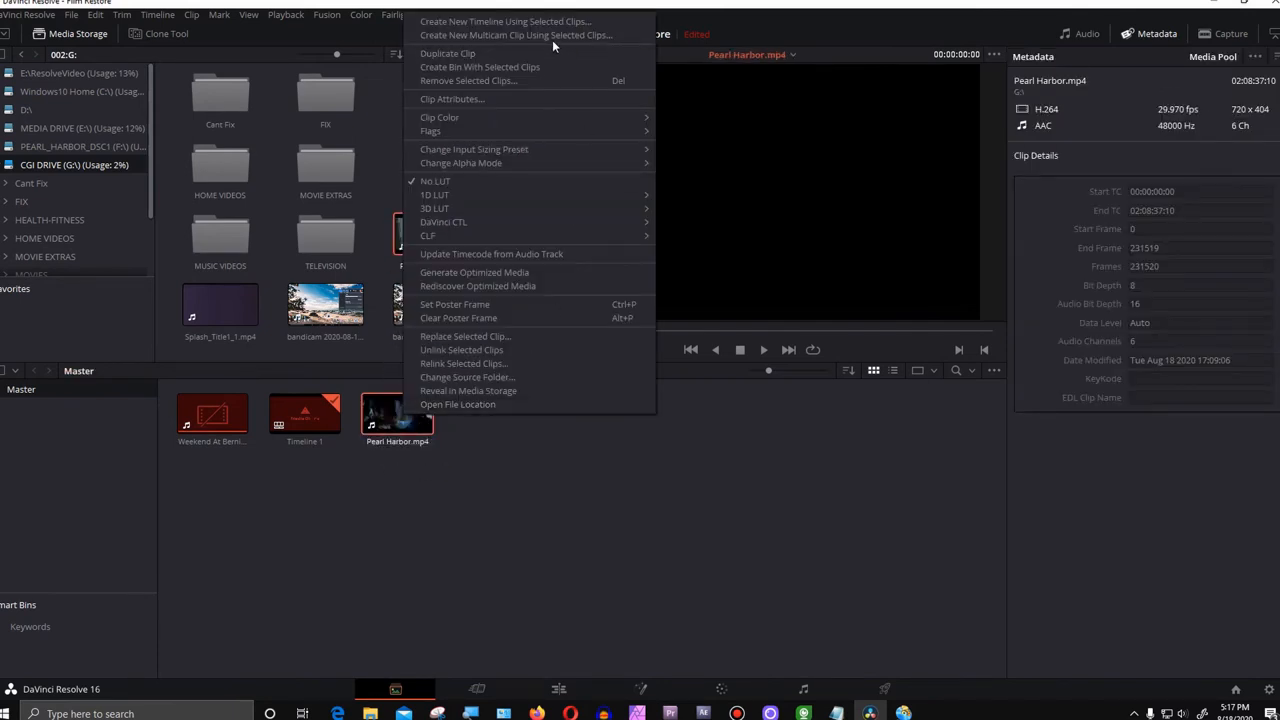
click(505, 21)
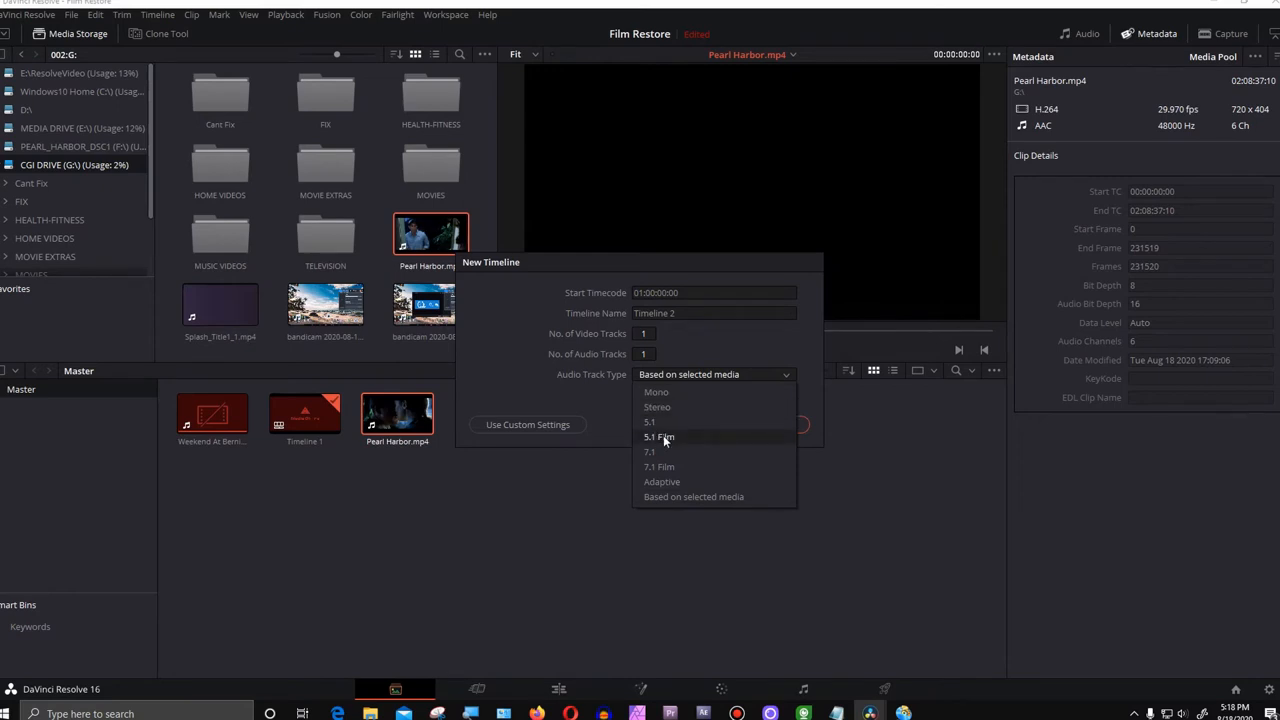
mouse_move(649, 422)
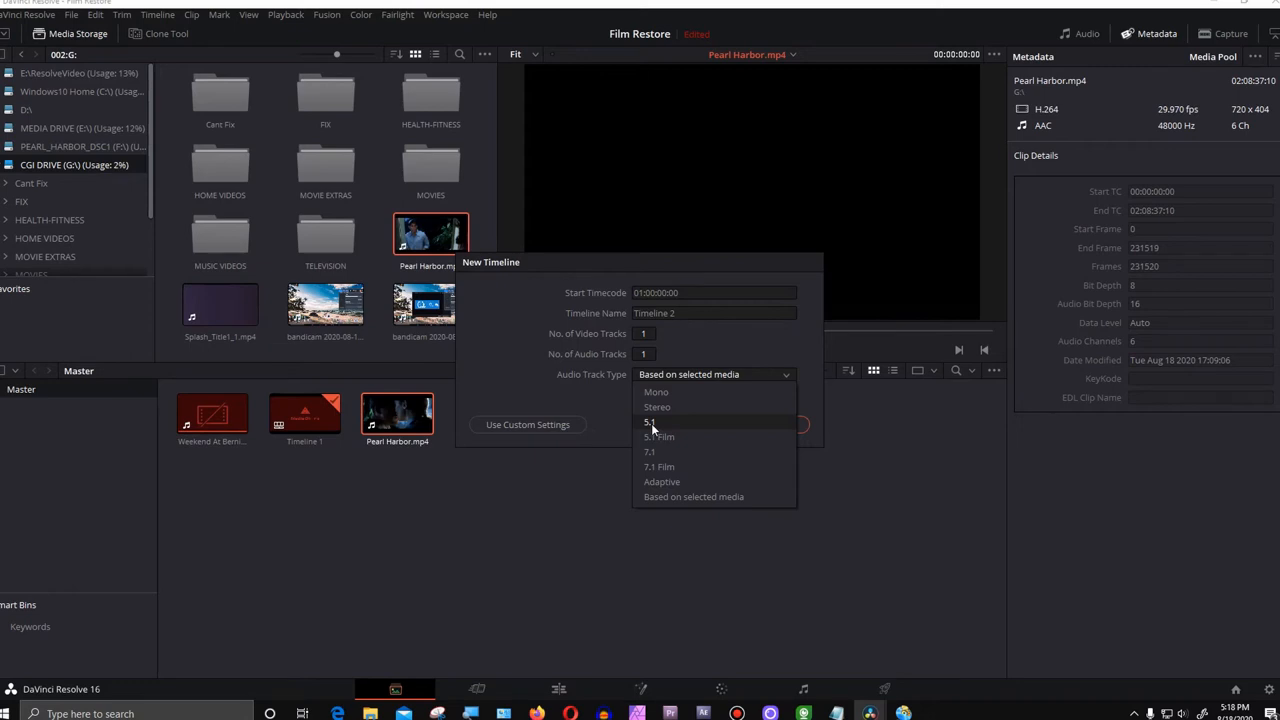
mouse_move(659, 437)
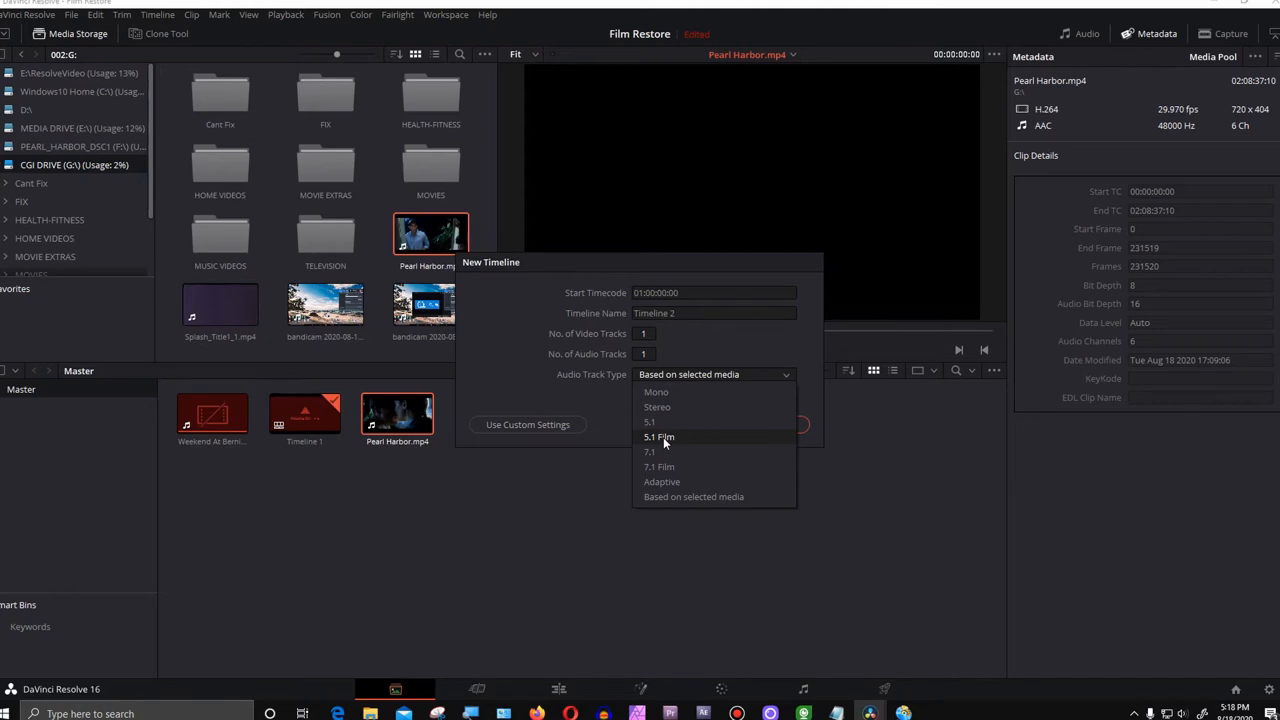
mouse_move(649, 422)
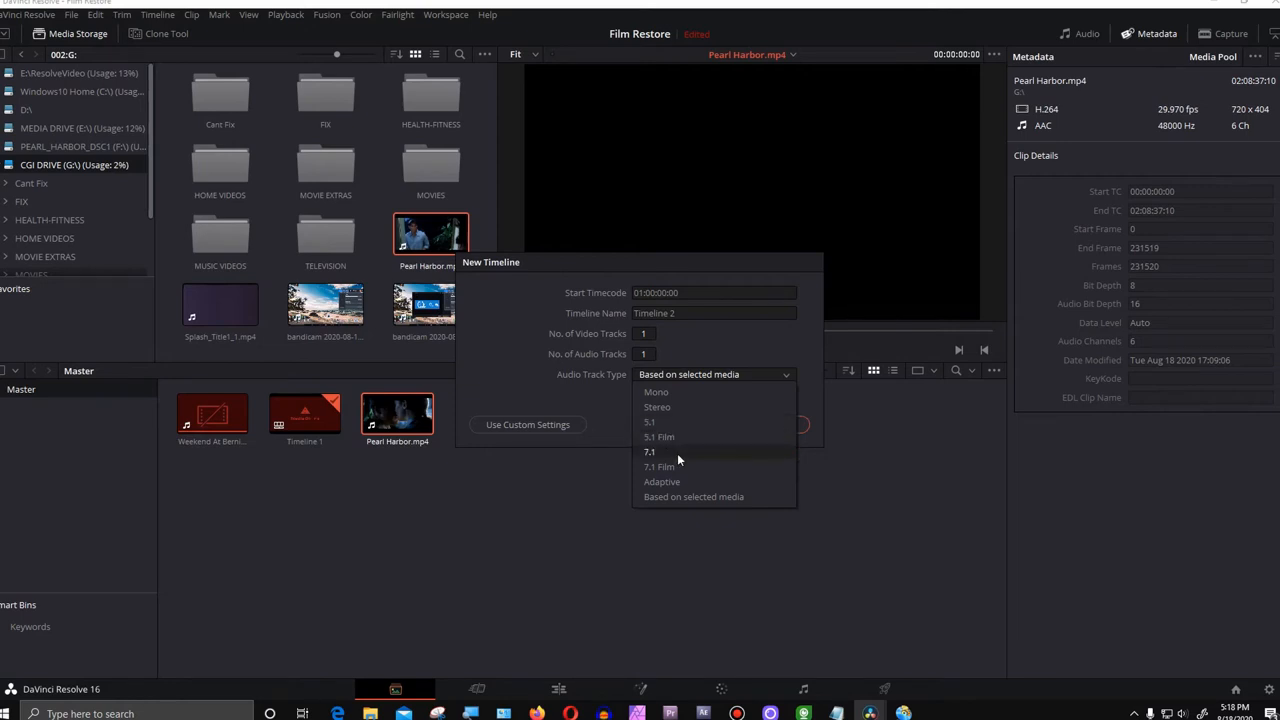
mouse_move(695, 437)
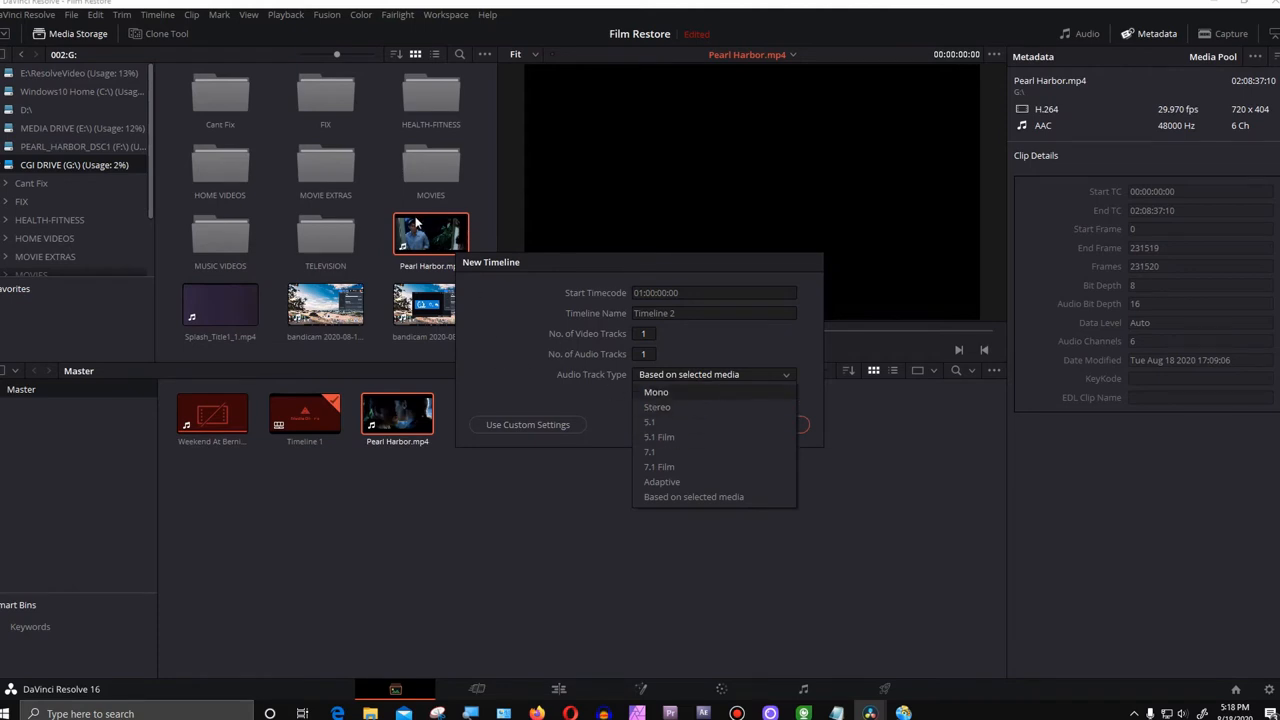
mouse_move(600, 428)
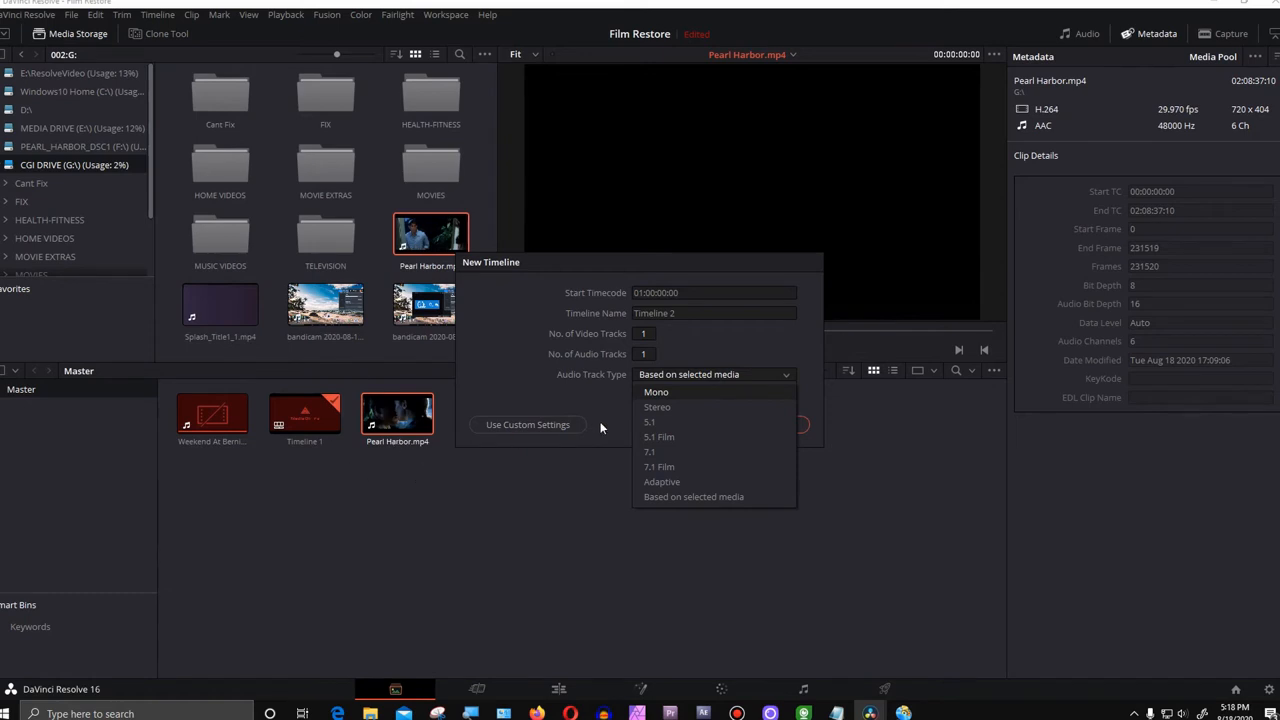
click(659, 437)
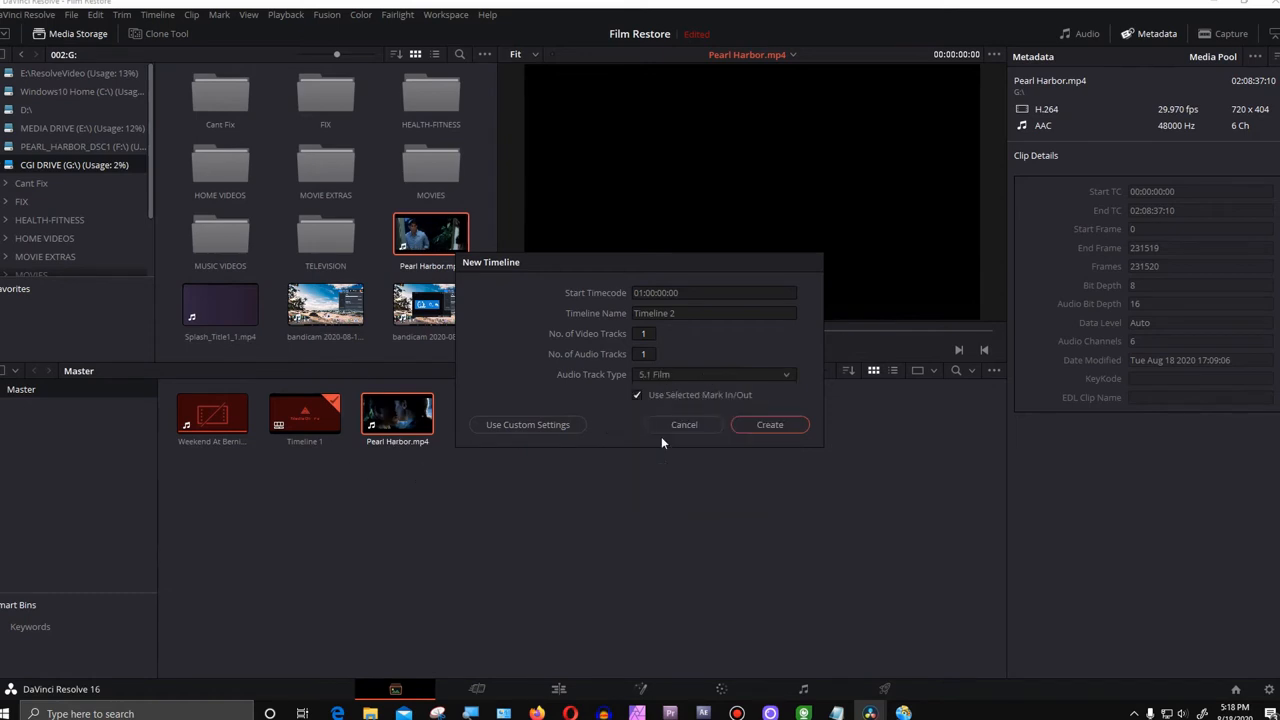
mouse_move(671, 588)
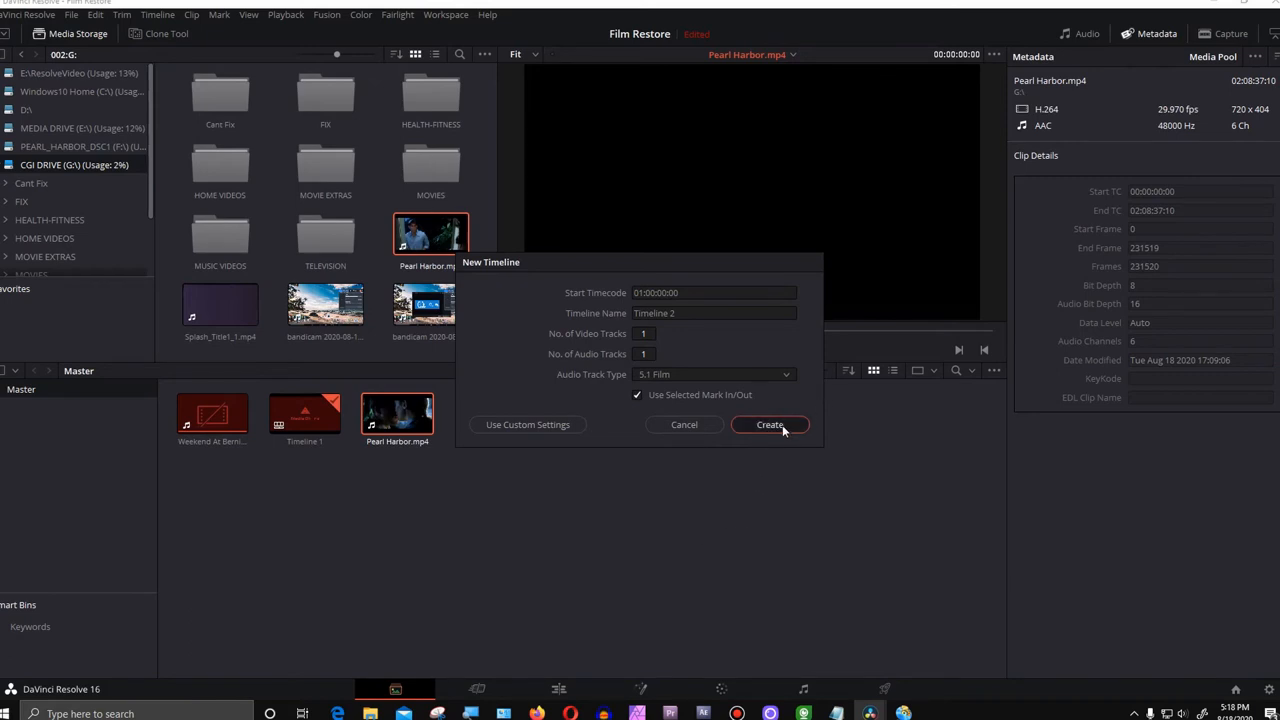
- Create Timeline 2 and open it from the Media Pool on the Edit page
click(769, 424)
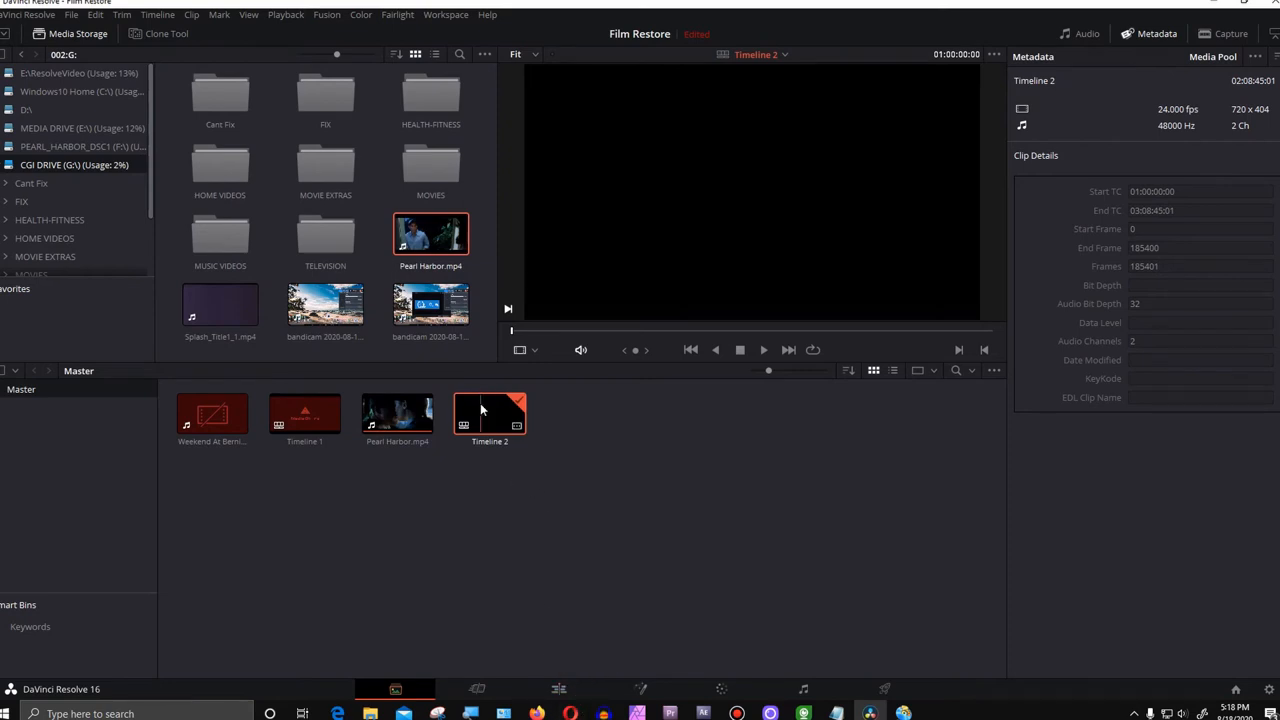
click(558, 688)
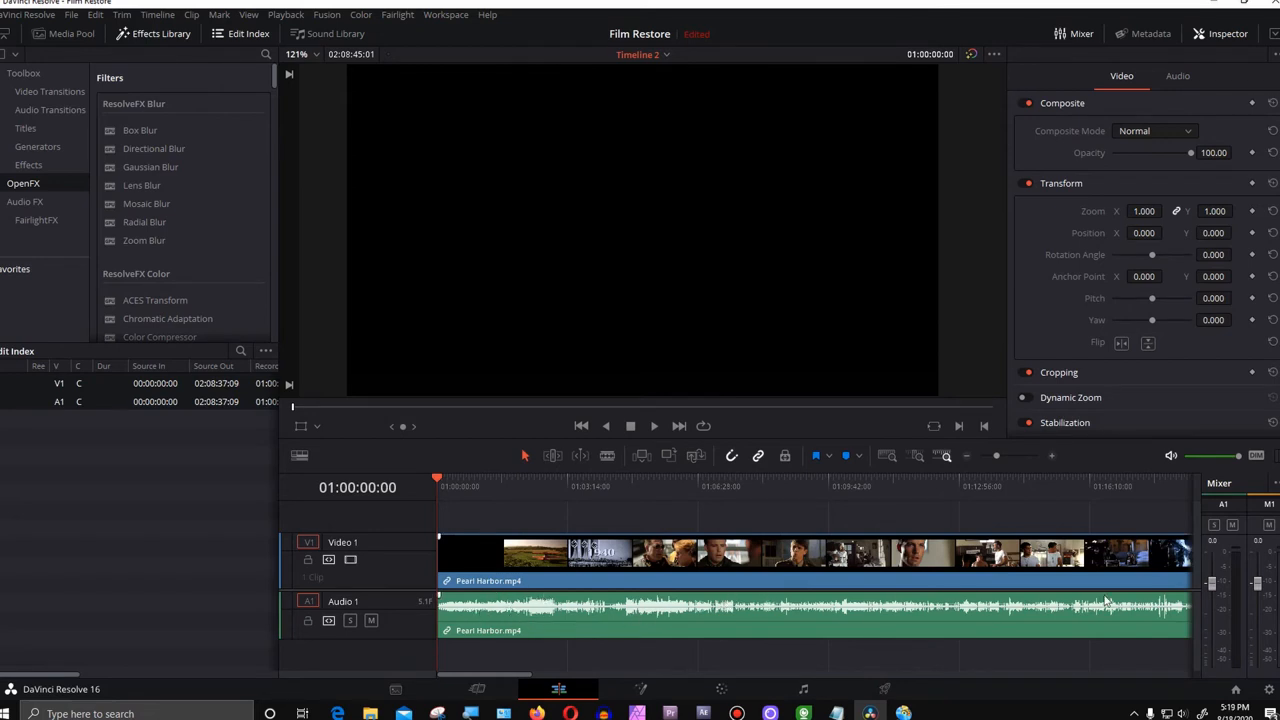
mouse_move(672, 592)
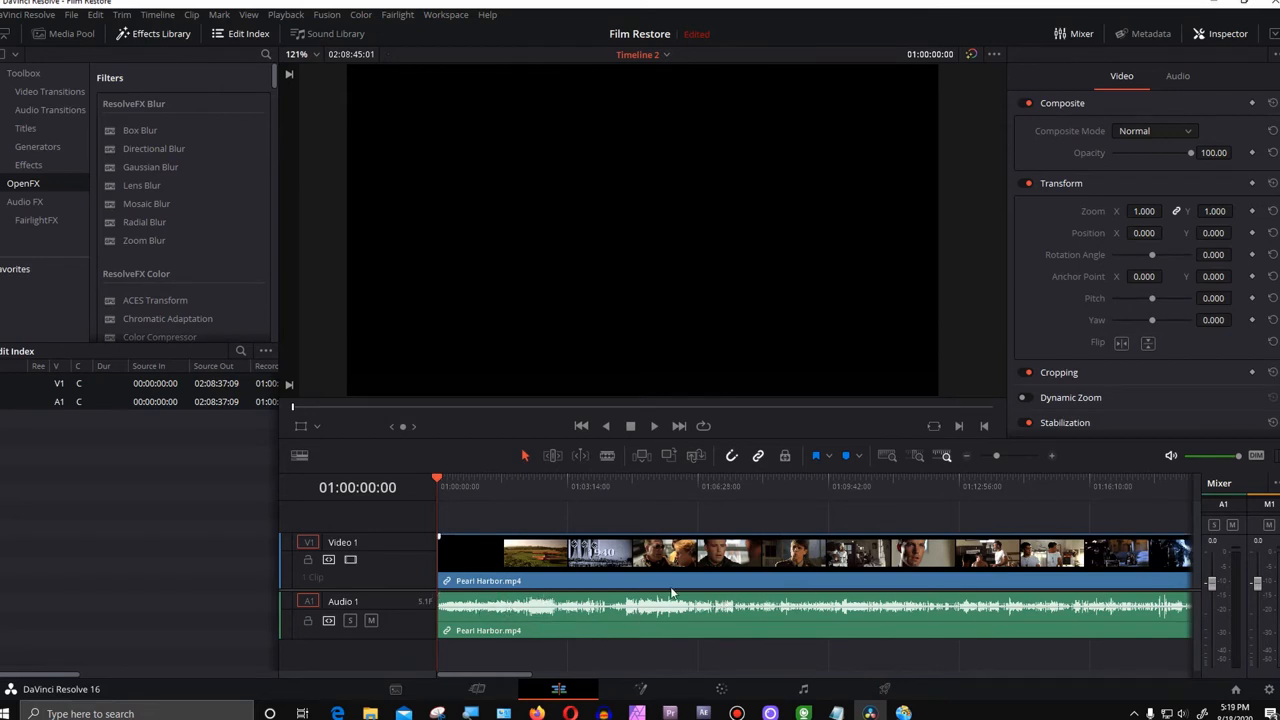
mouse_move(623, 635)
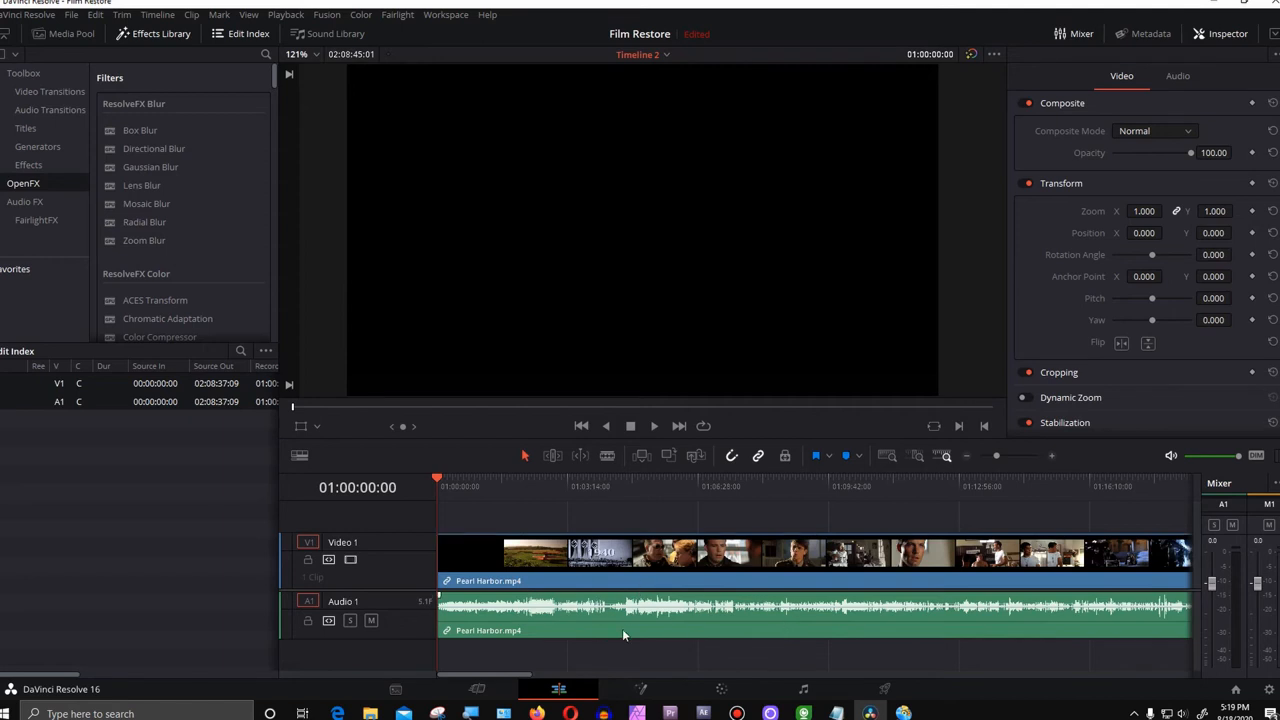
mouse_move(805, 695)
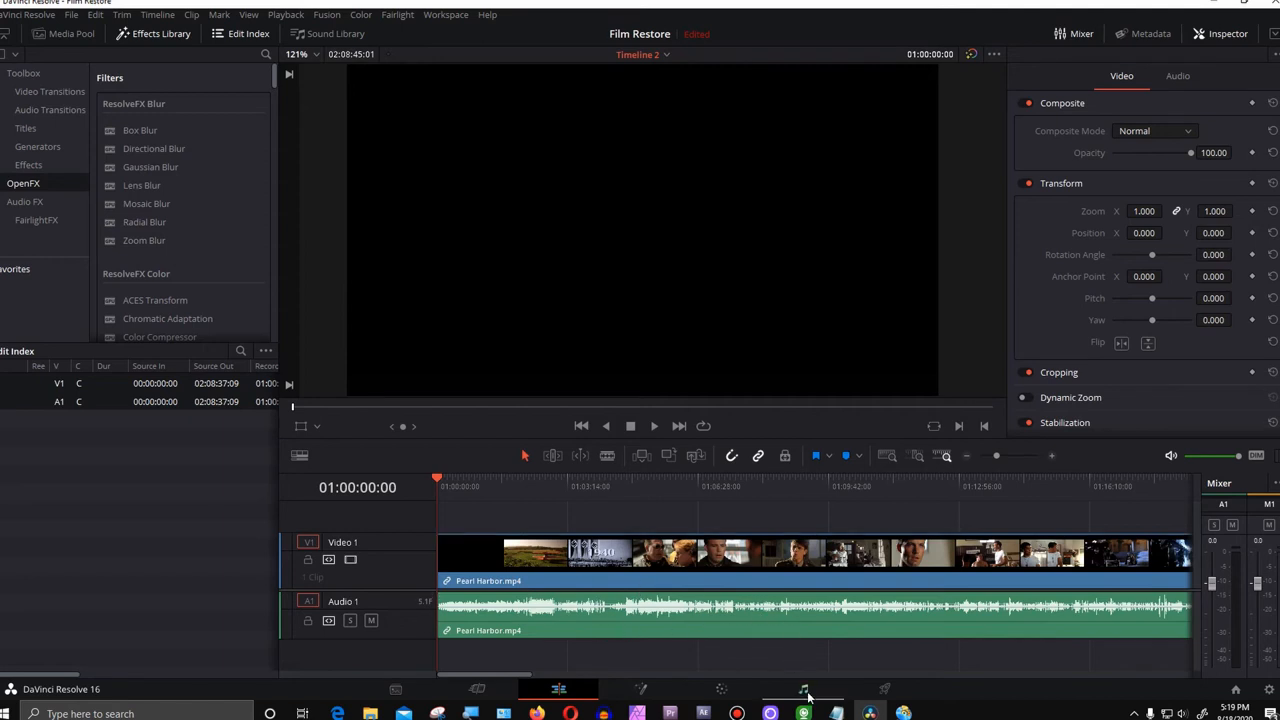
- Switch to Fairlight to view Timeline 2's L, C, R, Ls, Rs and LFE channels
click(803, 689)
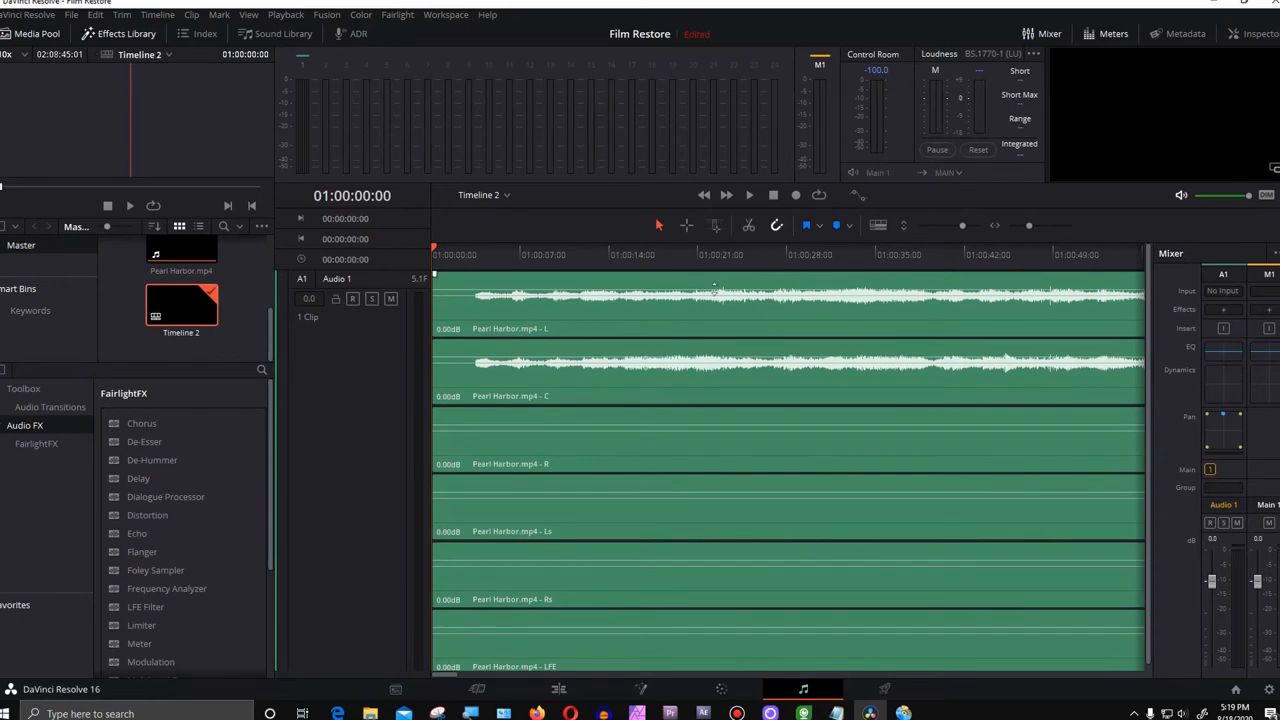
mouse_move(525, 305)
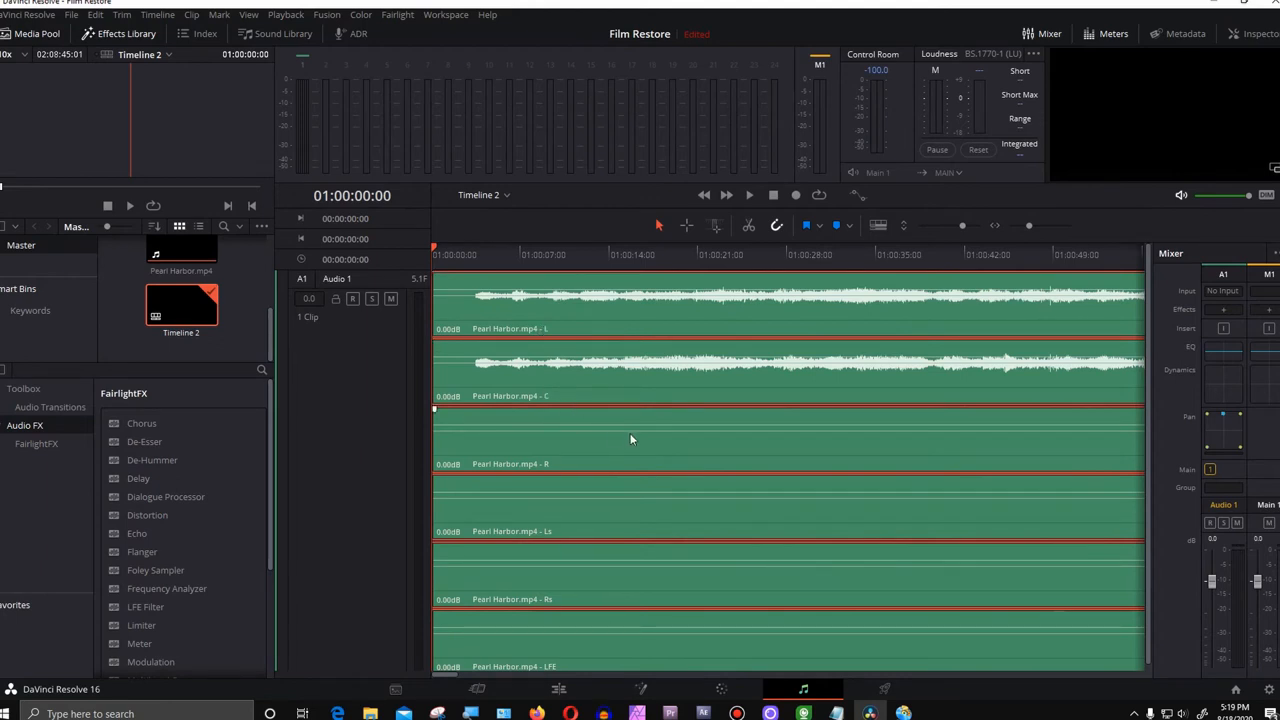
mouse_move(684, 474)
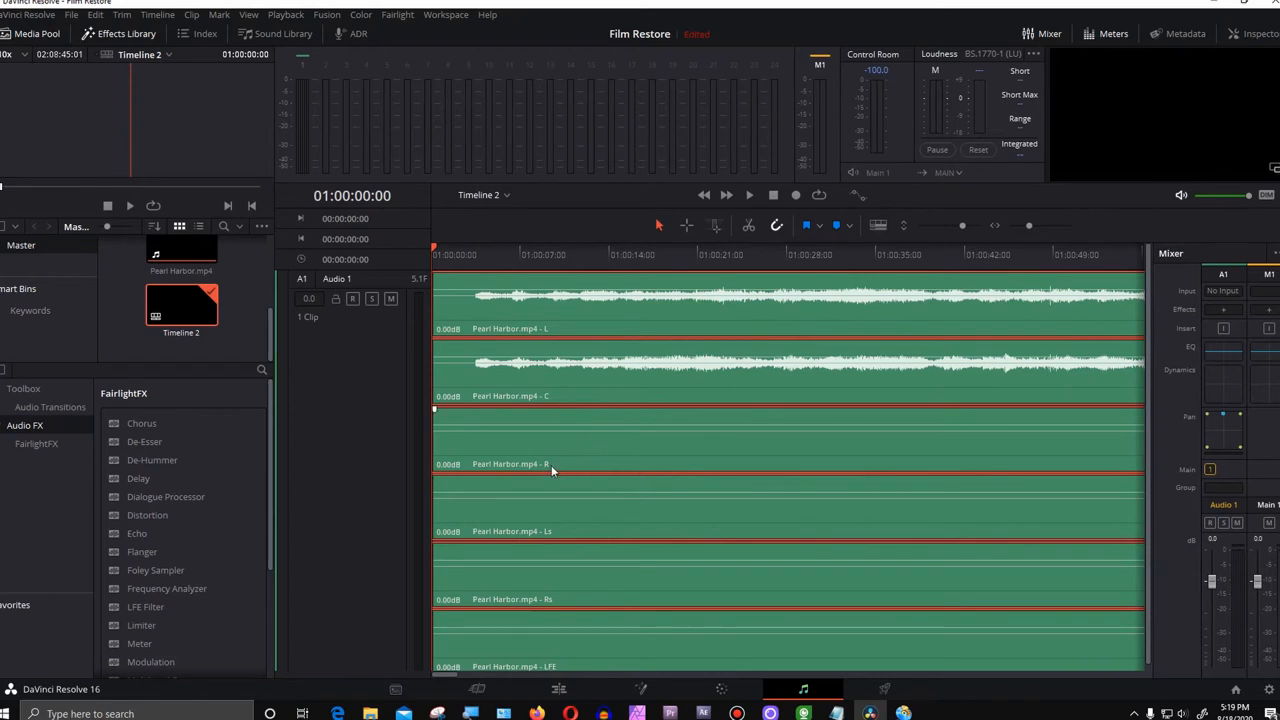
mouse_move(553, 531)
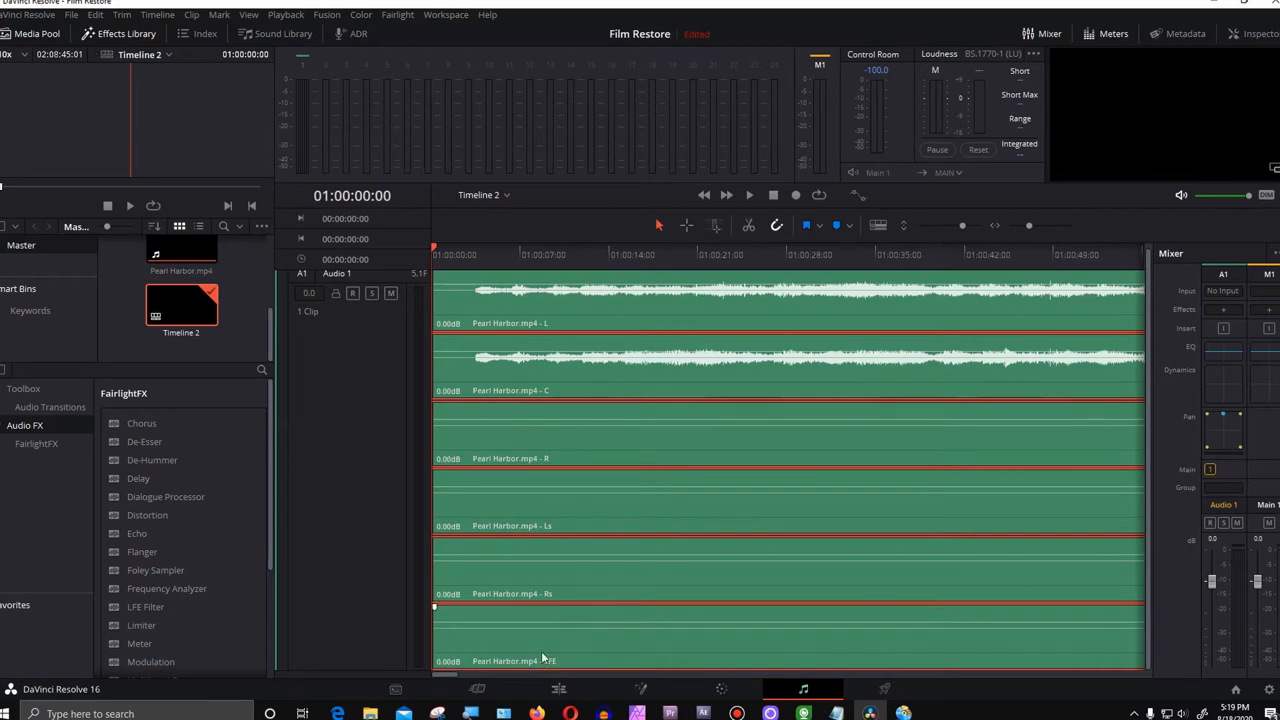
mouse_move(440, 680)
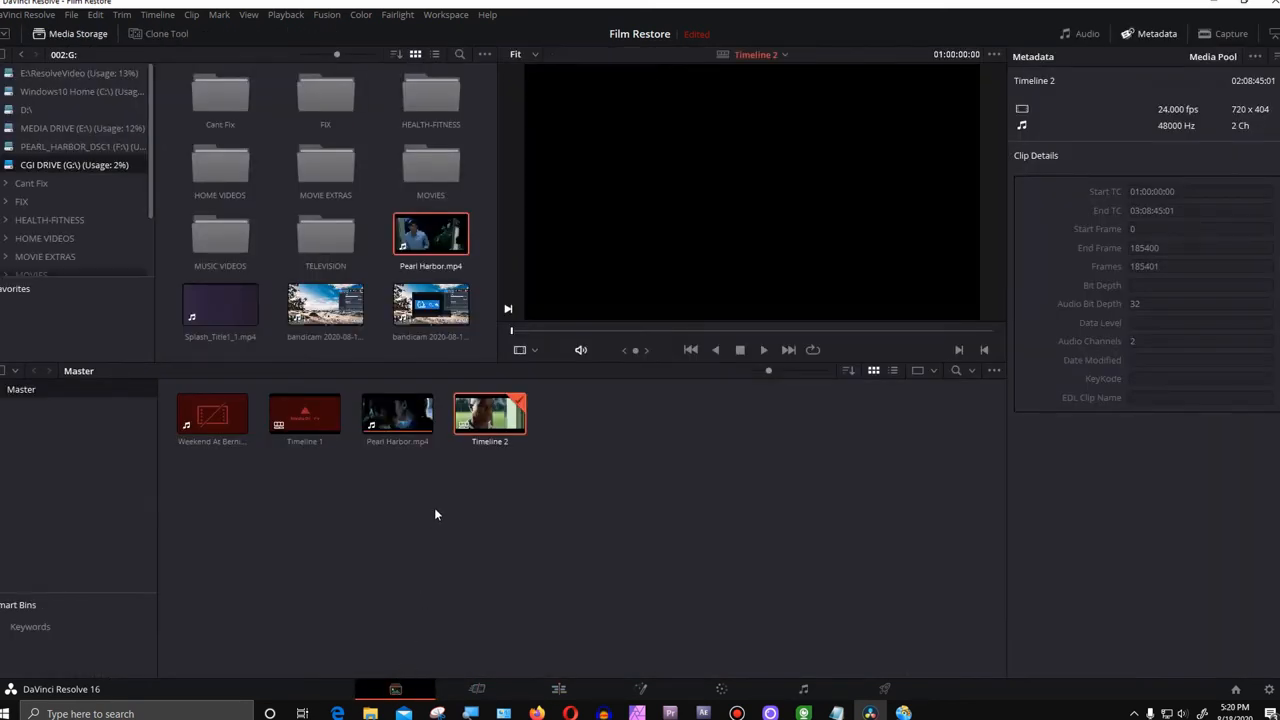
- Create a new timeline from Pearl Harbor.mp4 with 5.1 audio track type
right_click(397, 415)
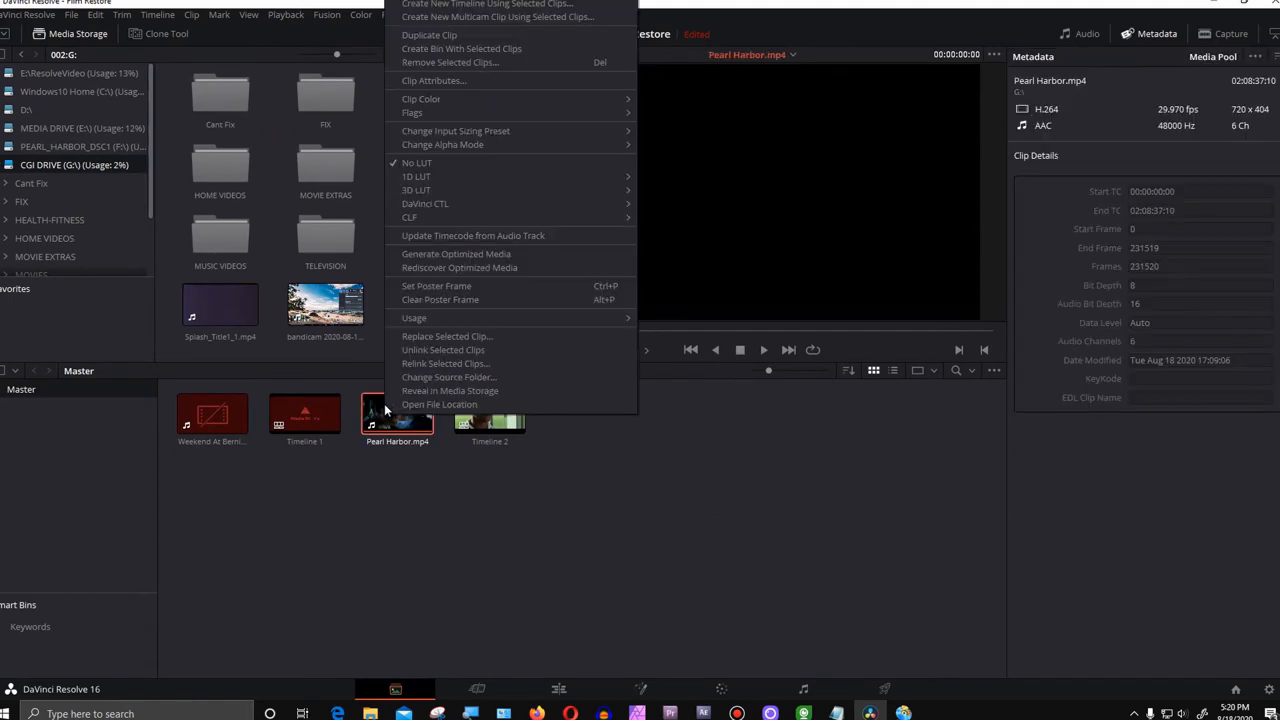
click(487, 4)
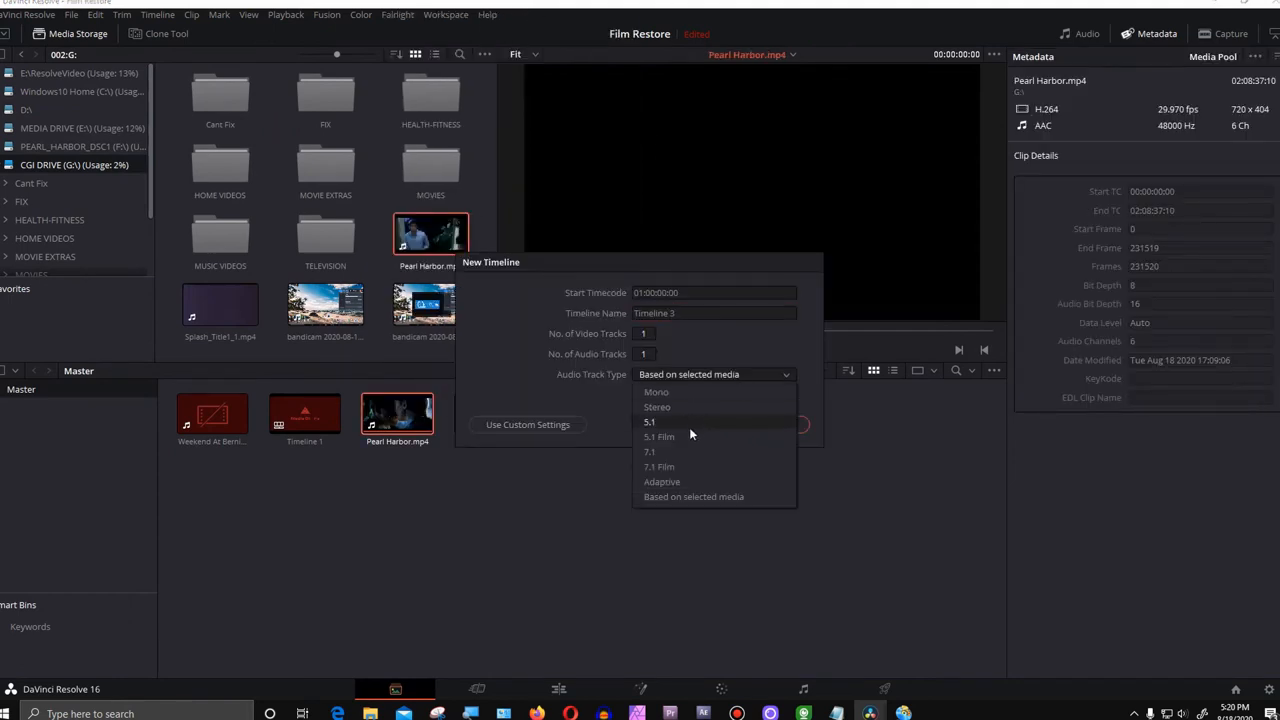
click(648, 422)
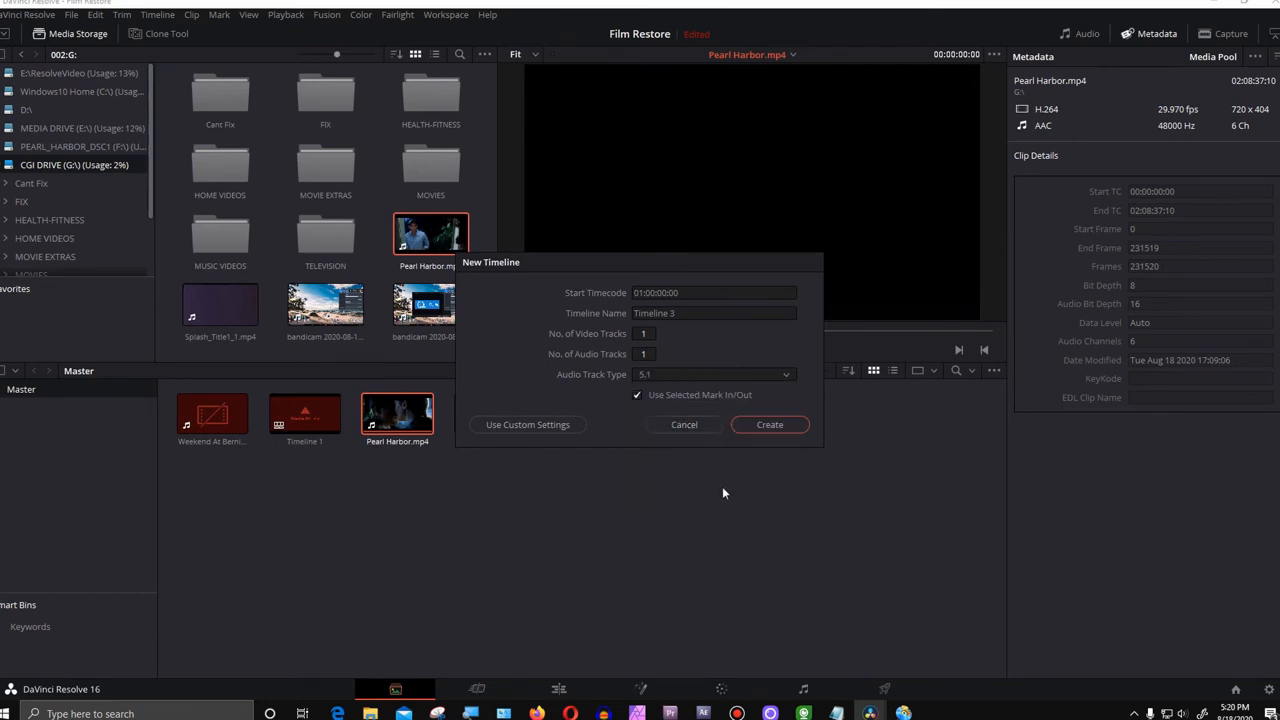
click(769, 424)
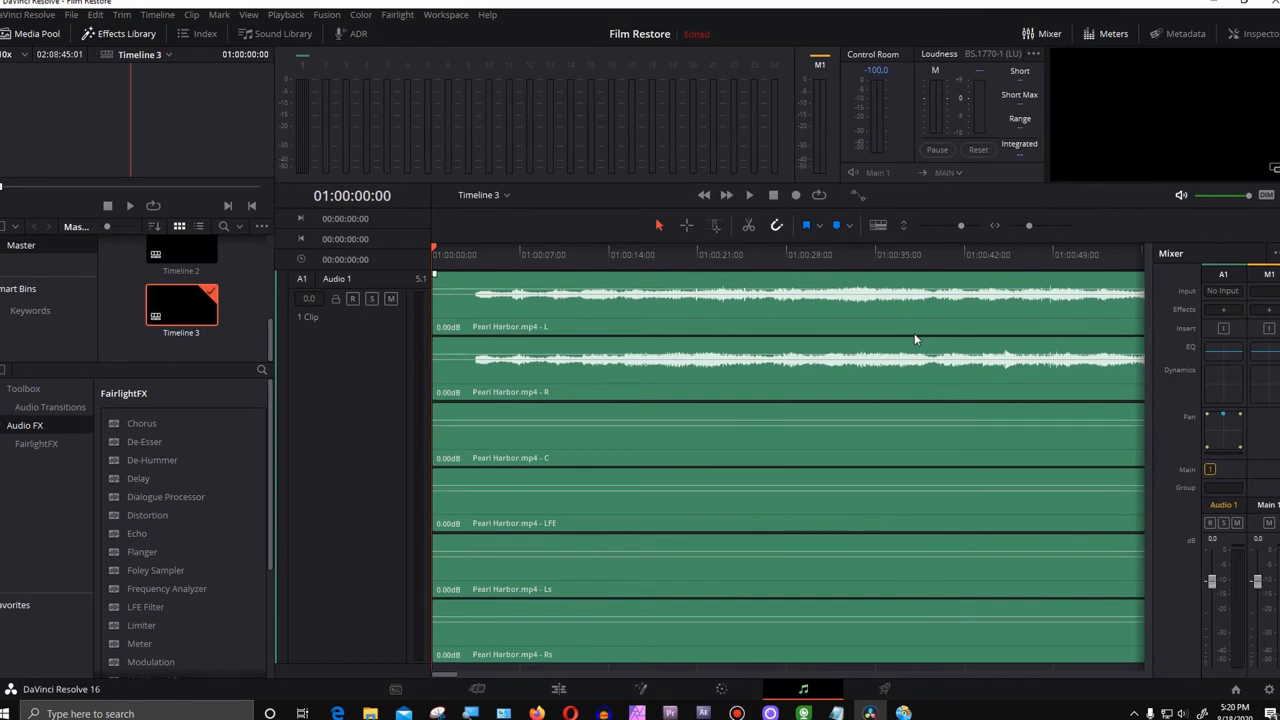
mouse_move(795, 356)
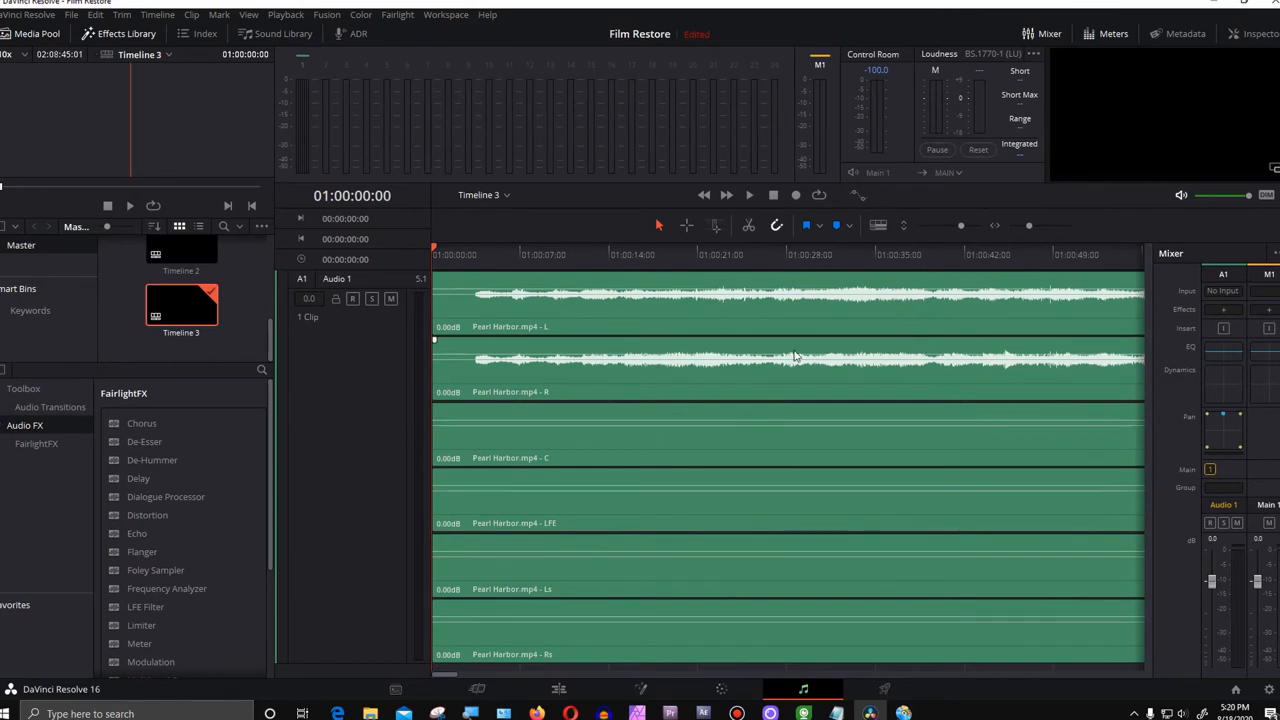
mouse_move(650, 313)
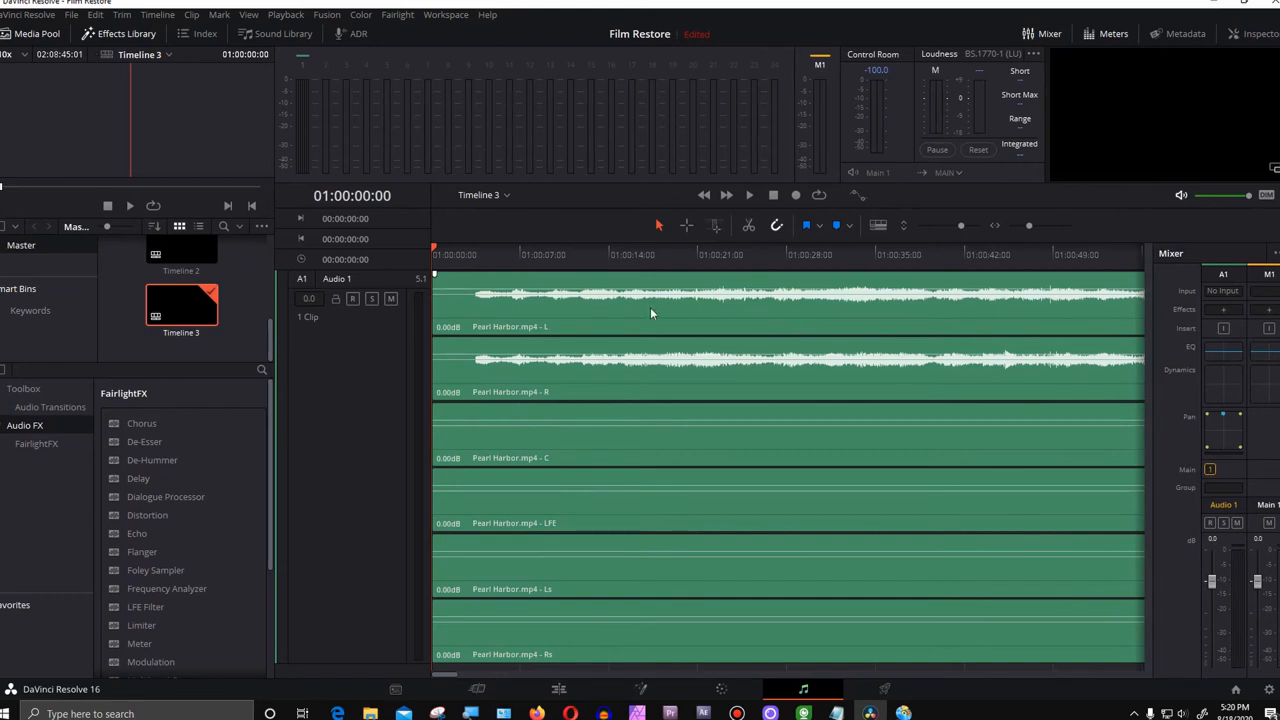
mouse_move(545, 393)
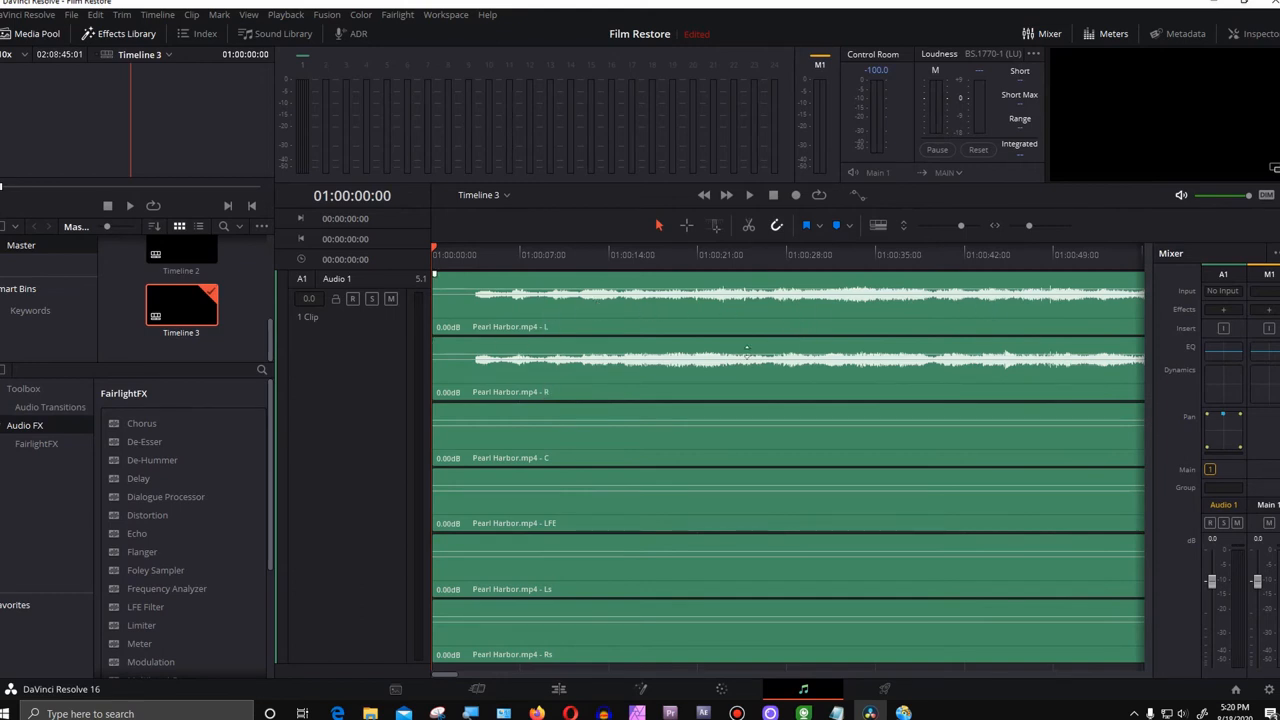
mouse_move(970, 336)
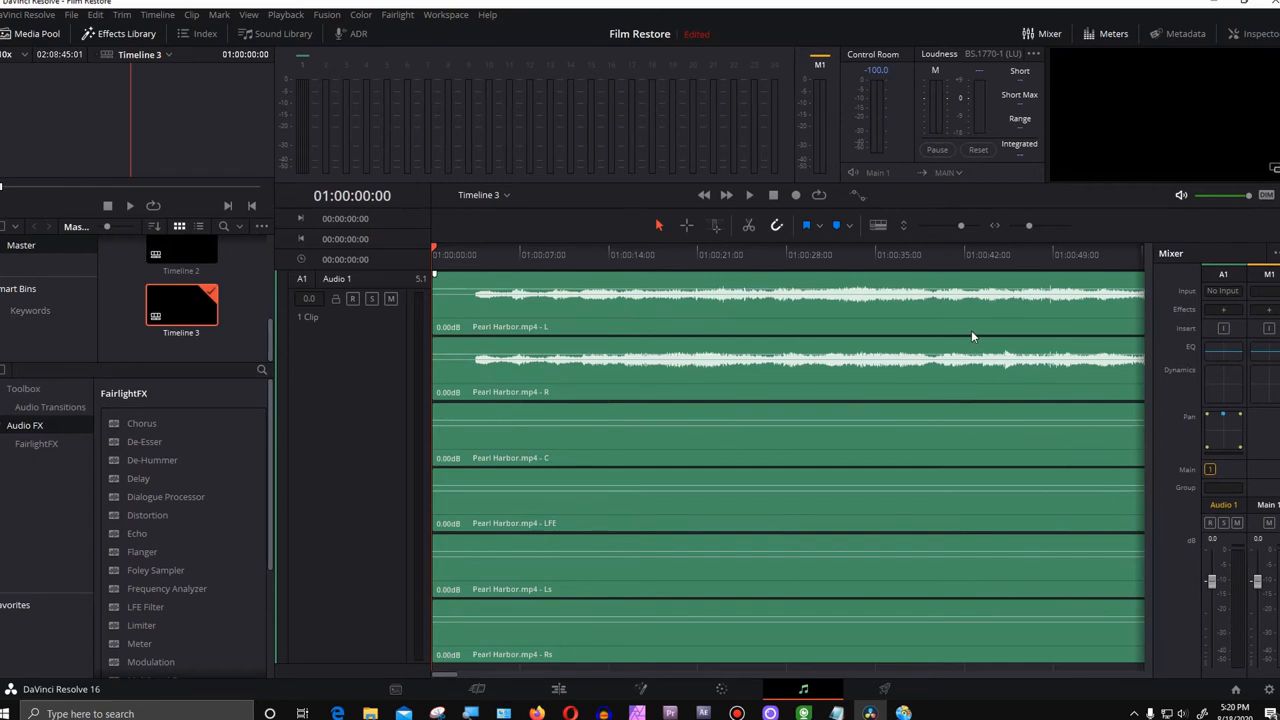
mouse_move(405, 285)
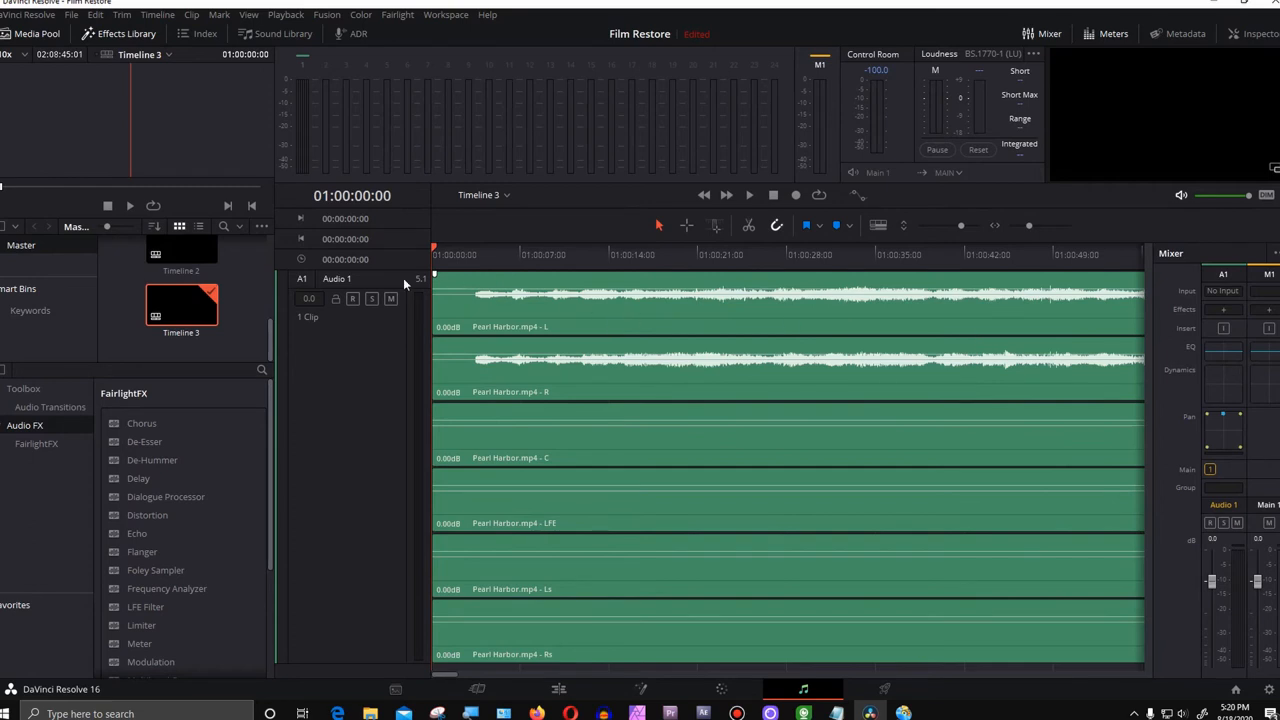
mouse_move(423, 288)
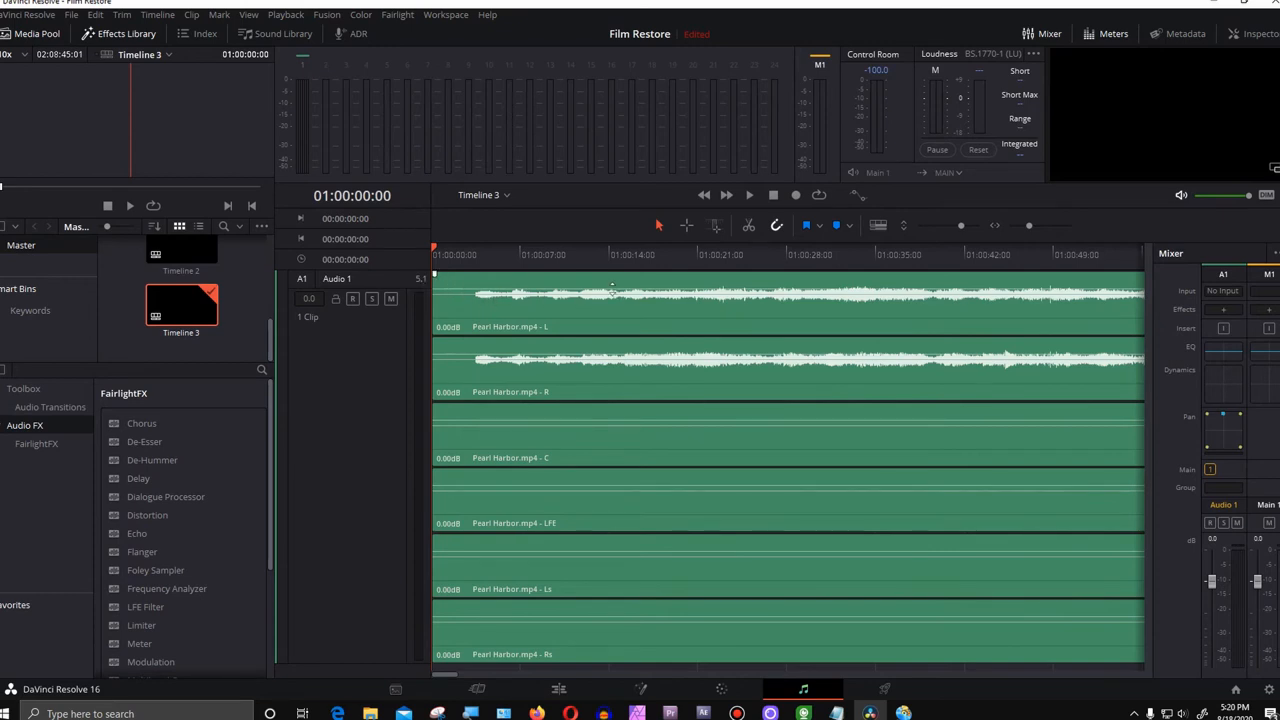
mouse_move(643, 526)
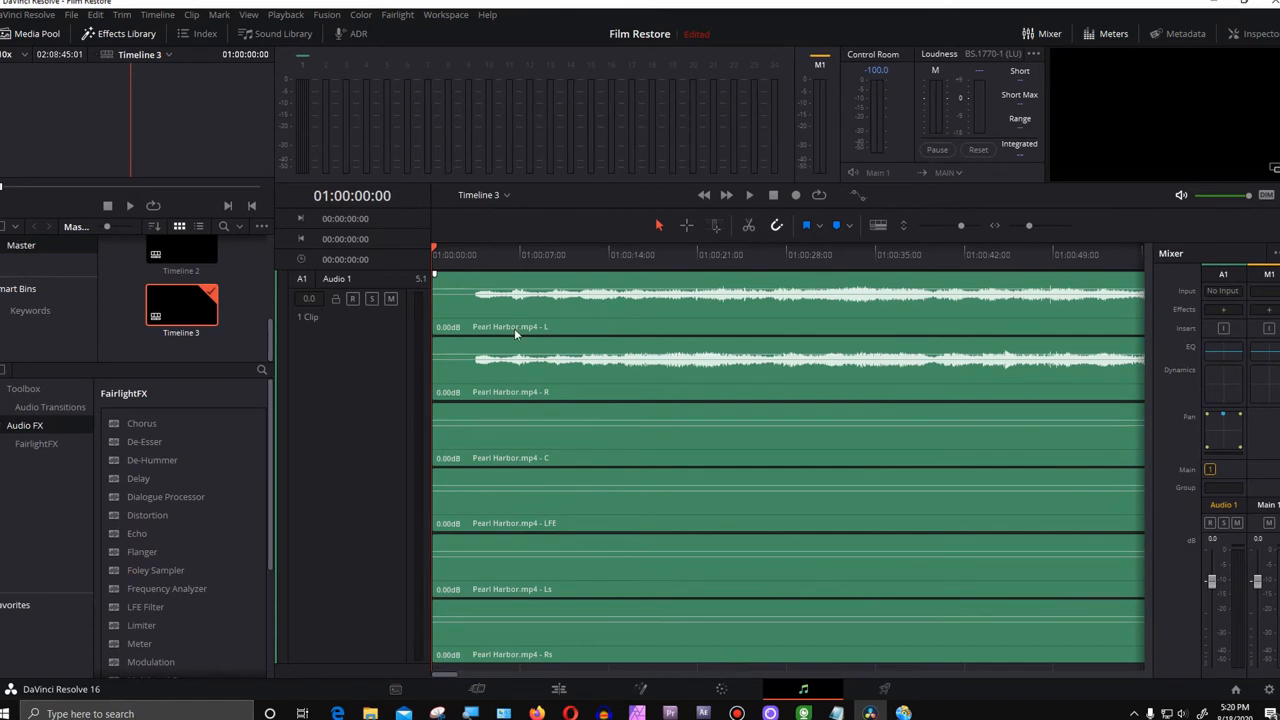
mouse_move(713, 322)
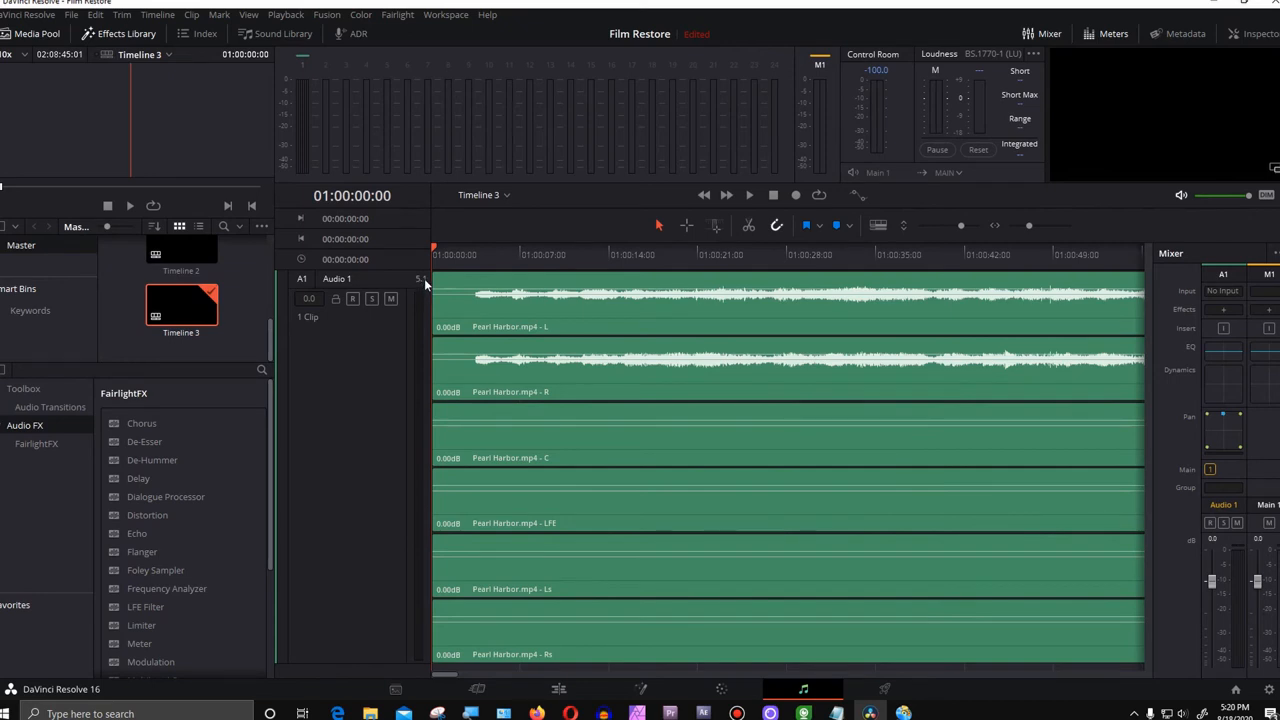
mouse_move(530, 298)
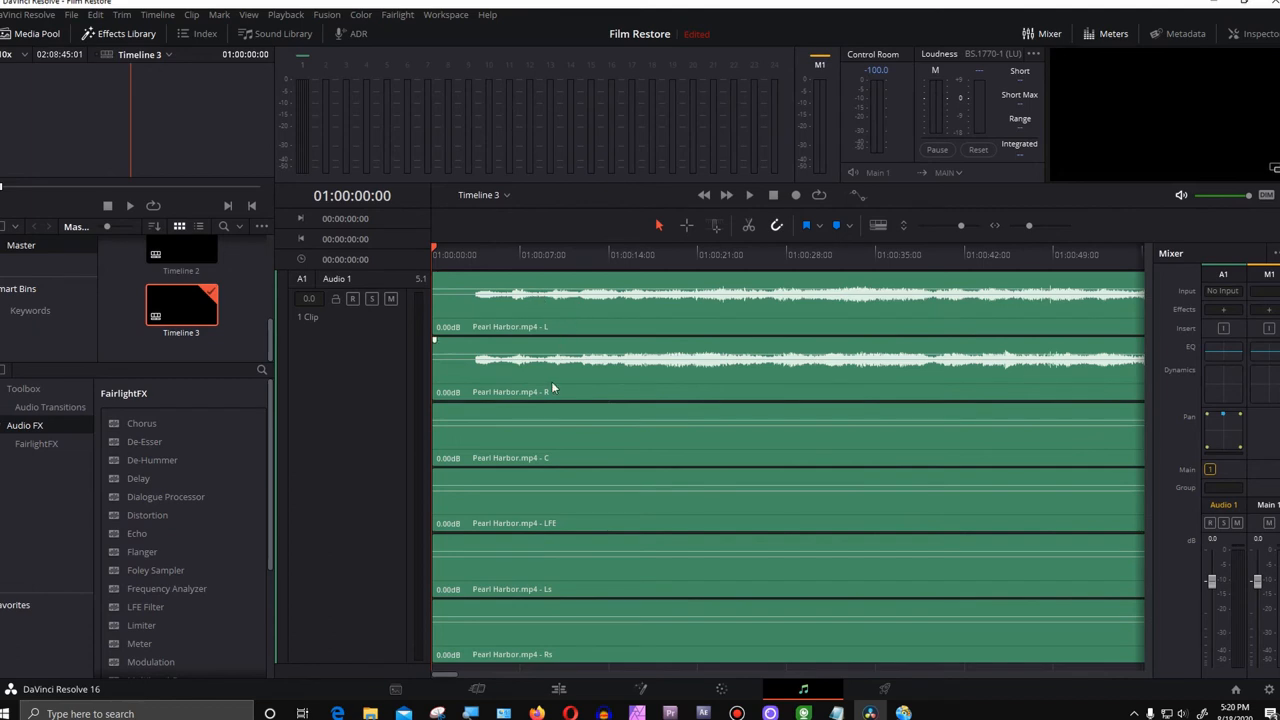
mouse_move(1092, 430)
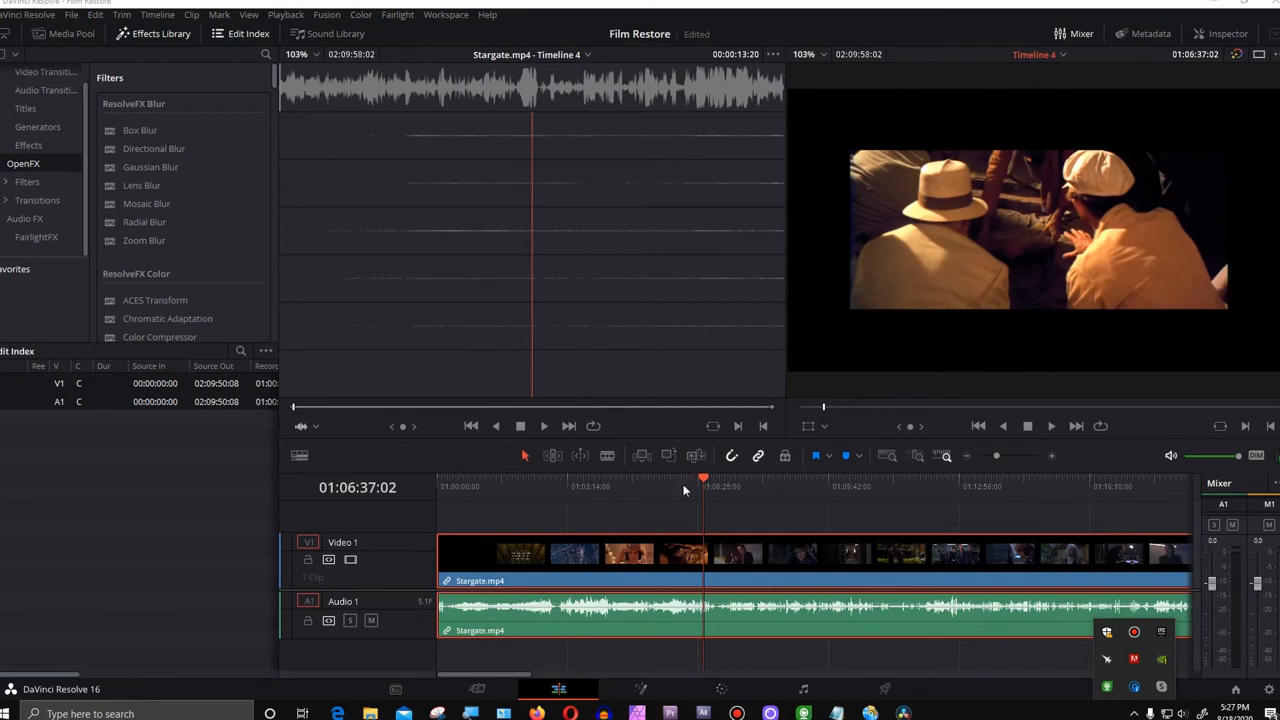
- Set Stargate.mp4's Transform zoom to 1.350 in the Inspector's Video tab
click(710, 487)
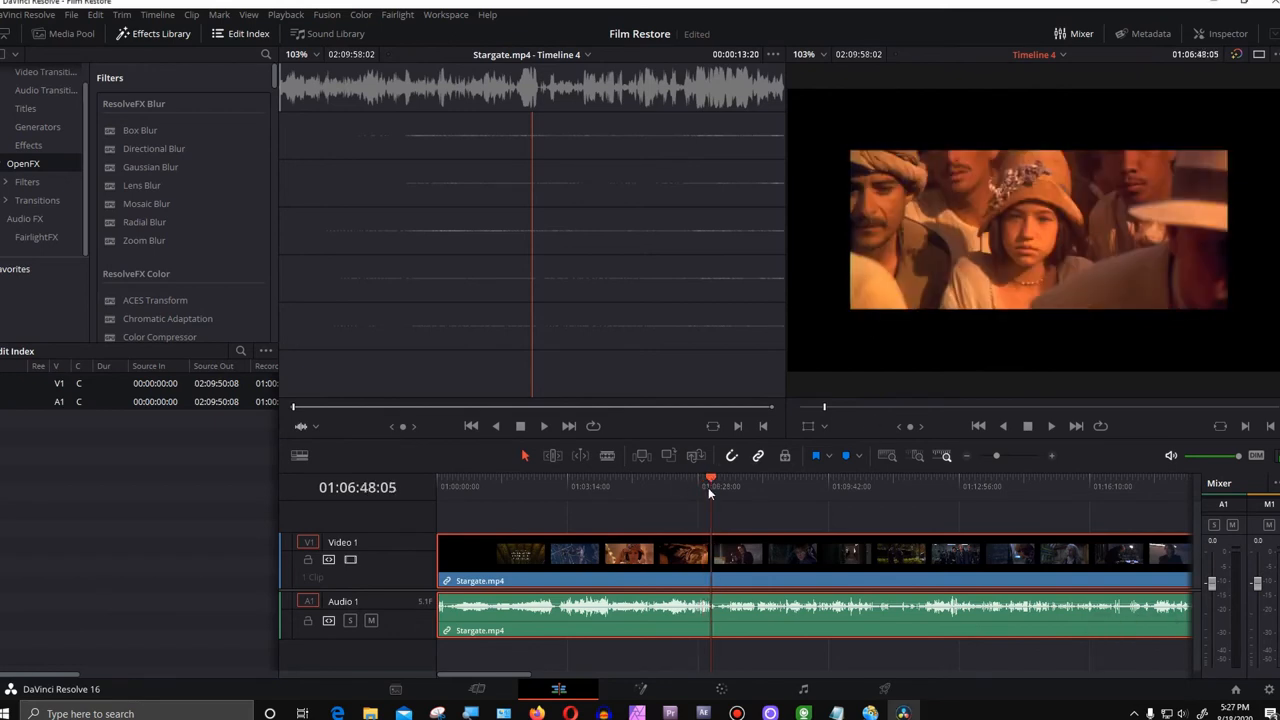
mouse_move(722, 484)
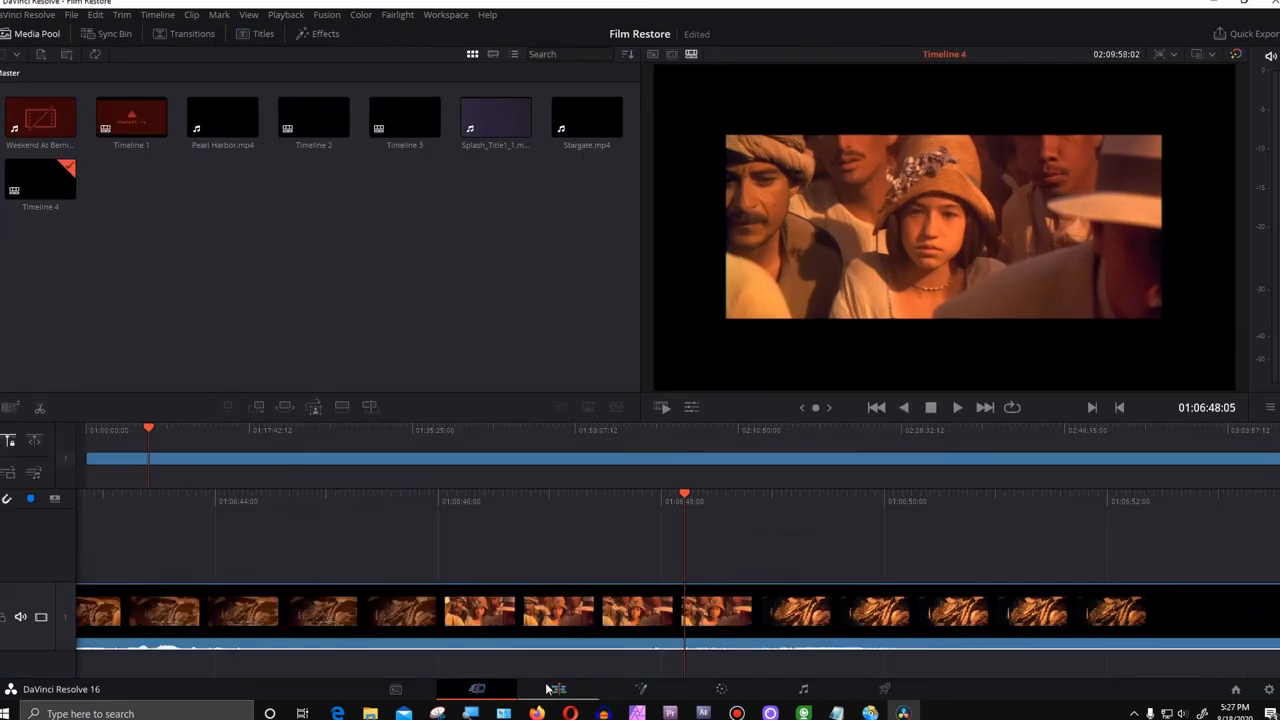
click(557, 689)
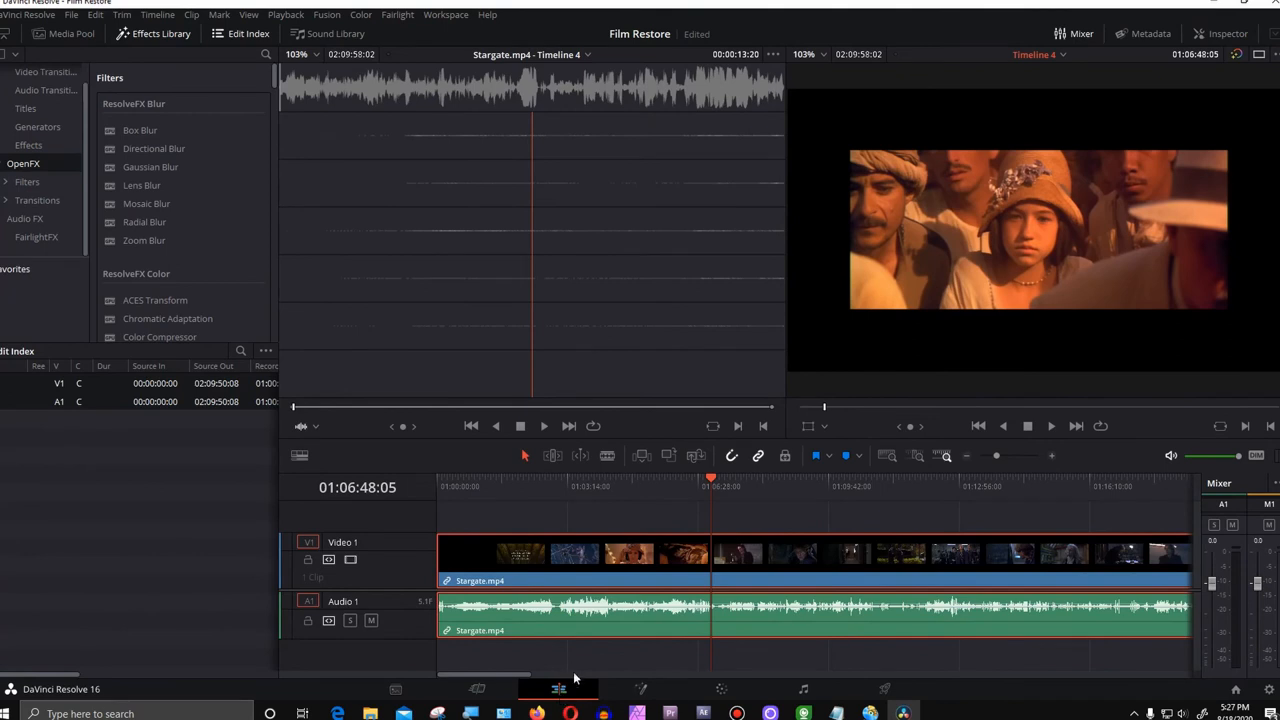
mouse_move(840, 506)
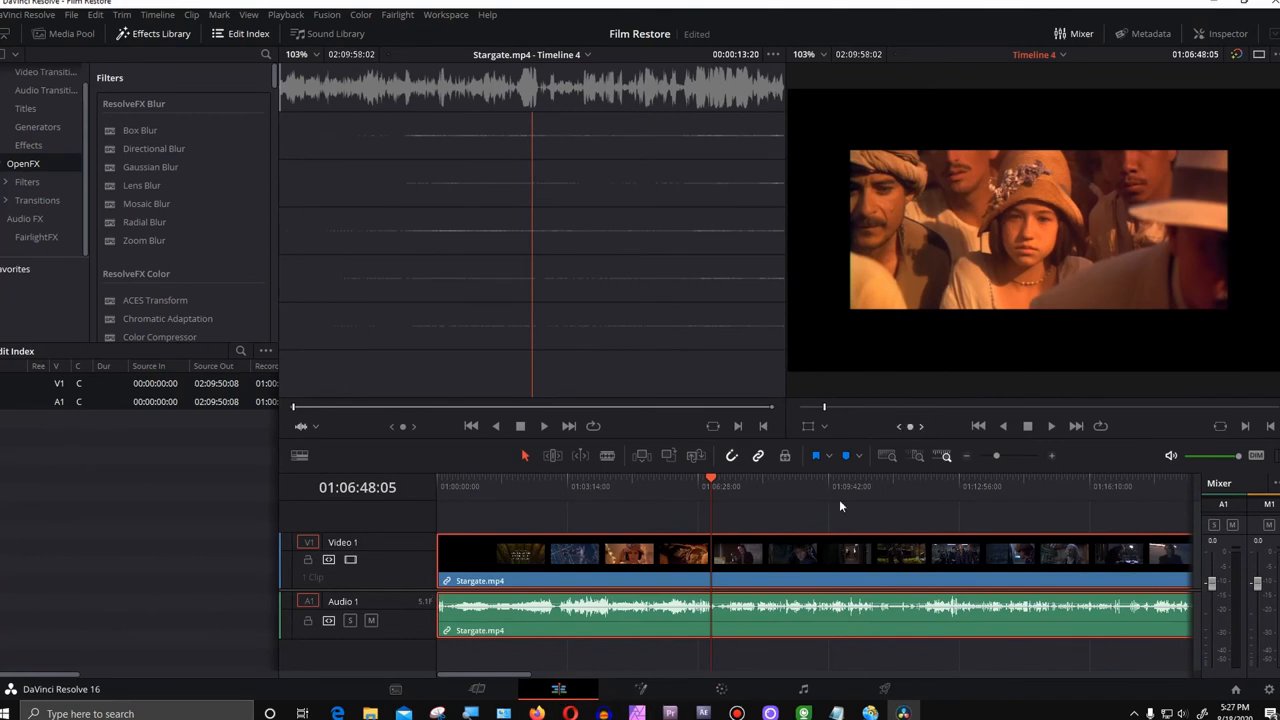
click(1228, 33)
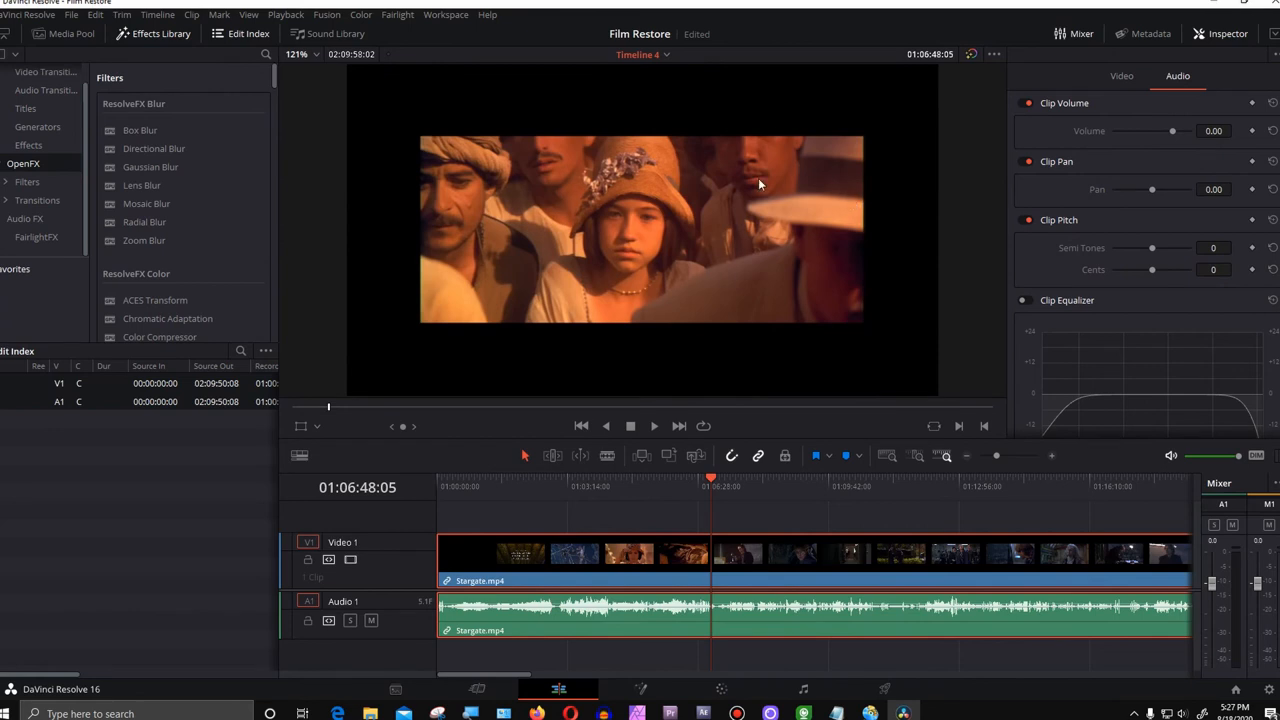
mouse_move(435, 82)
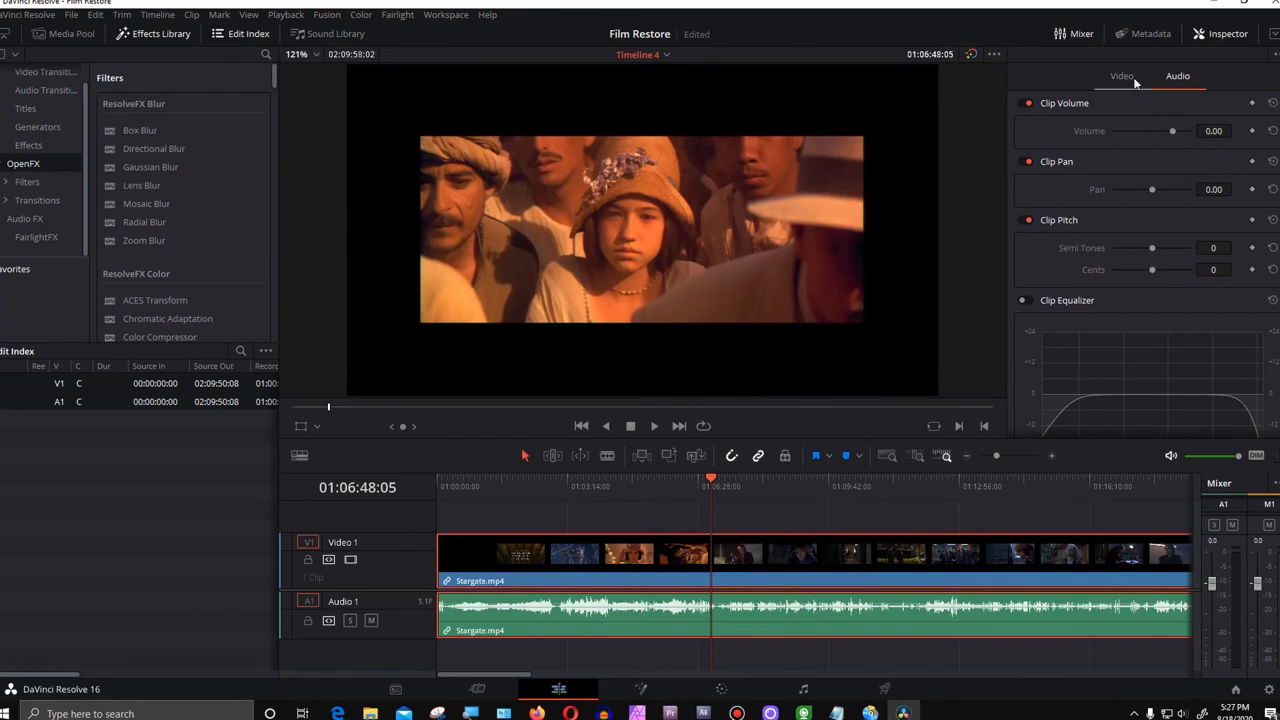
click(1121, 75)
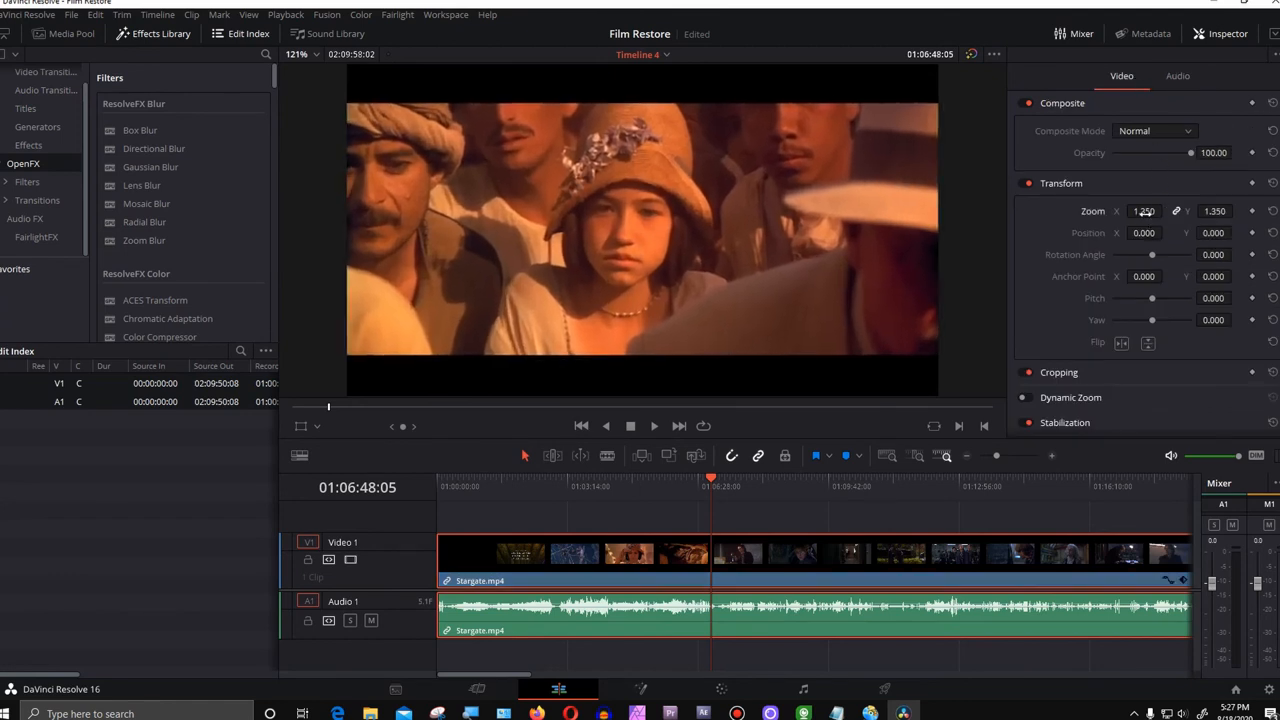
text(1.350)
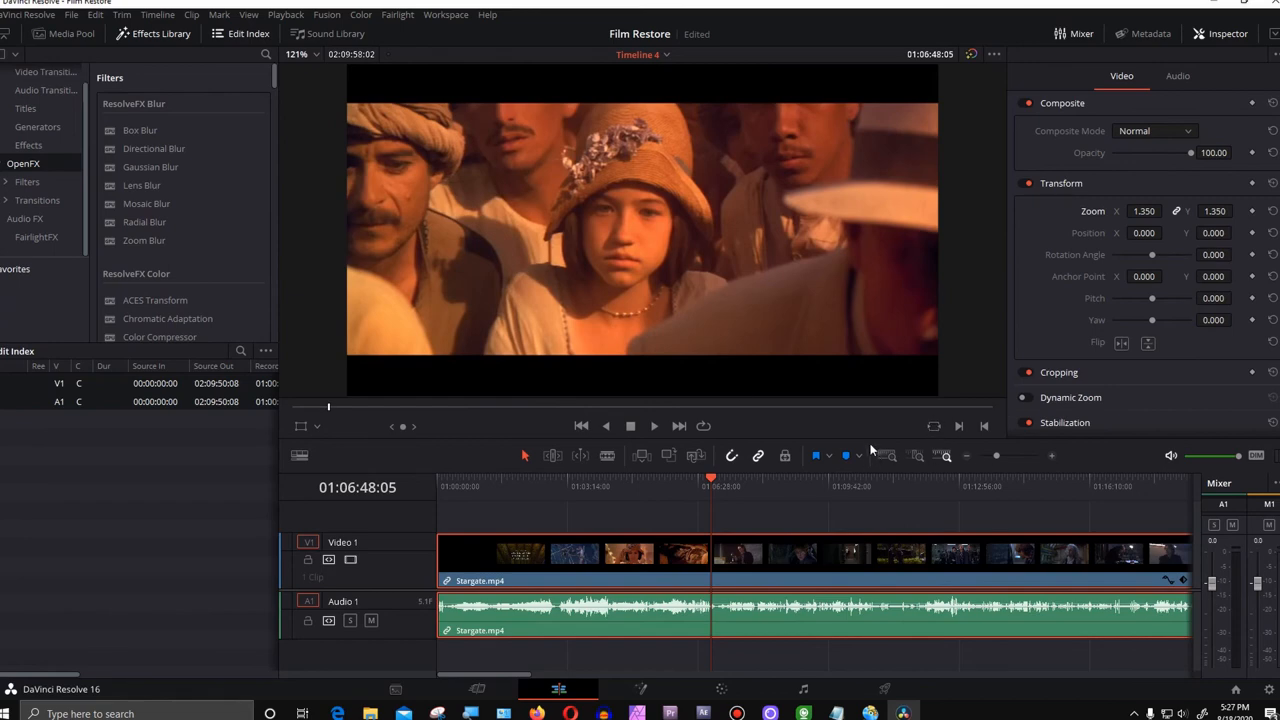
mouse_move(810, 671)
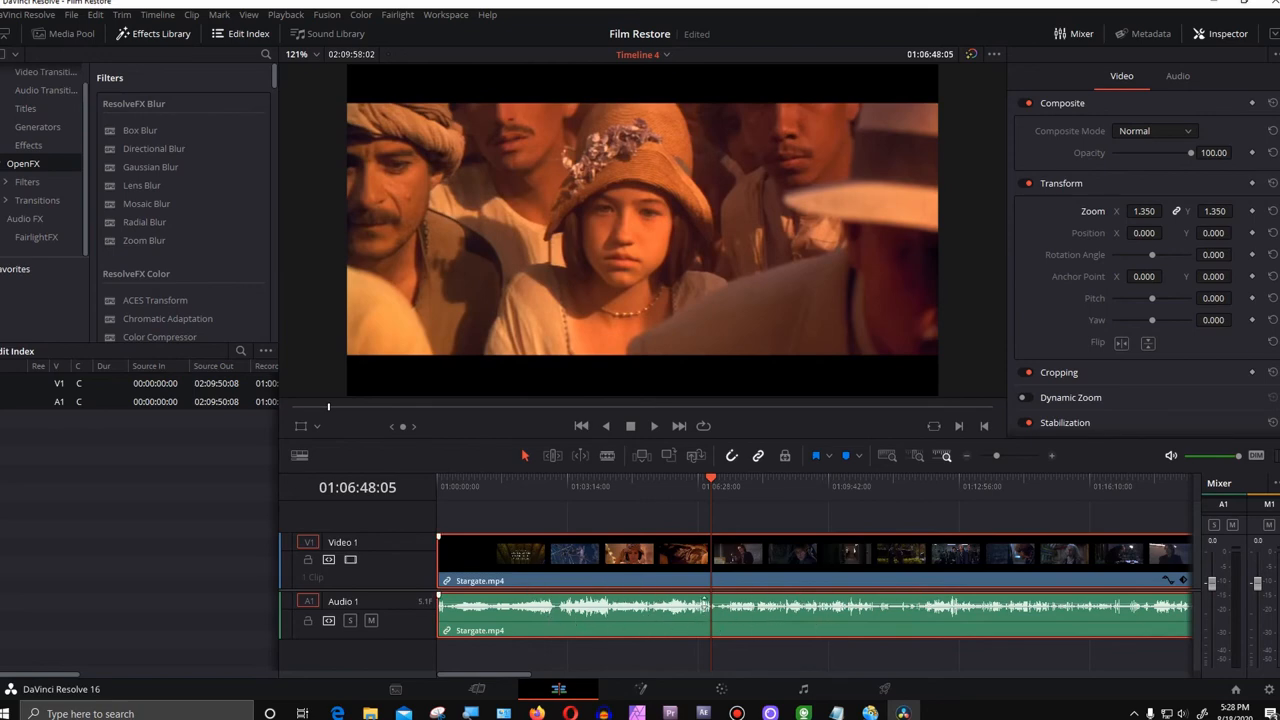
mouse_move(557, 612)
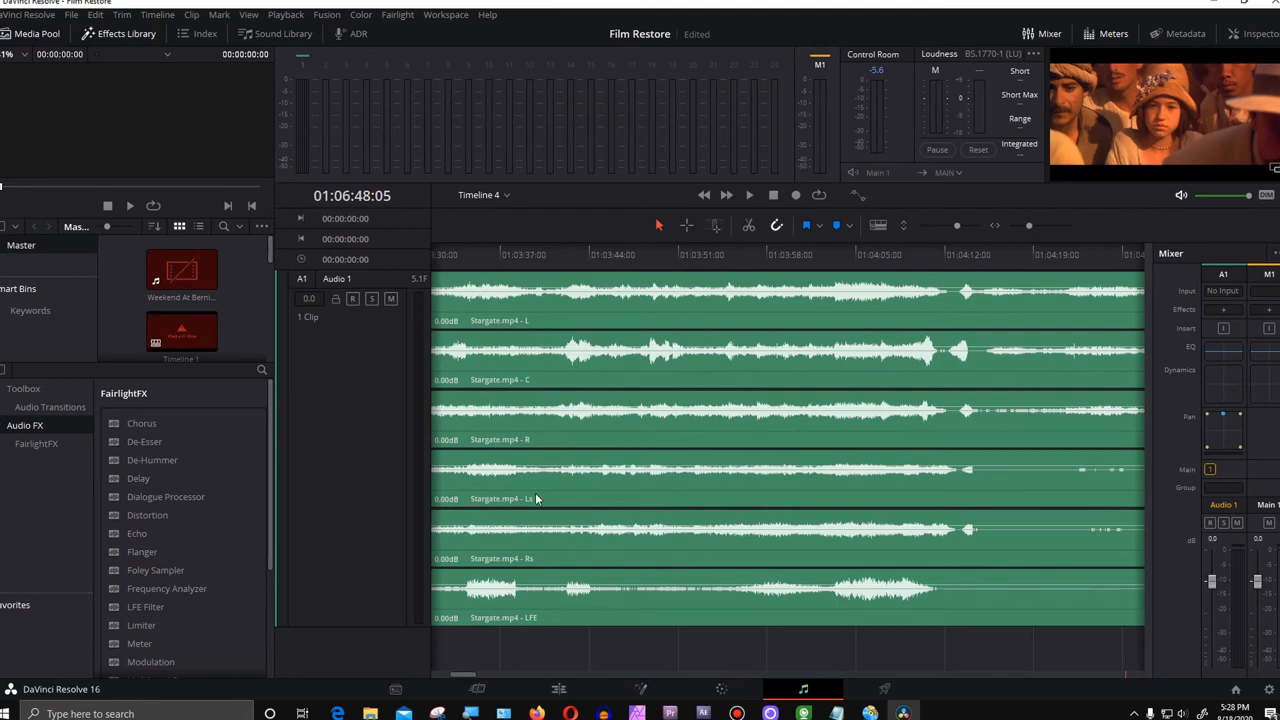
mouse_move(550, 507)
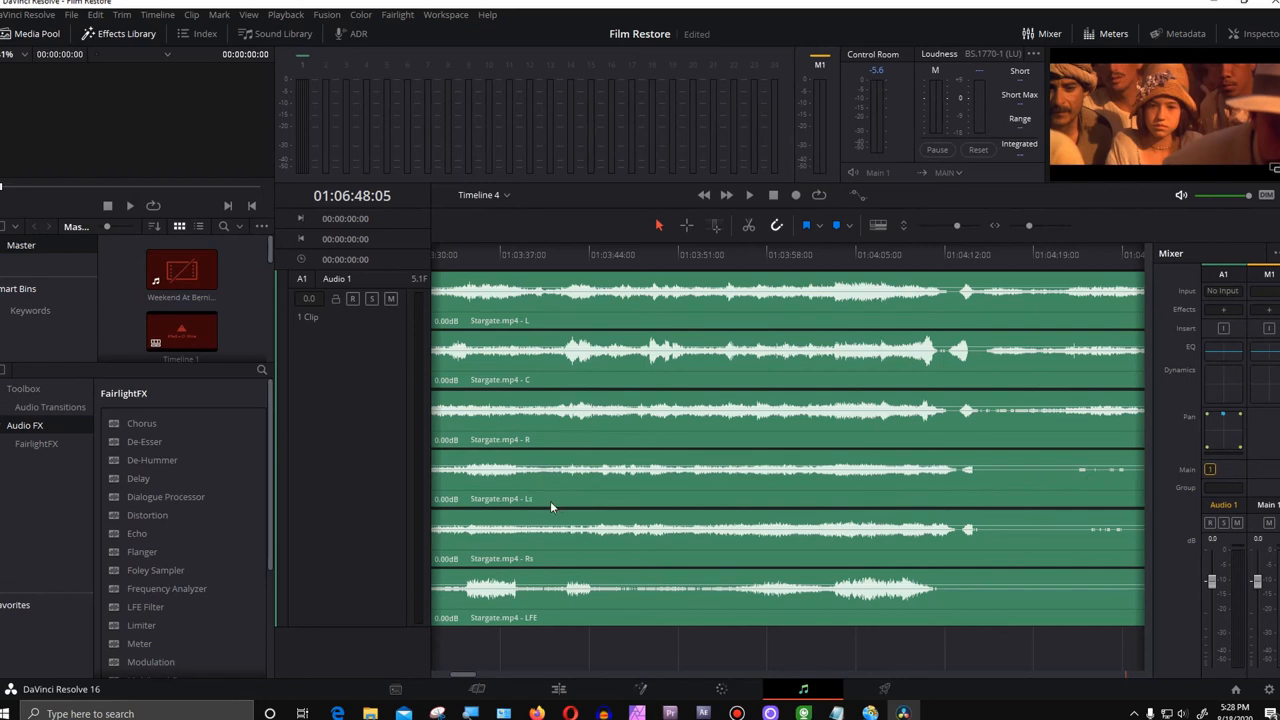
mouse_move(537, 505)
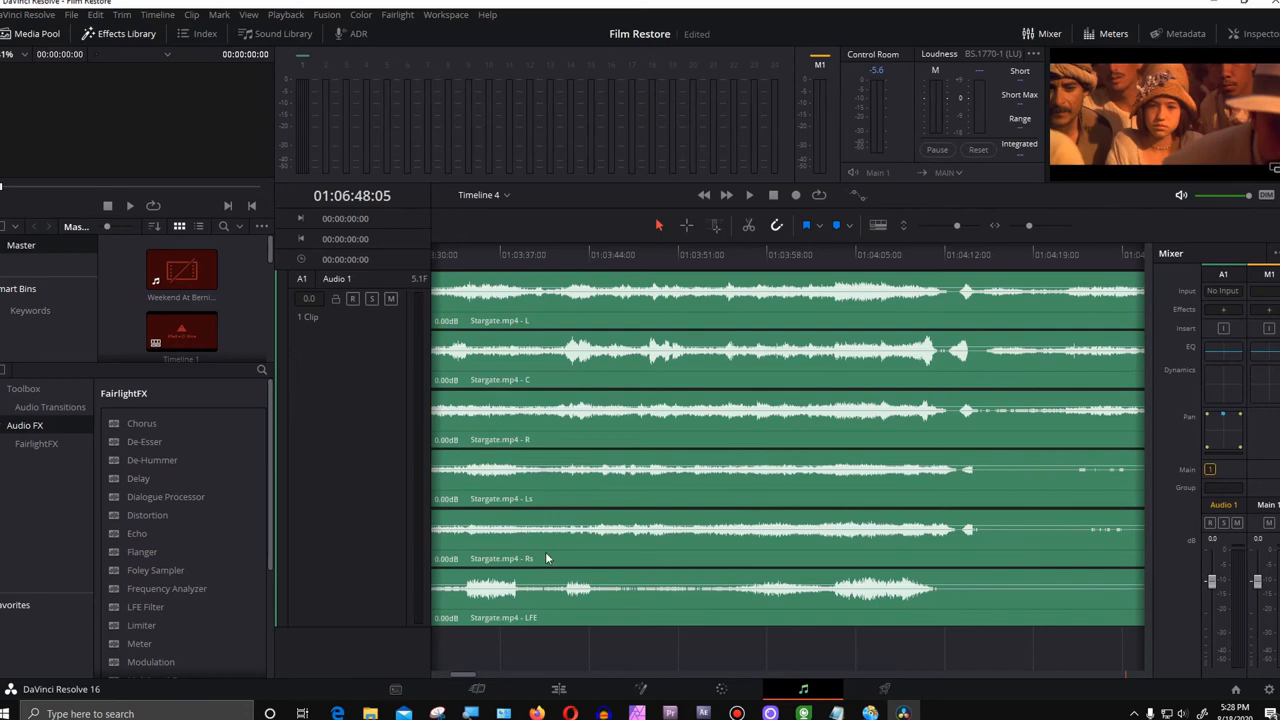
mouse_move(555, 628)
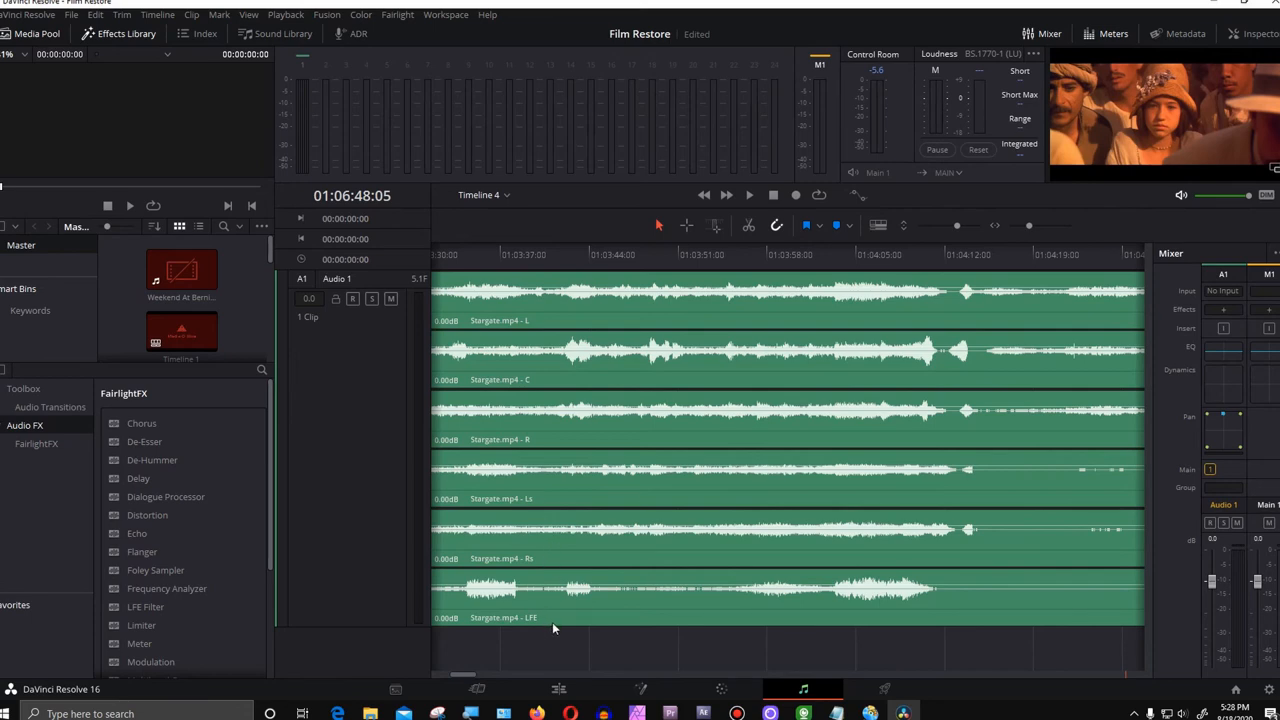
- Move the playhead to about 01:04:01 to inspect Stargate's six channel waveforms
click(676, 254)
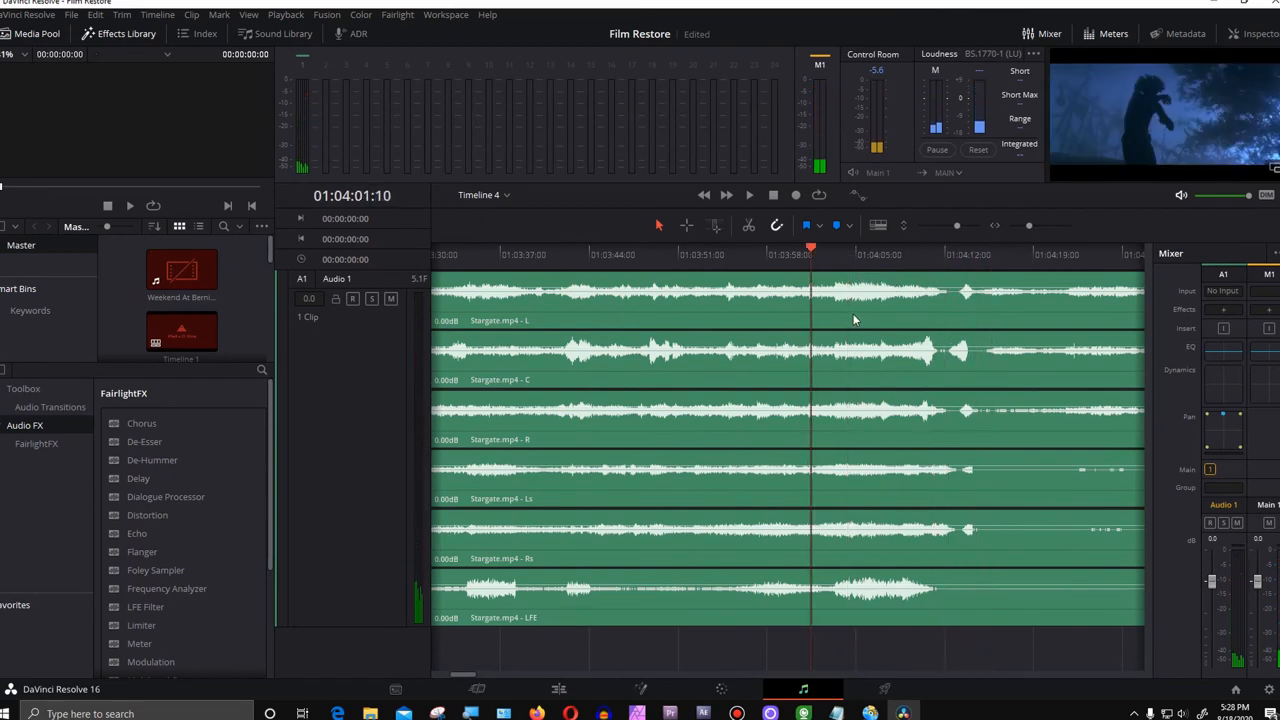
mouse_move(945, 430)
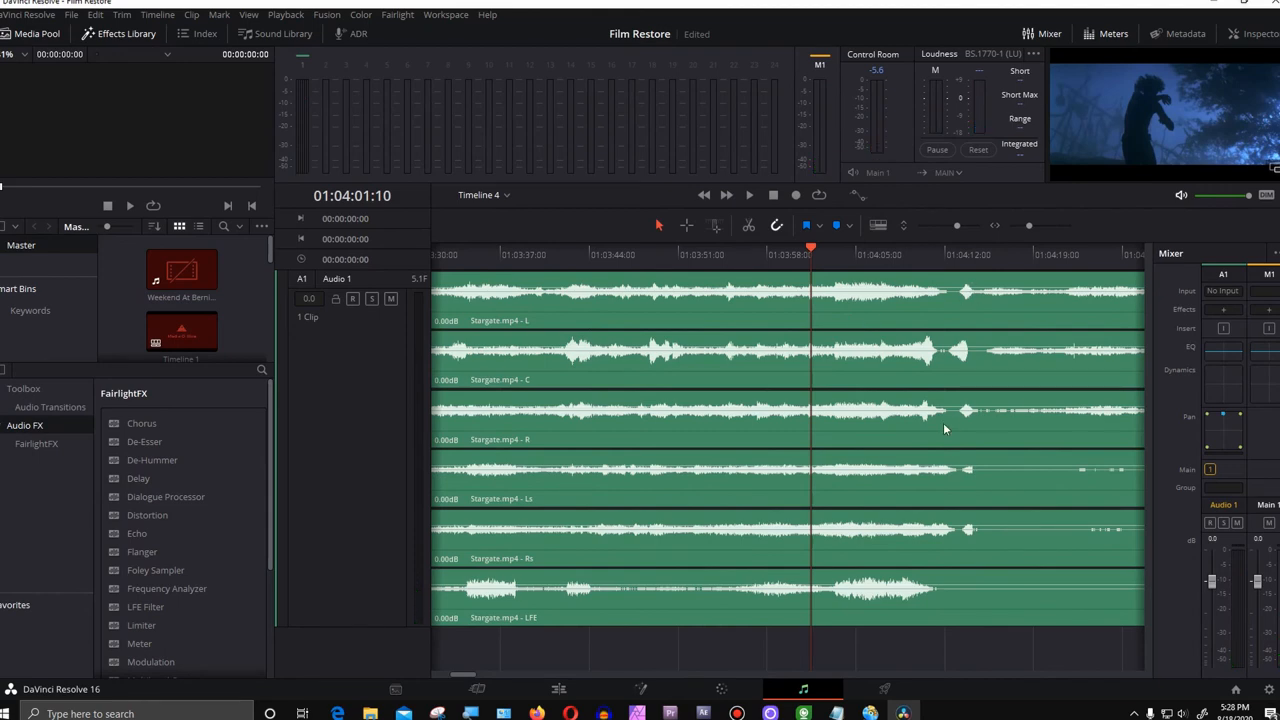
mouse_move(893, 325)
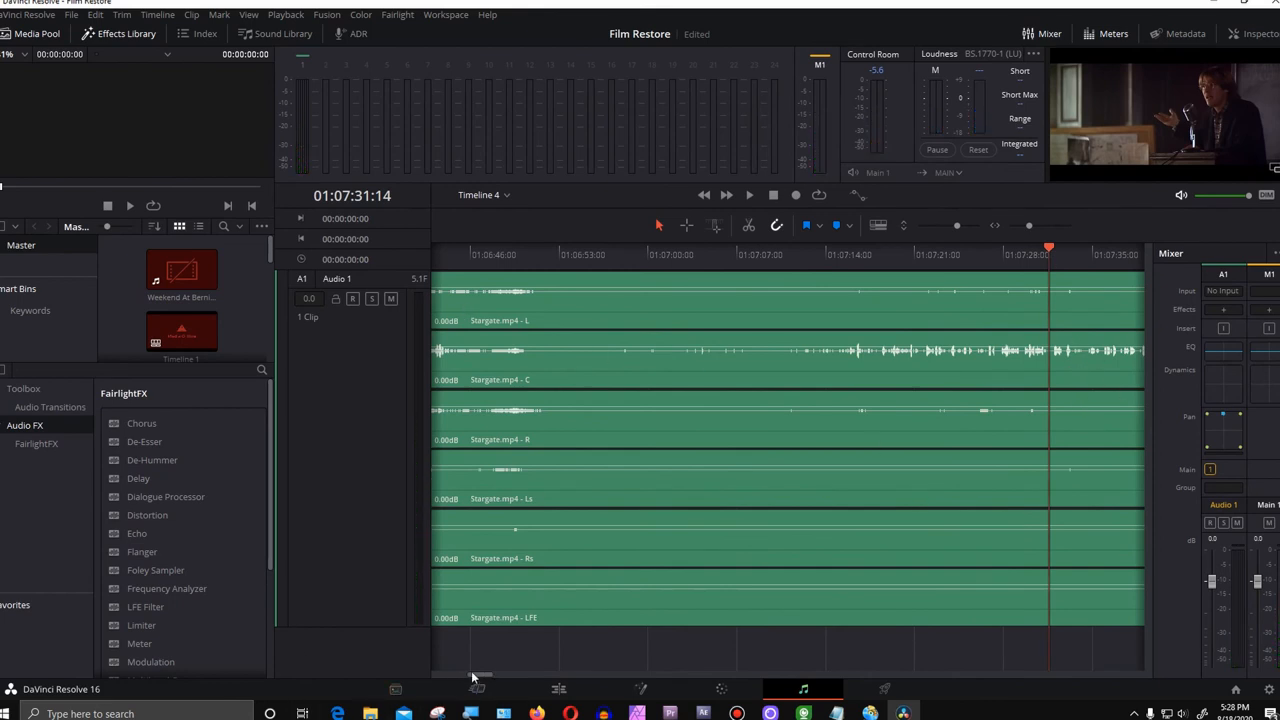
scroll(right, 3)
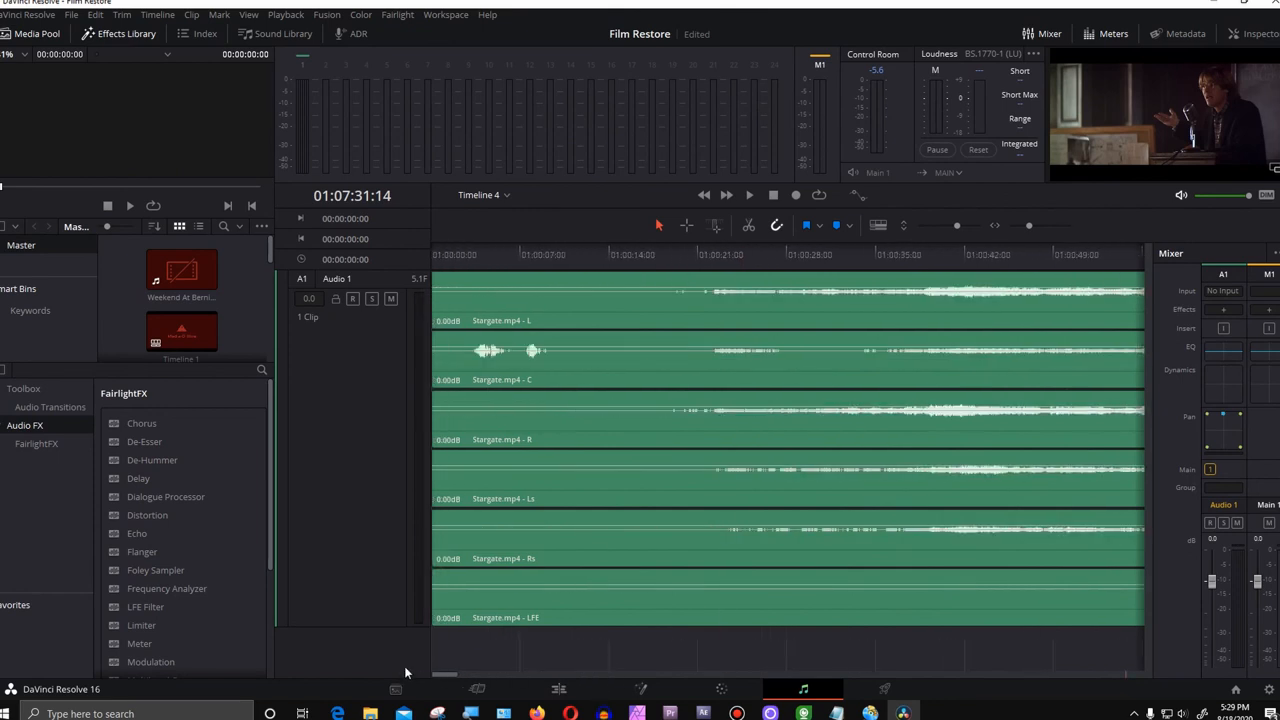
mouse_move(1224, 13)
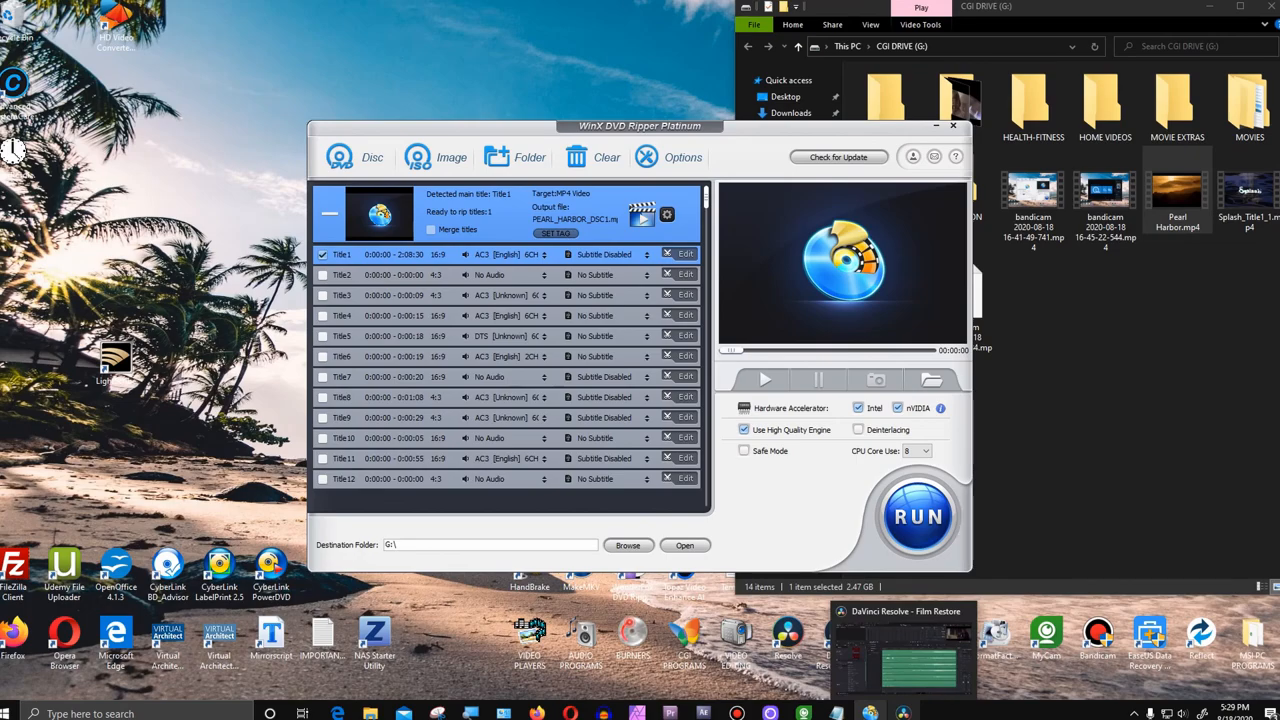
click(900, 650)
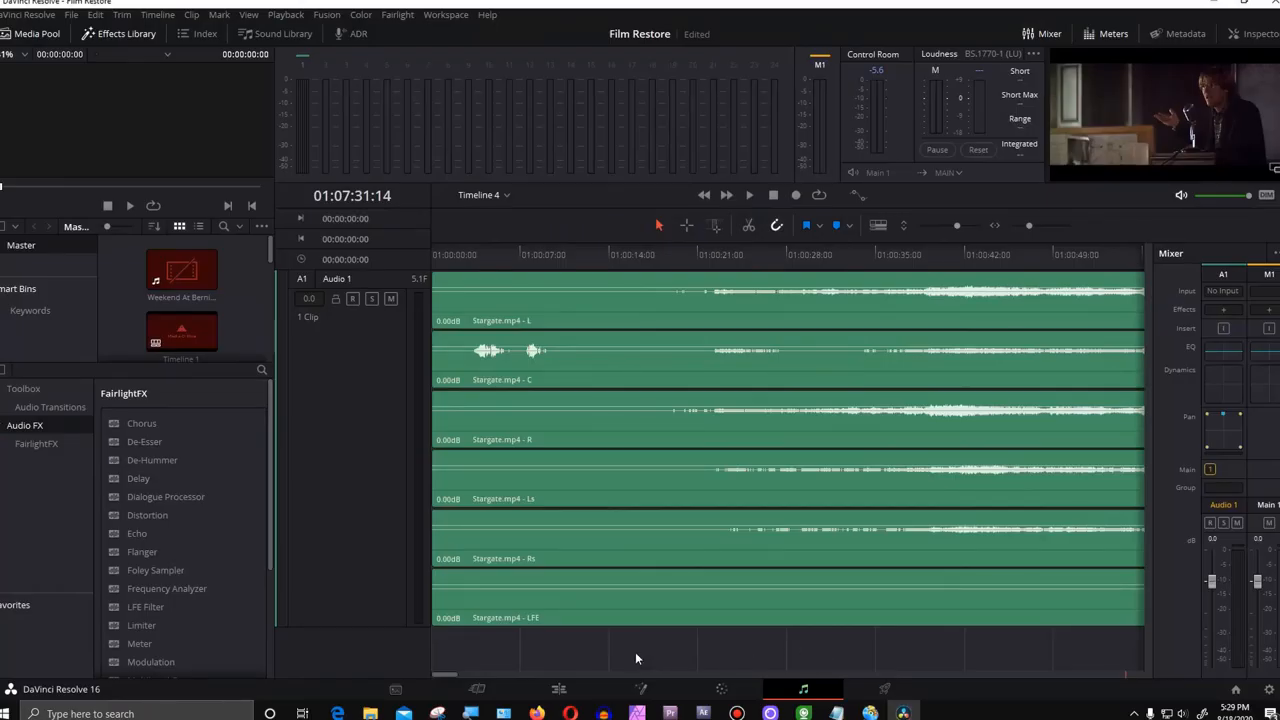
mouse_move(443, 680)
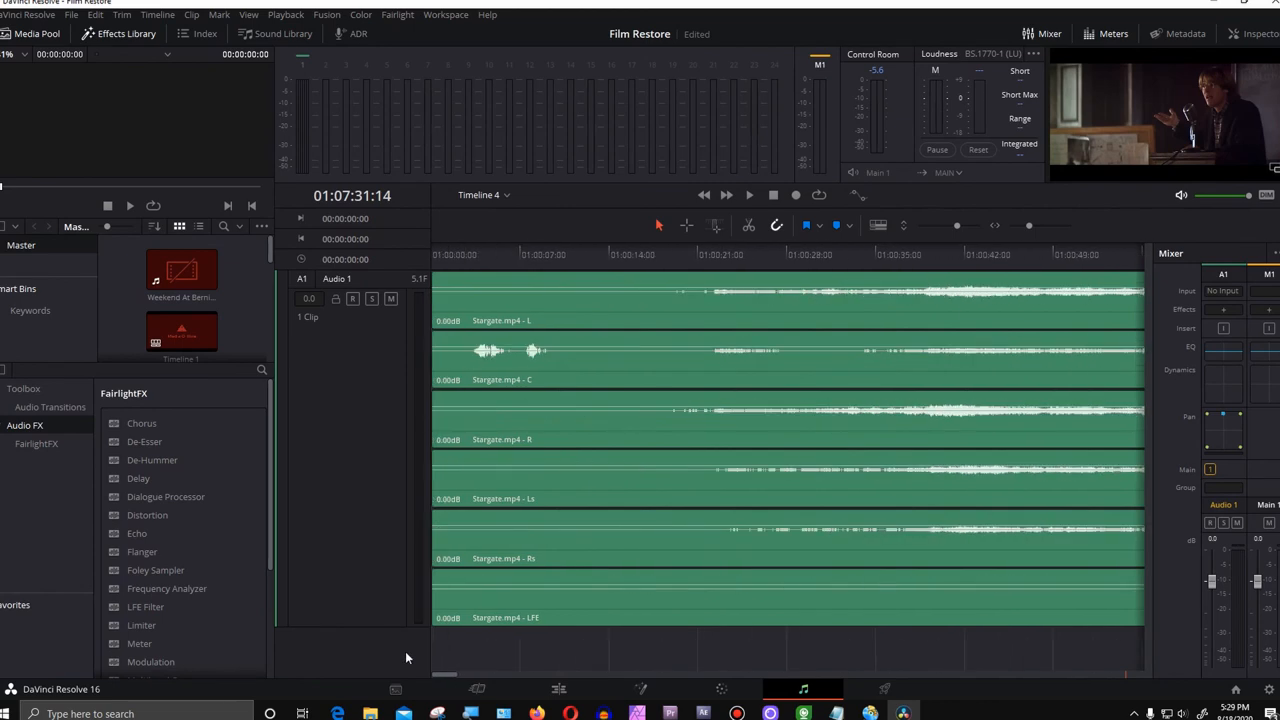
mouse_move(505, 511)
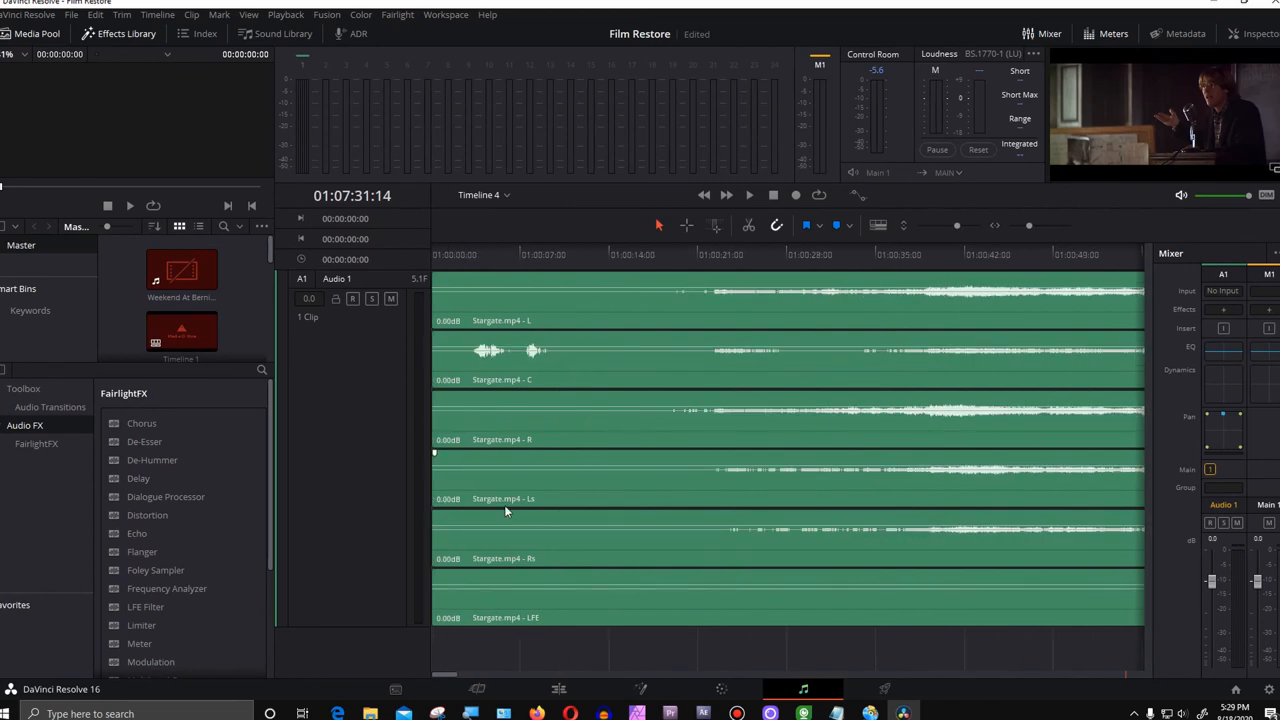
mouse_move(425, 570)
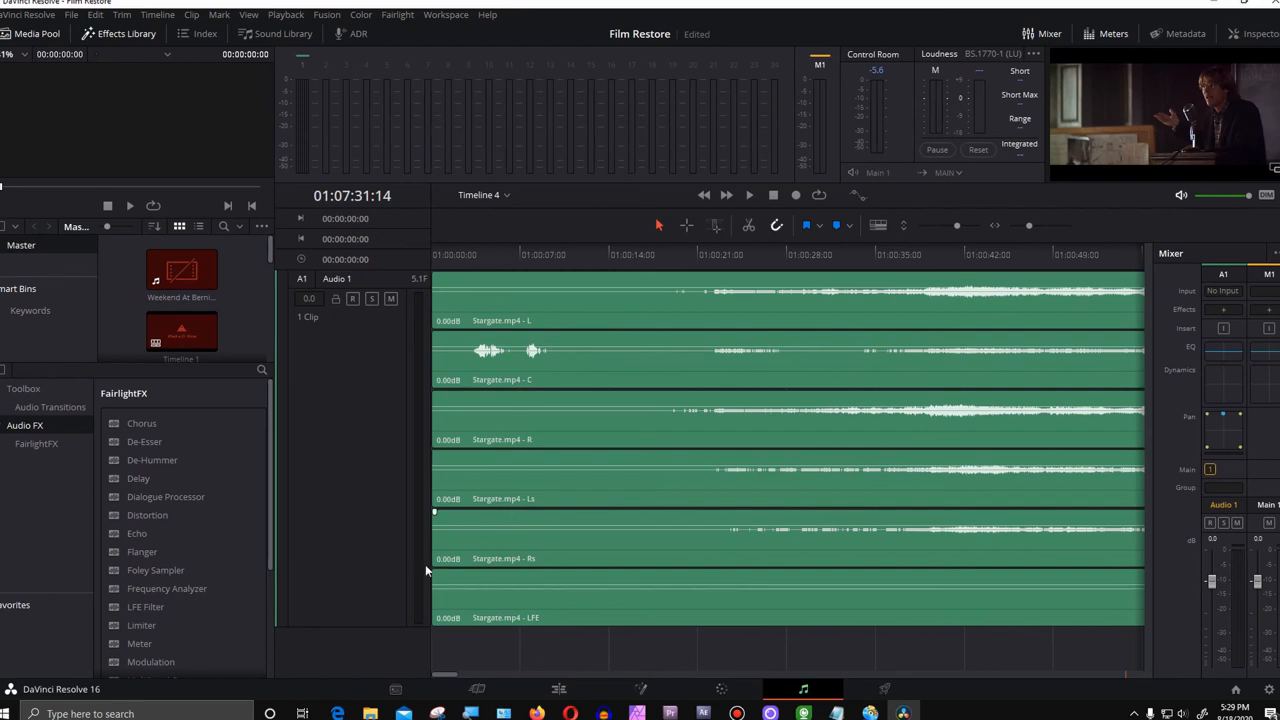
scroll(right, 3)
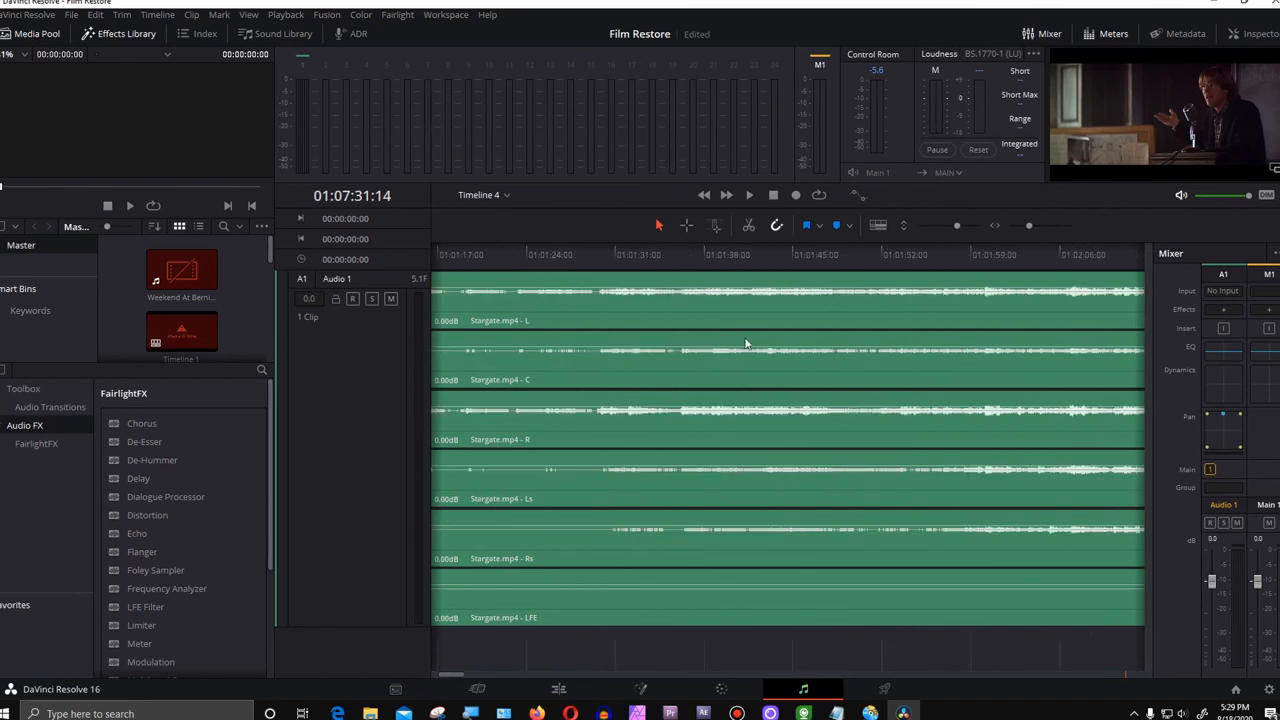
mouse_move(918, 682)
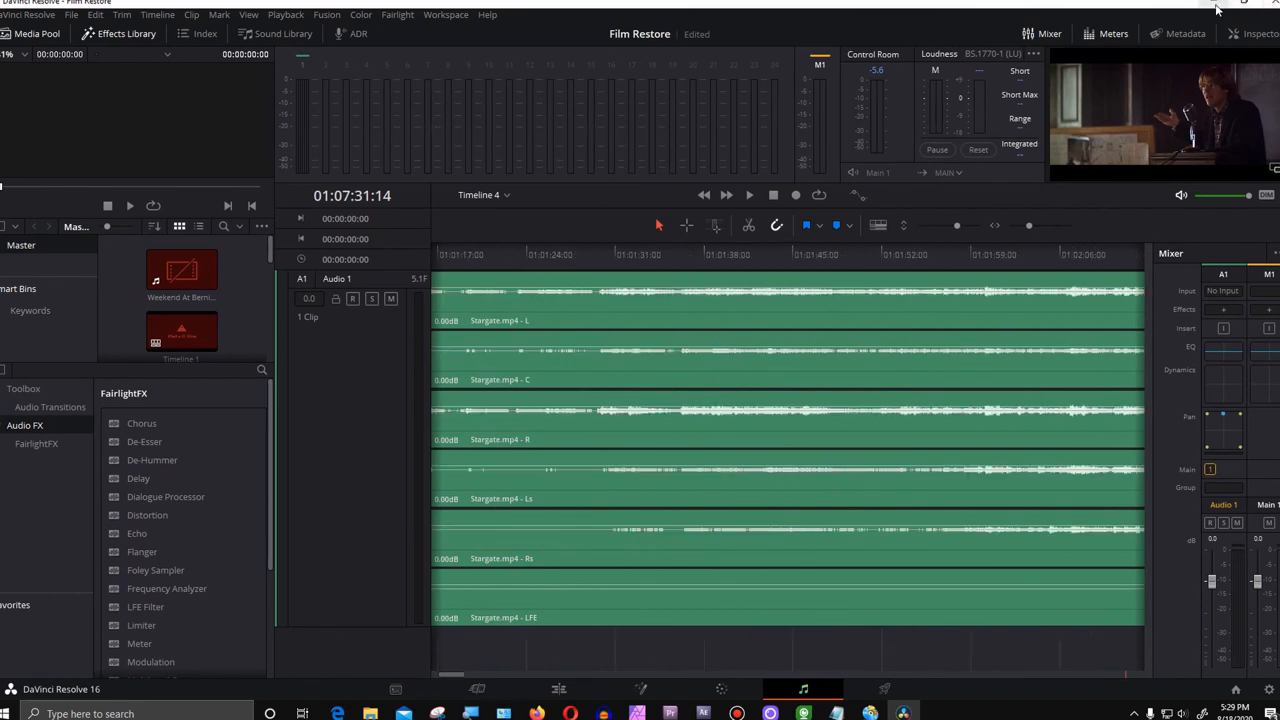
mouse_move(1218, 10)
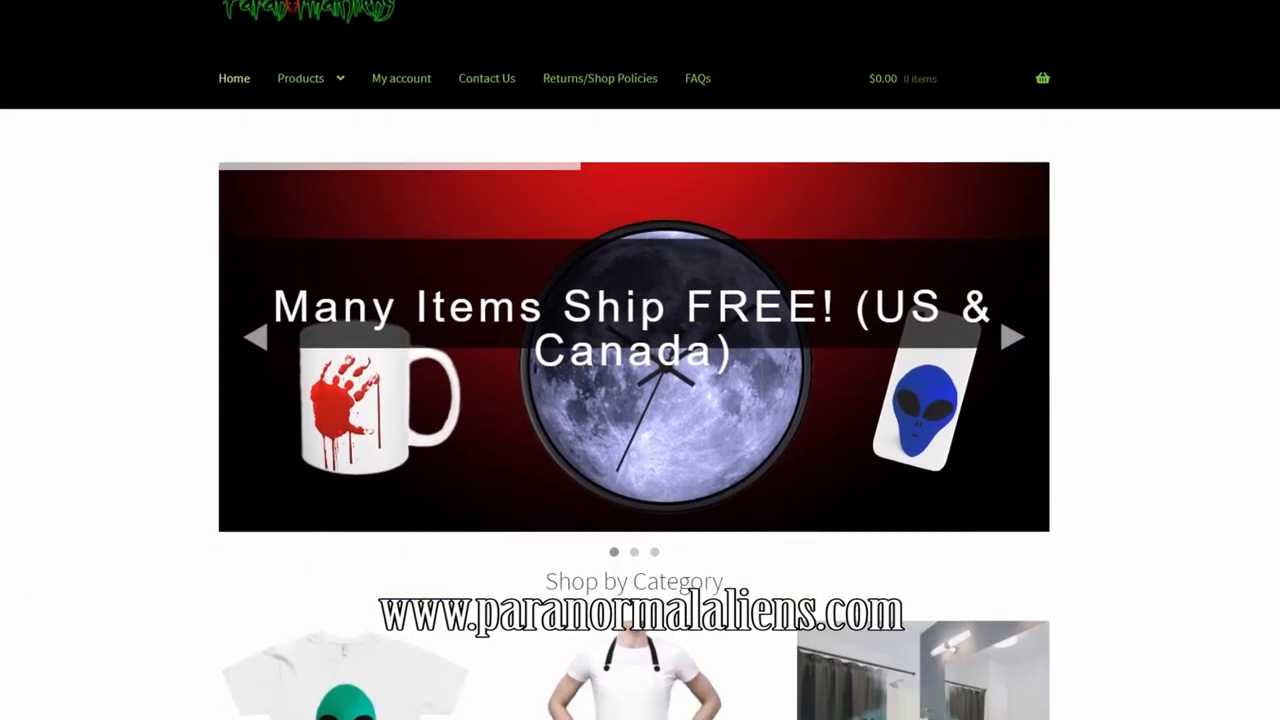
- Scroll to We Recommend and open the Bloody Hand Horror MUG product
scroll(down, 3)
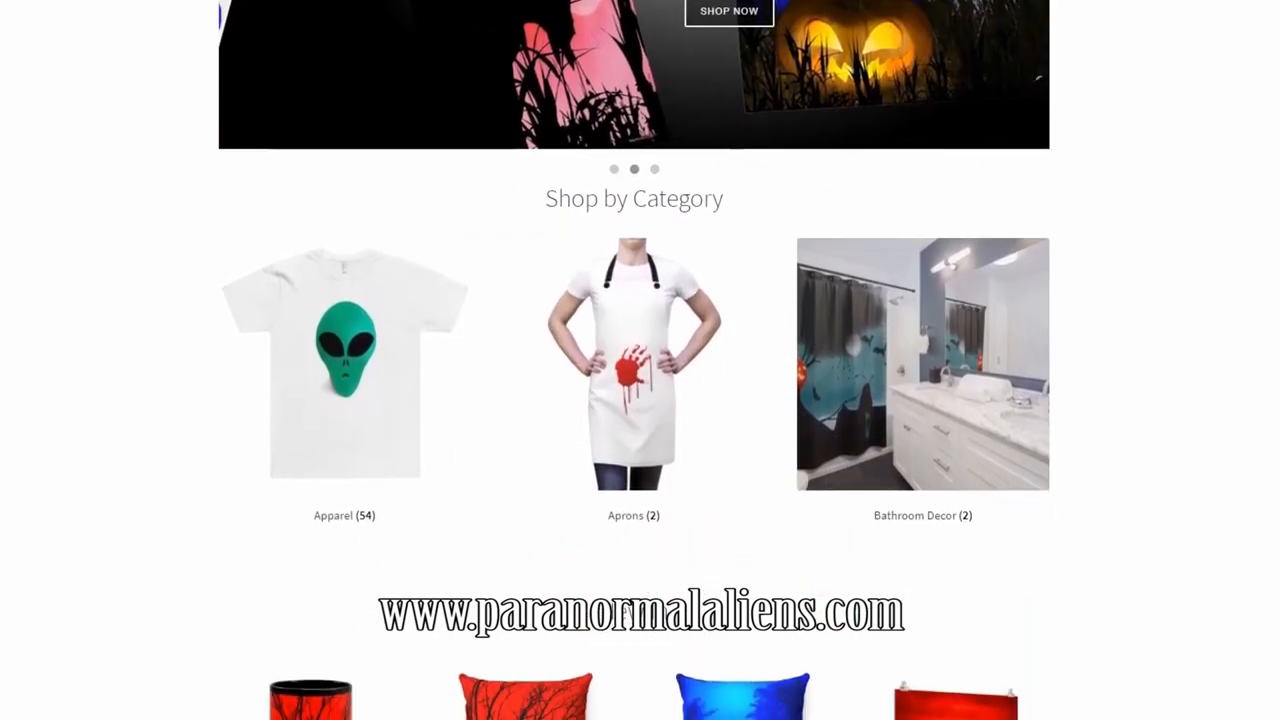
scroll(down, 3)
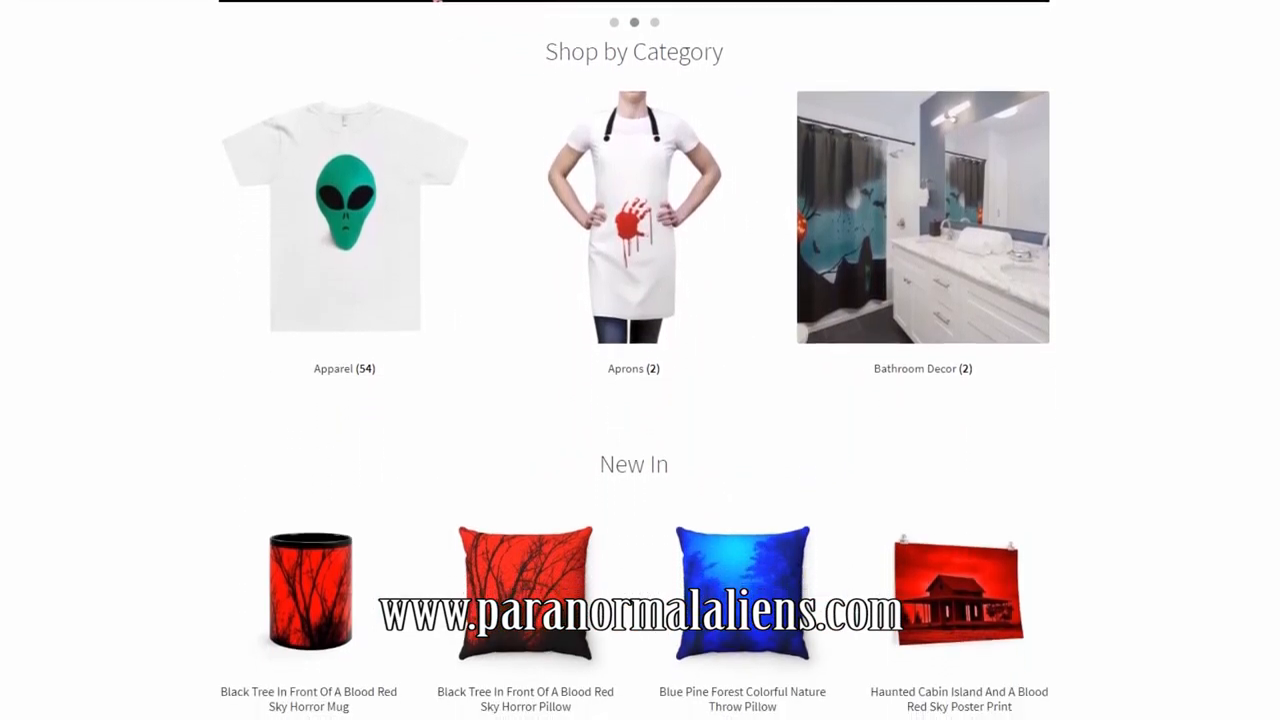
scroll(down, 3)
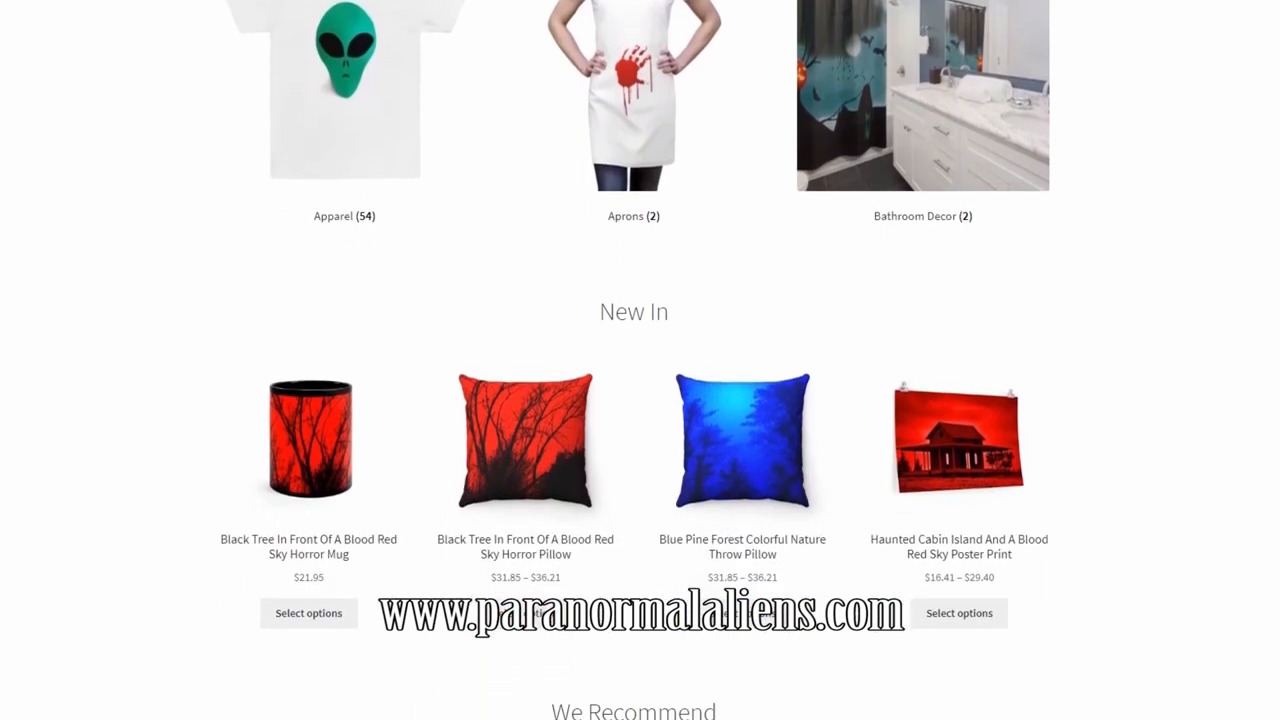
scroll(down, 3)
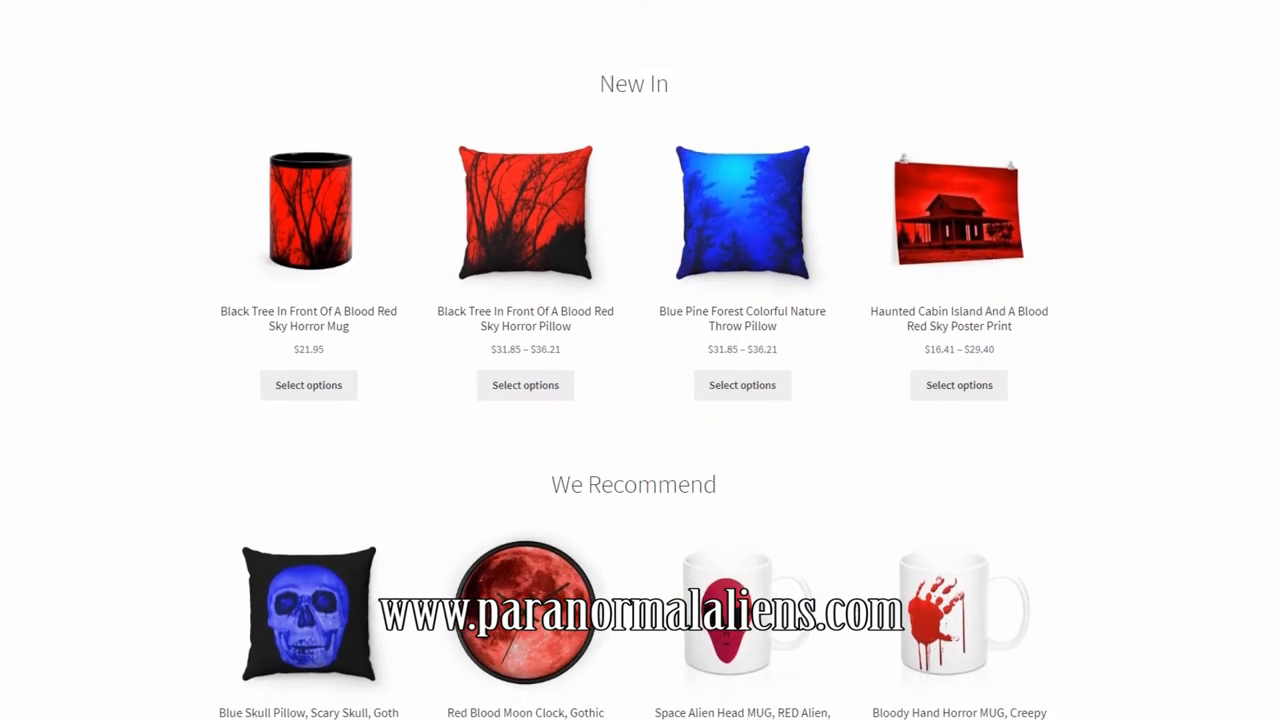
scroll(down, 3)
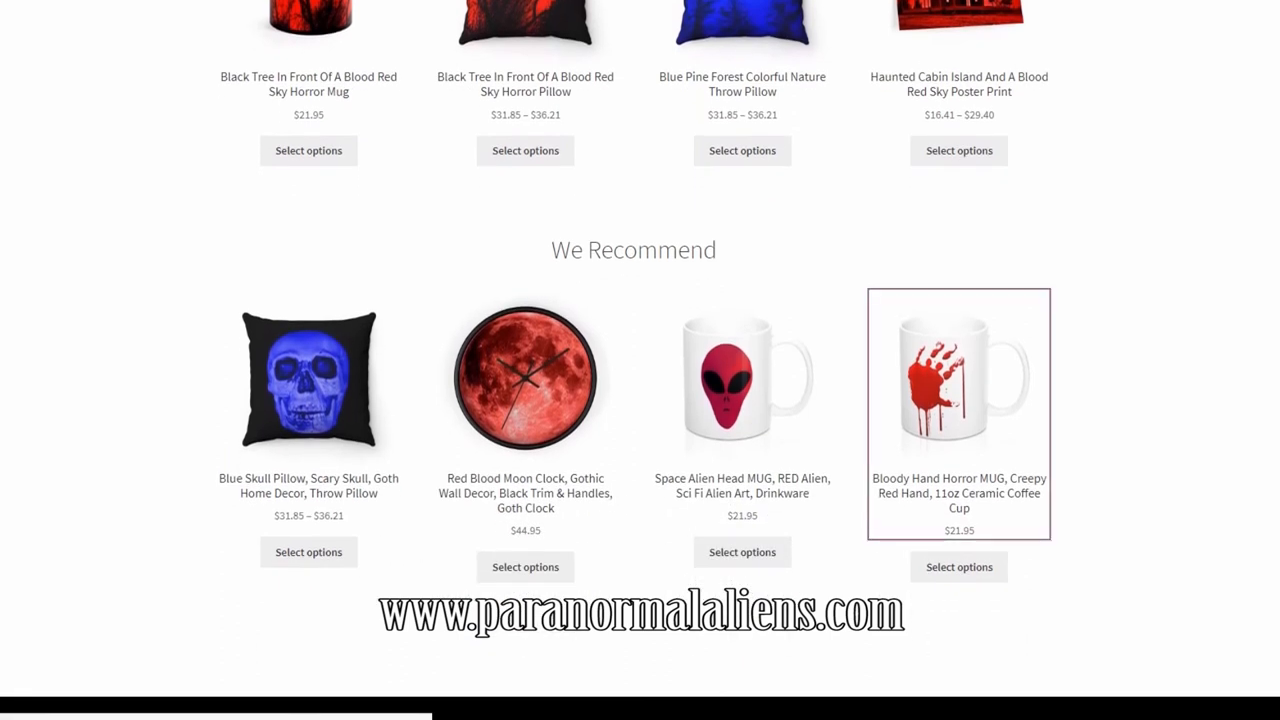
click(958, 380)
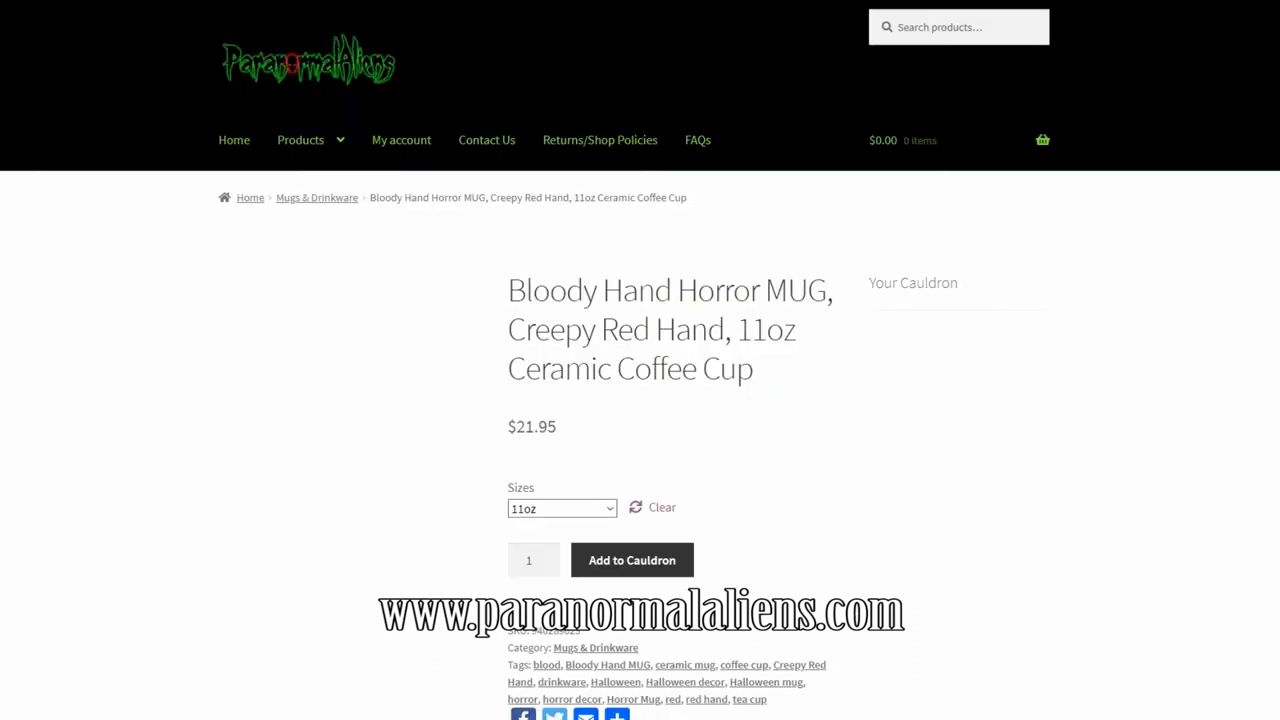